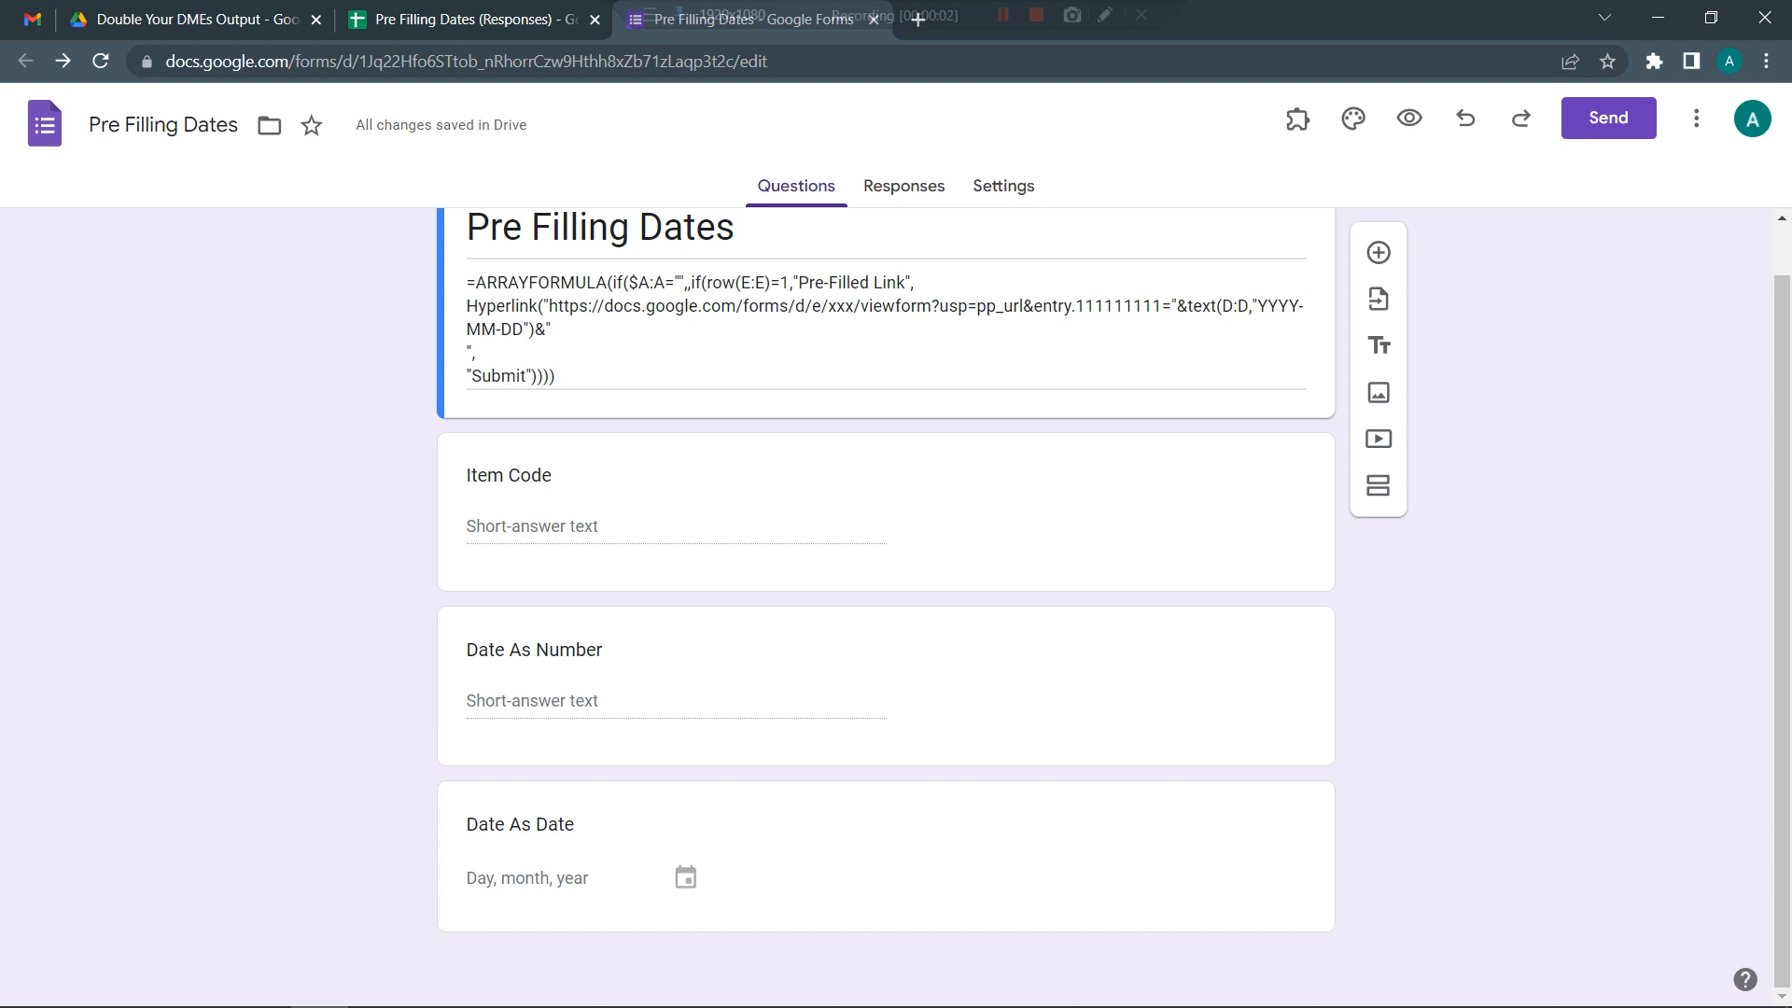
pyautogui.moveTo(885, 651)
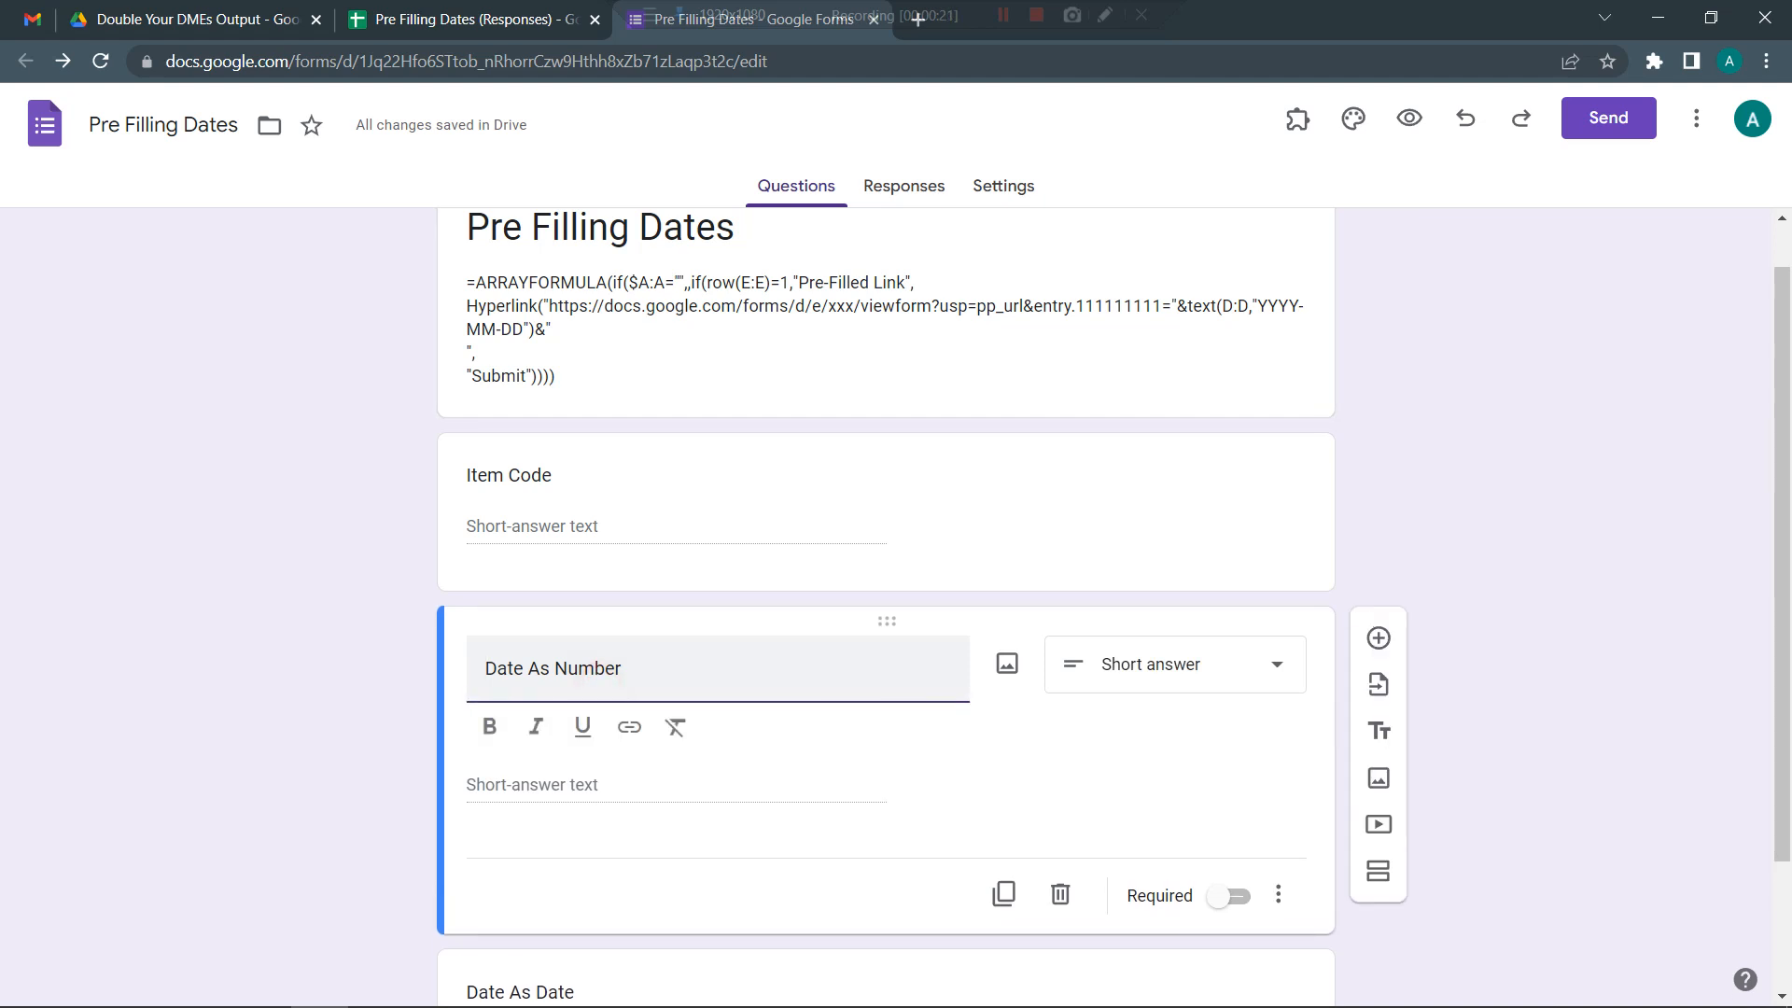
pyautogui.moveTo(629, 728)
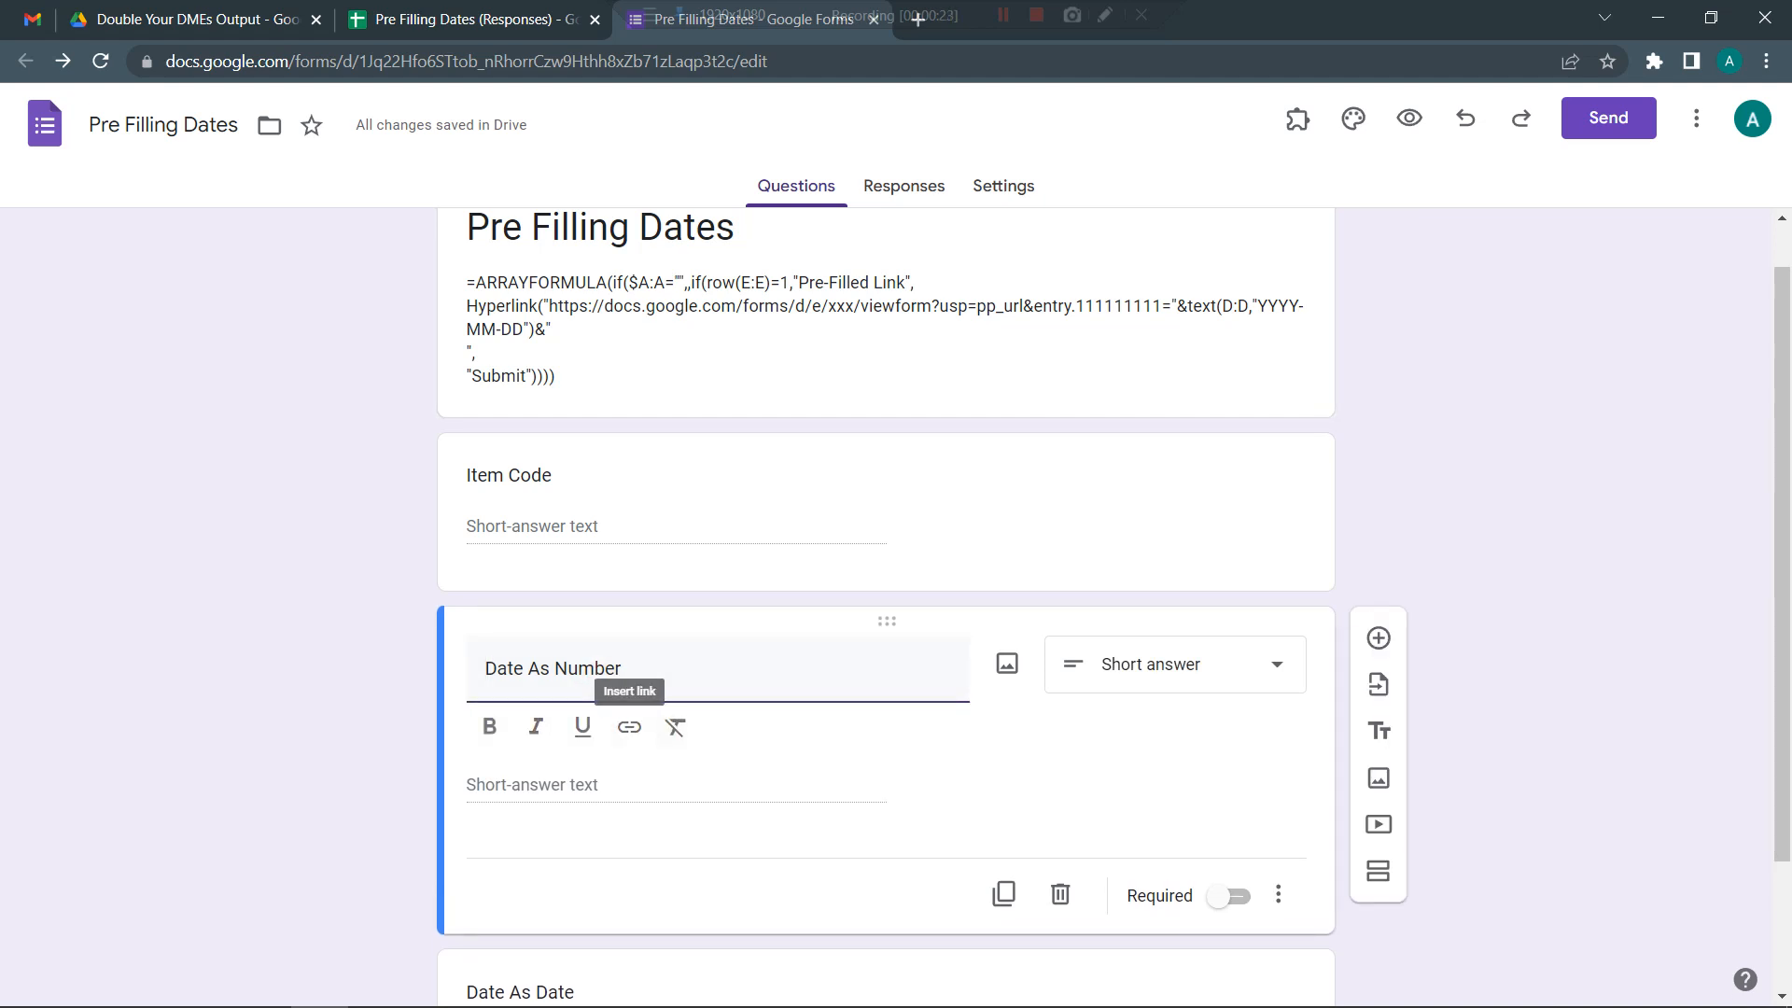
# - Keep Date As Number as a short-answer question and move to the linked responses spreadsheet
pyautogui.click(1173, 664)
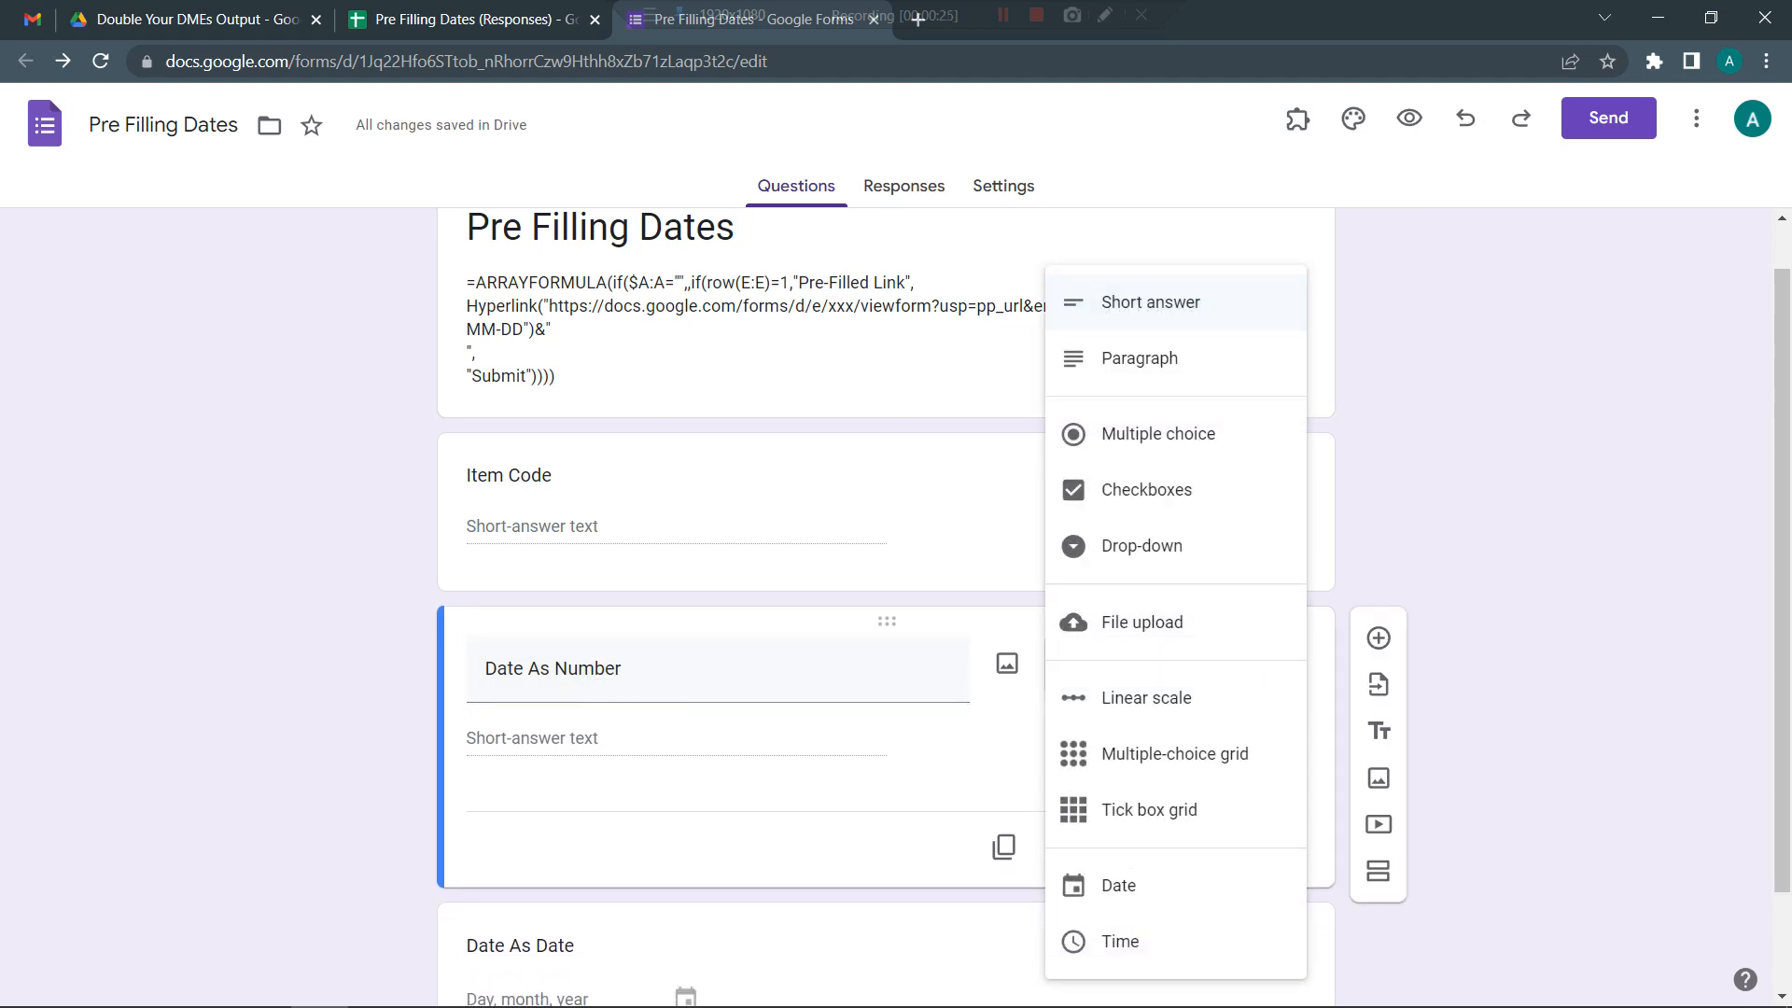
pyautogui.click(1150, 302)
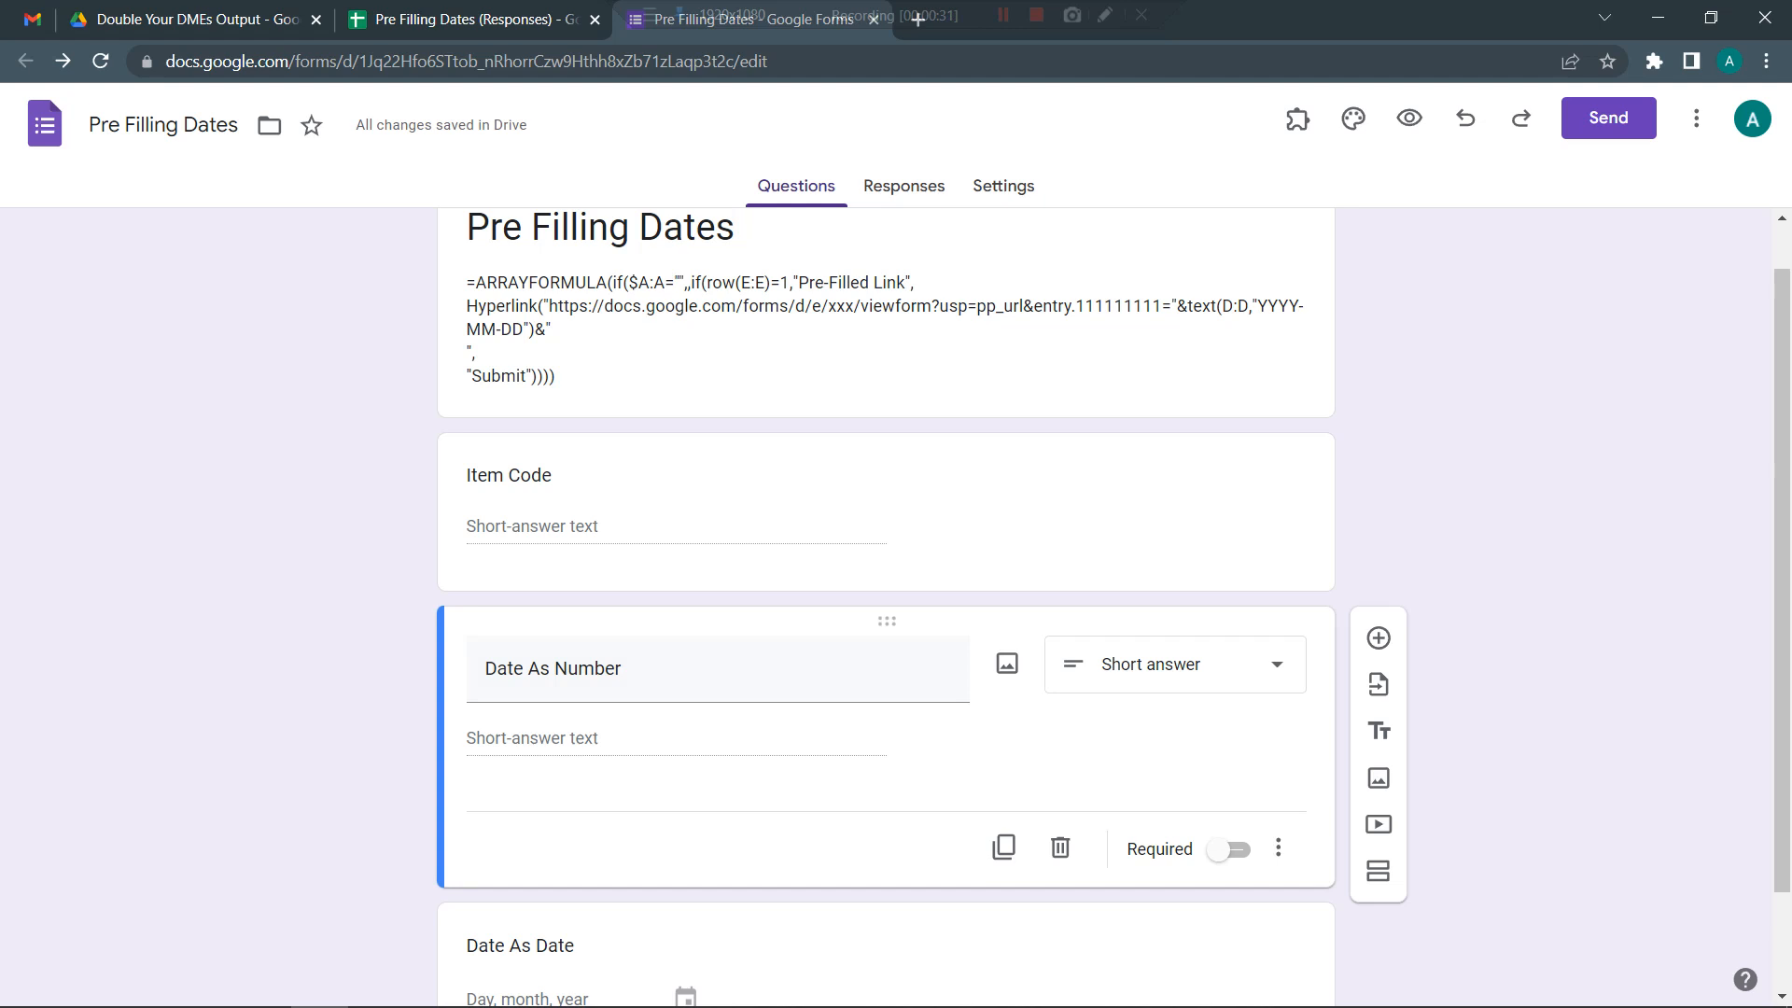
pyautogui.click(469, 18)
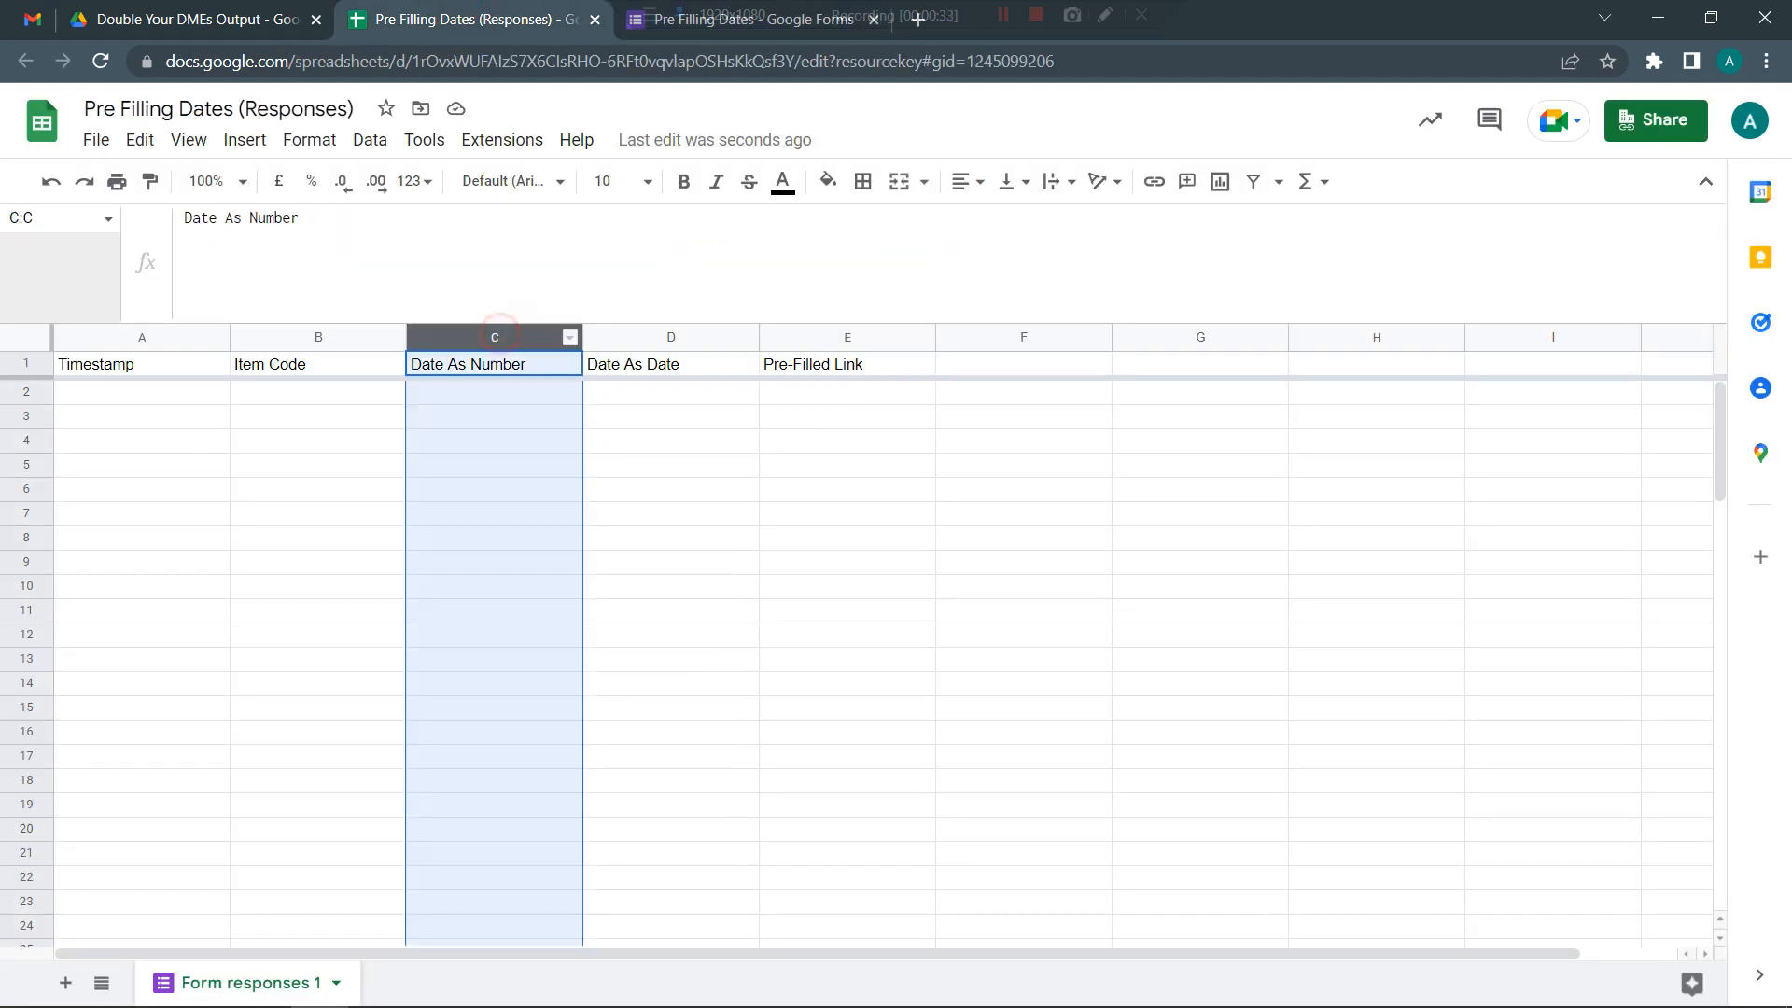
# - Review the Date As Number and Date As Date columns and inspect the Pre-Filled Link ARRAYFORMULA in E1
pyautogui.click(409, 181)
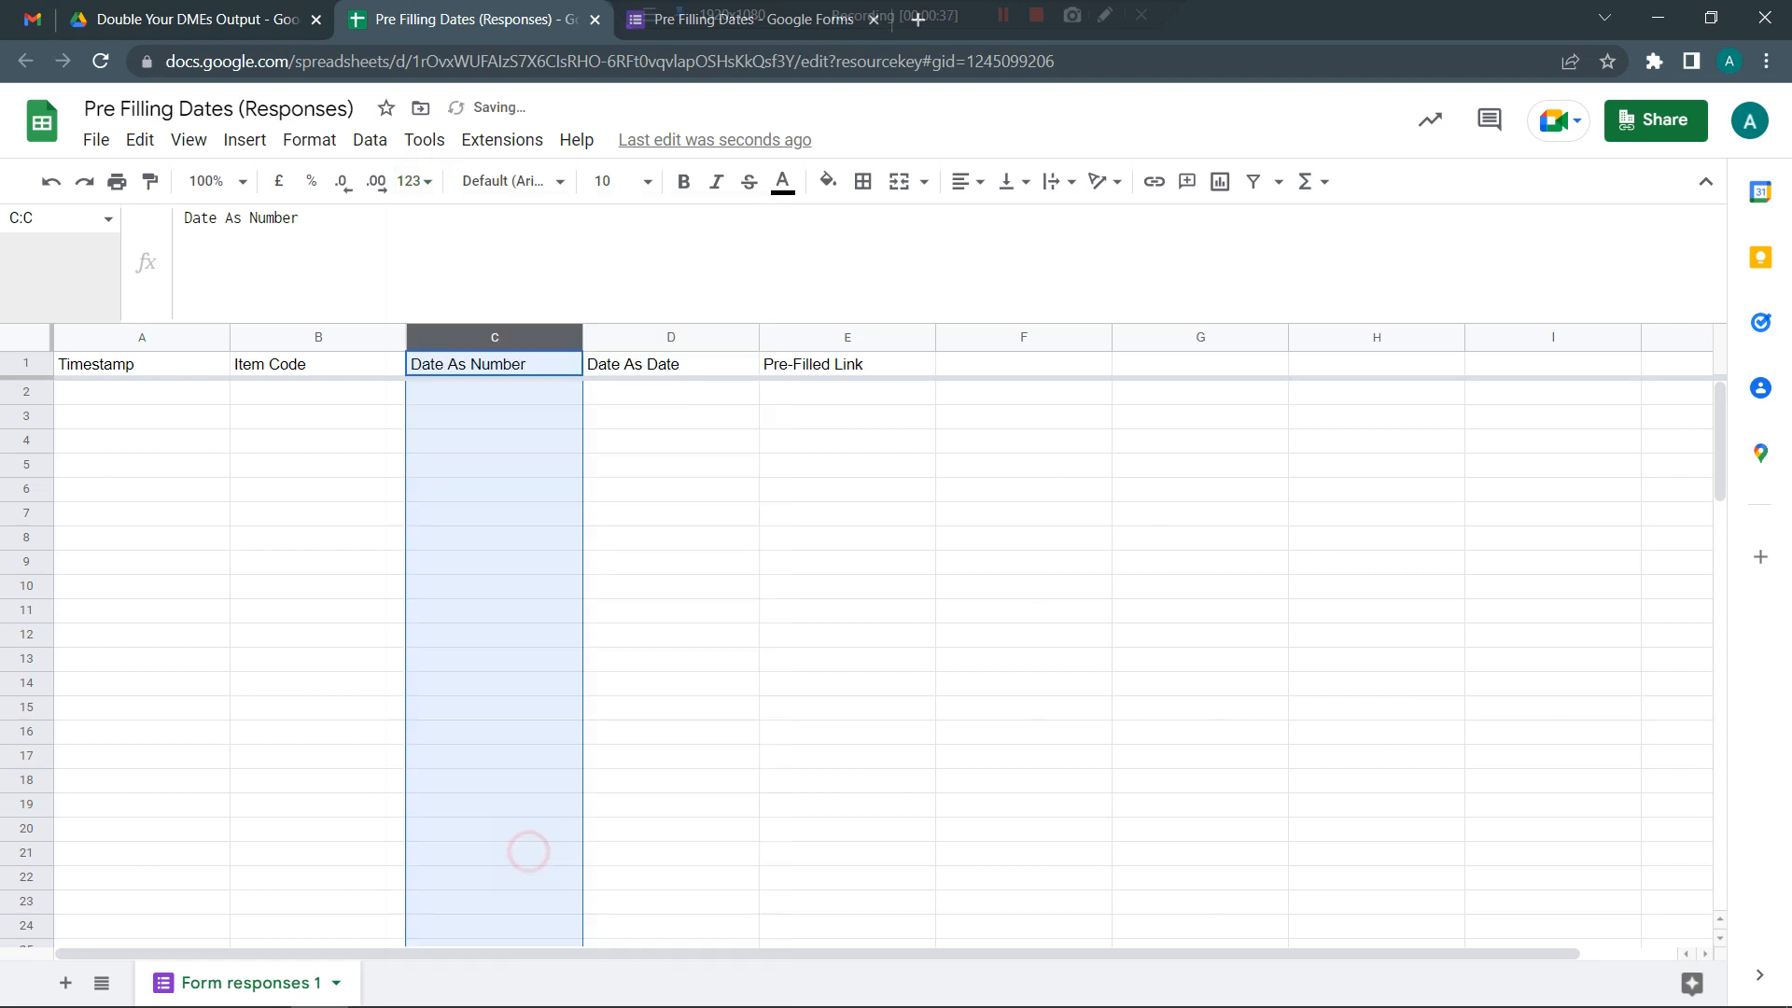
pyautogui.click(670, 338)
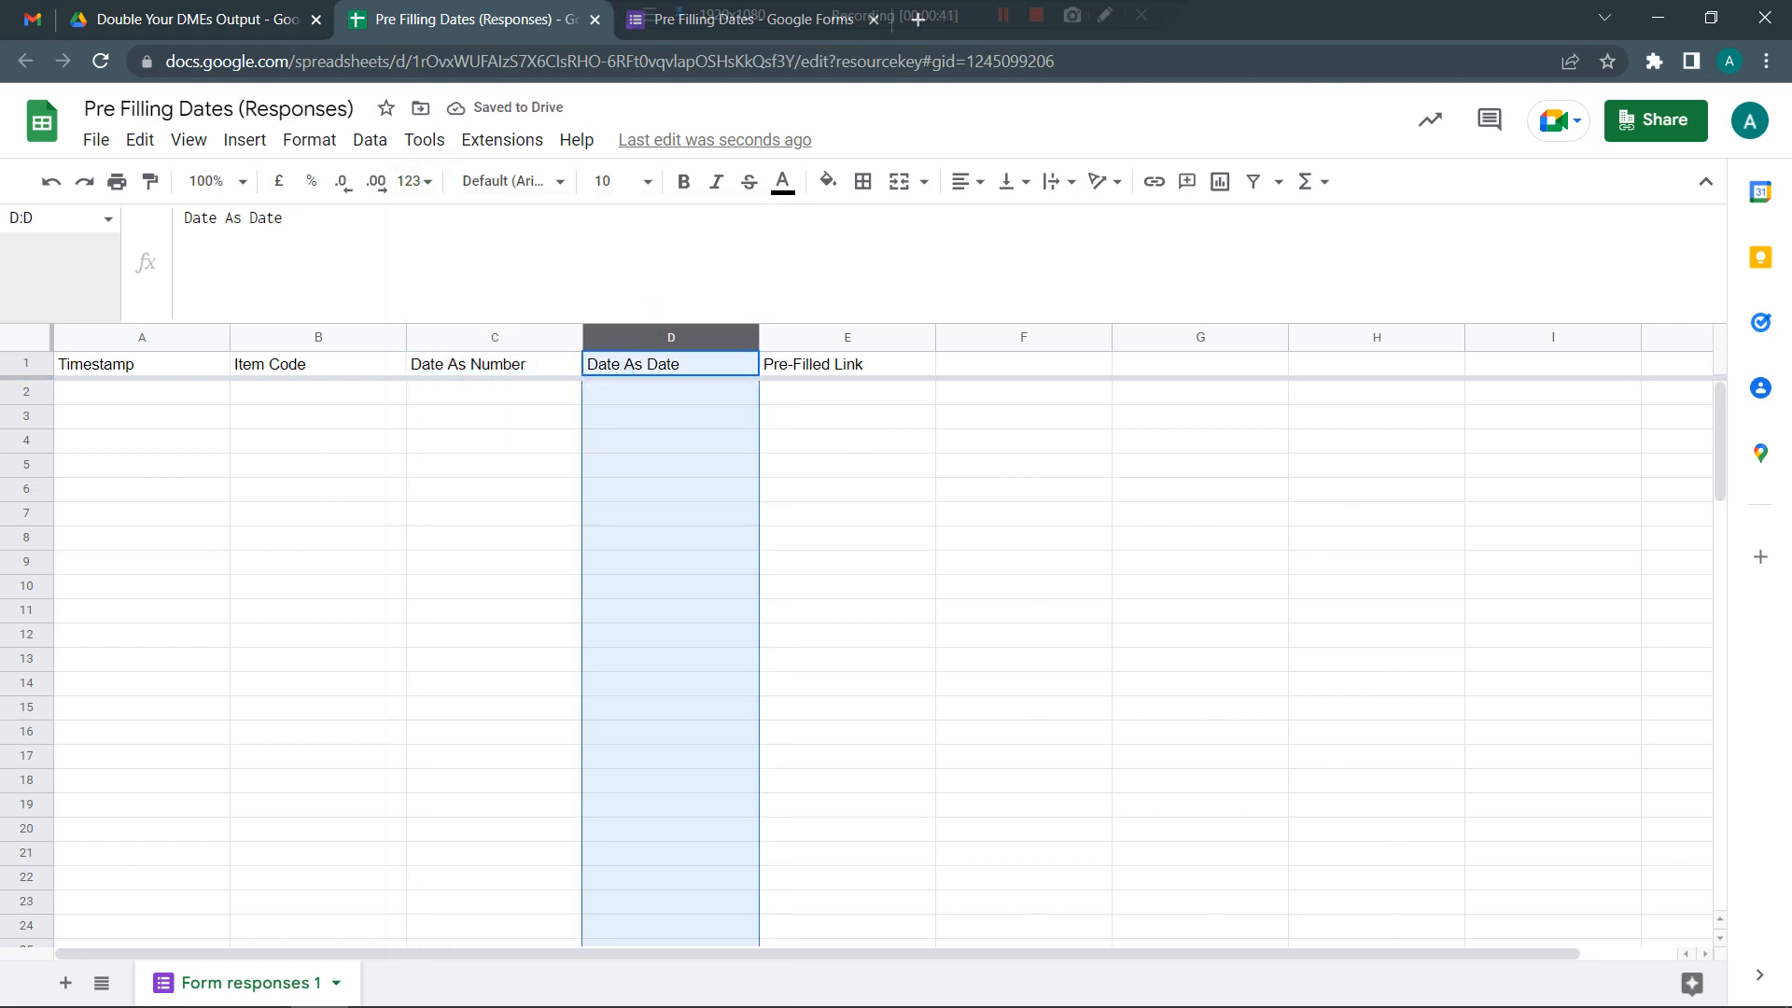
pyautogui.click(670, 392)
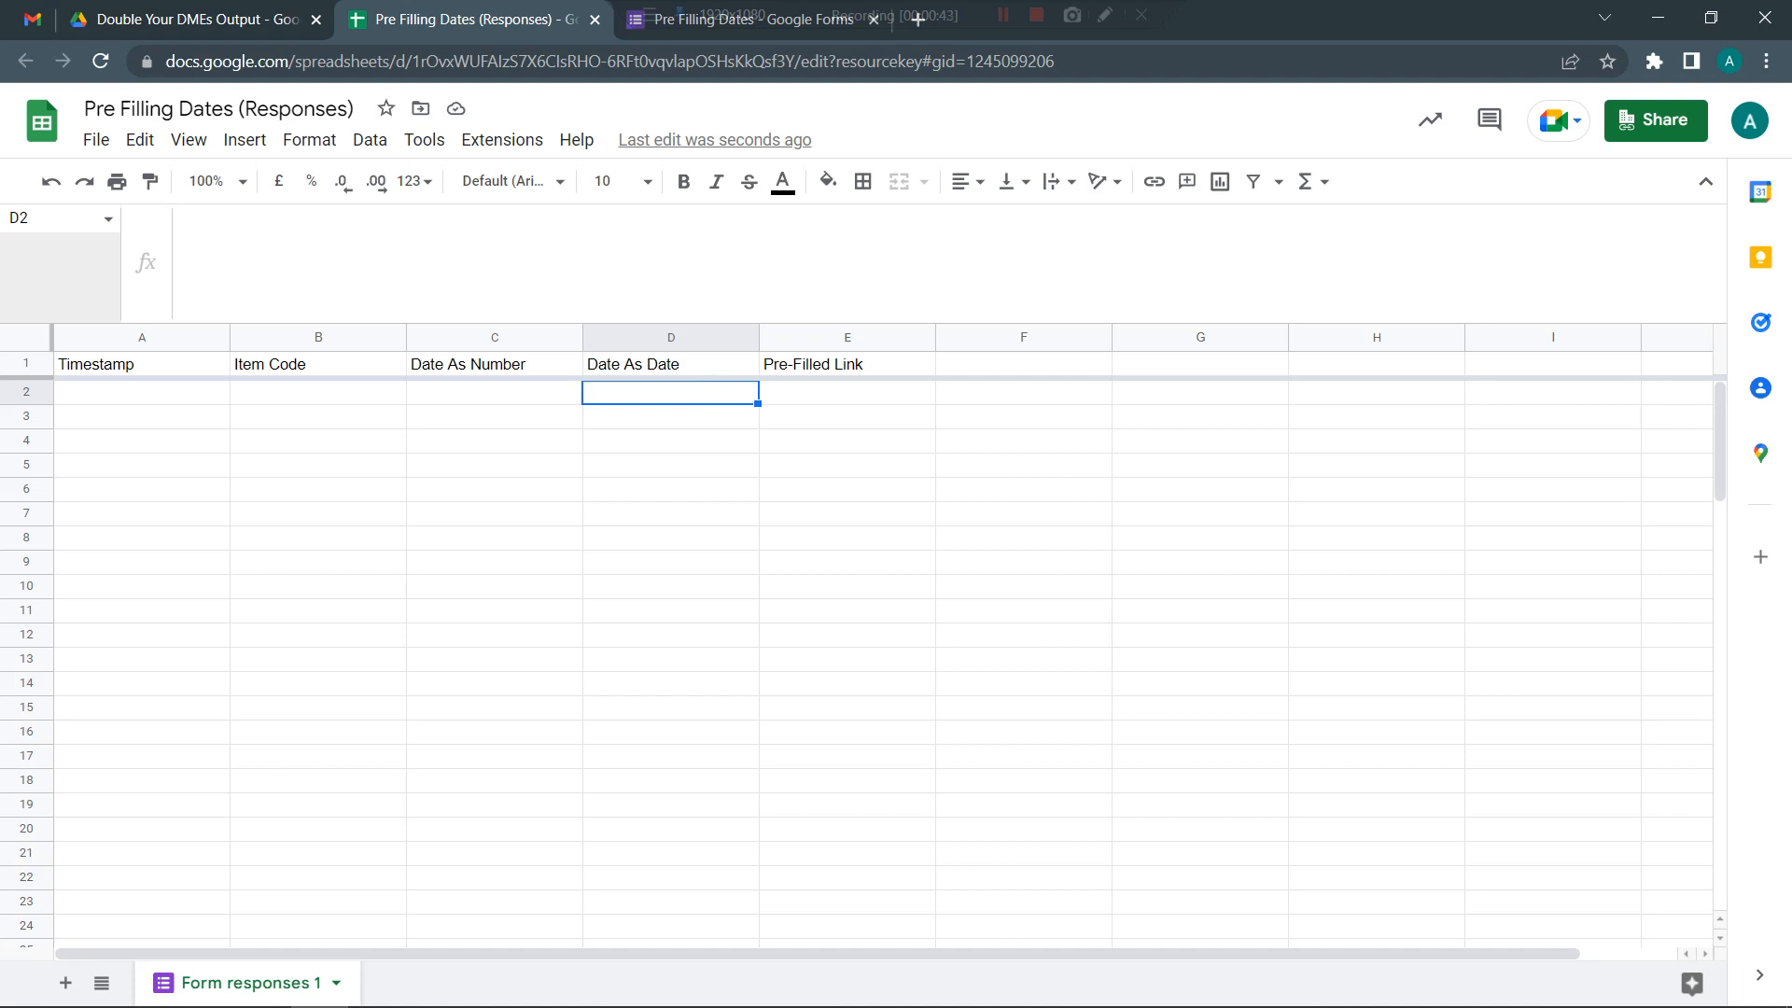
pyautogui.click(846, 364)
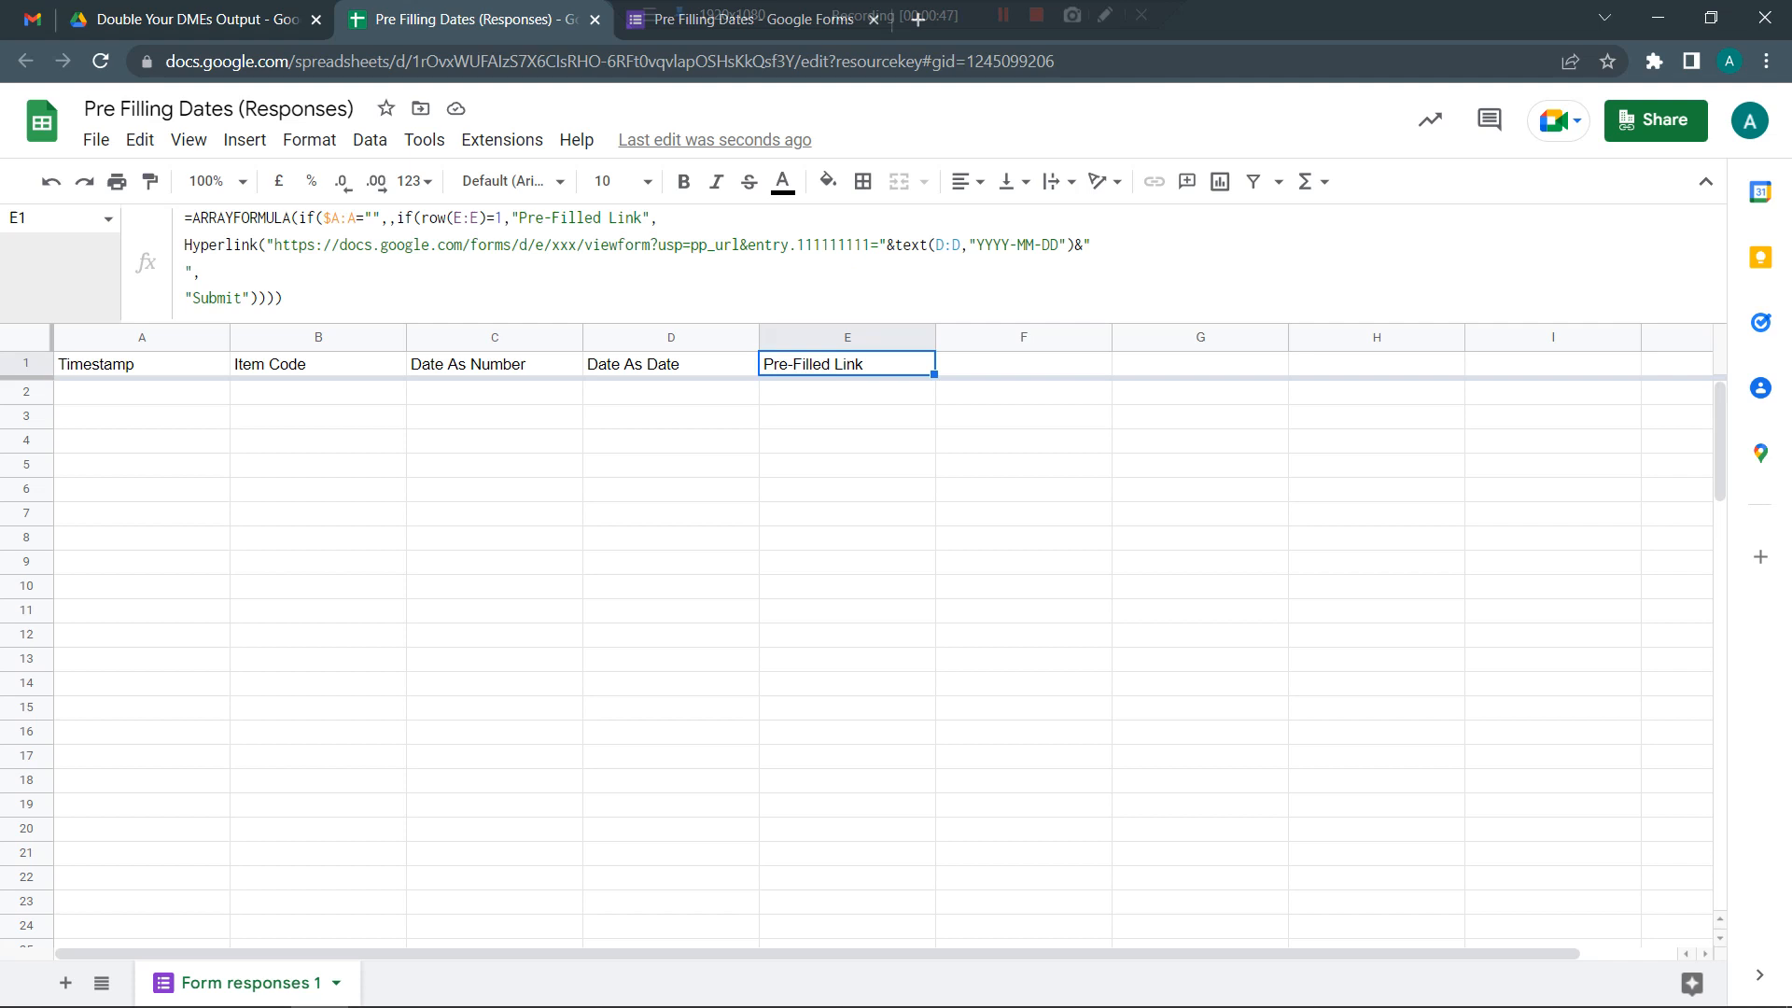
pyautogui.doubleClick(845, 364)
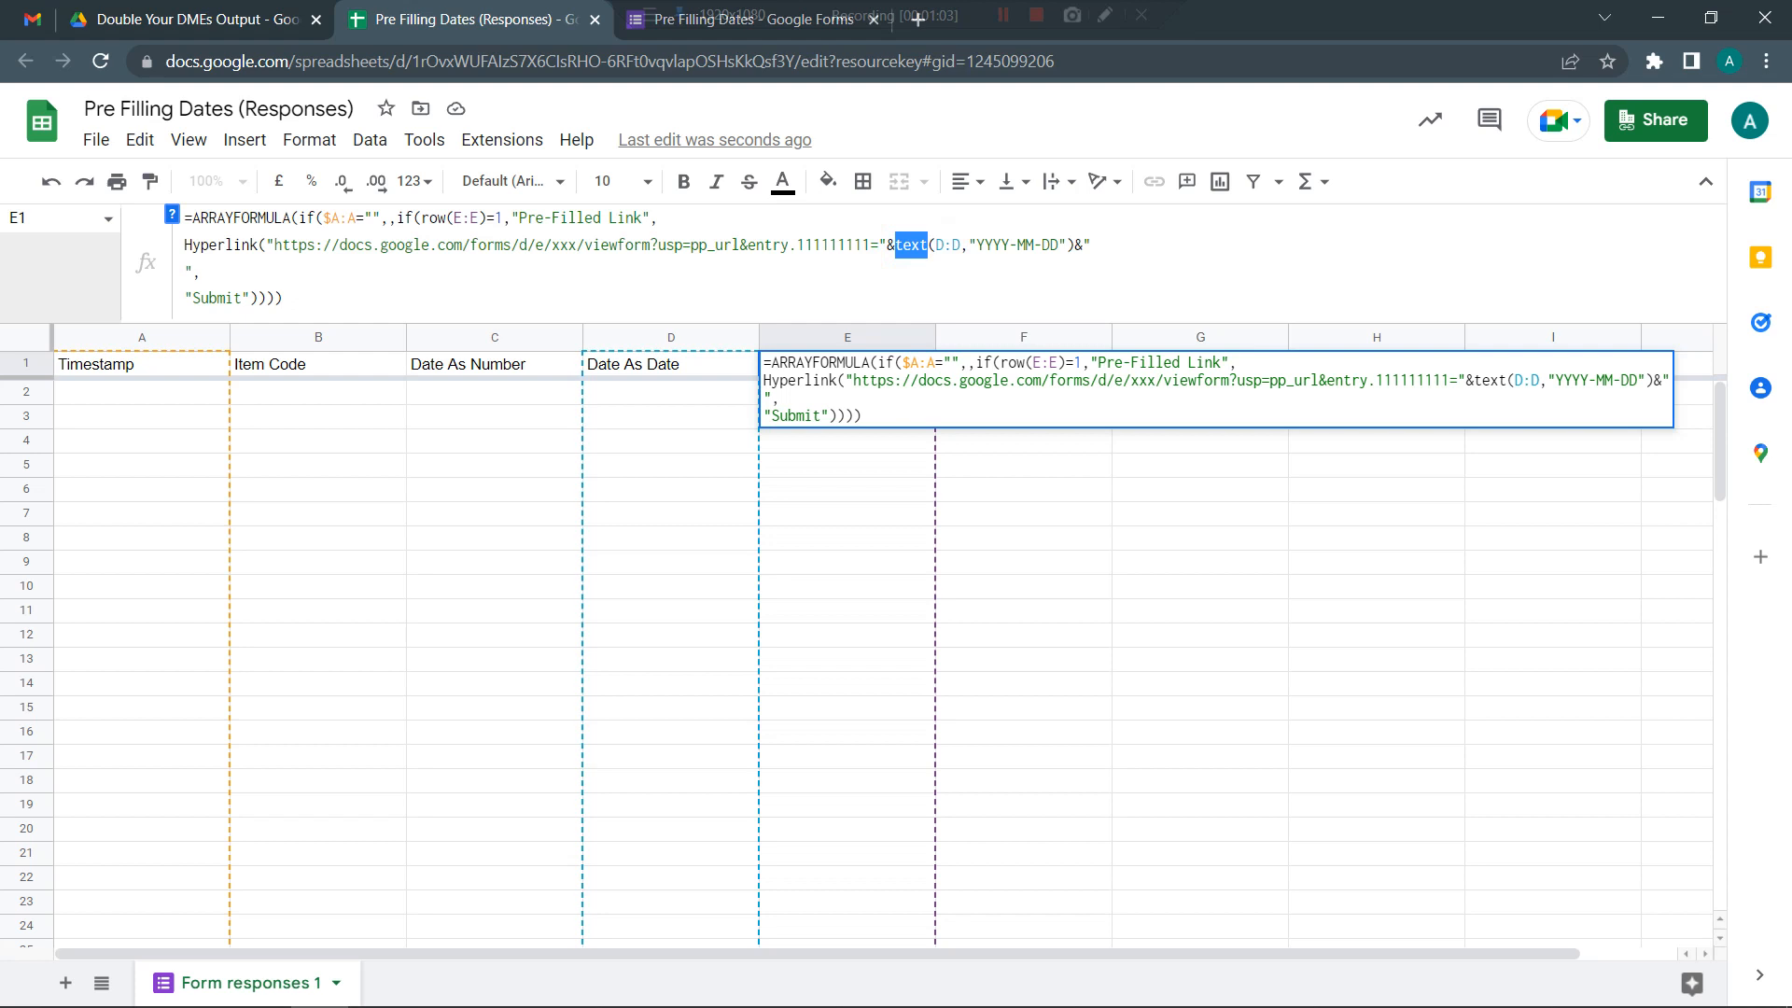
pyautogui.click(743, 19)
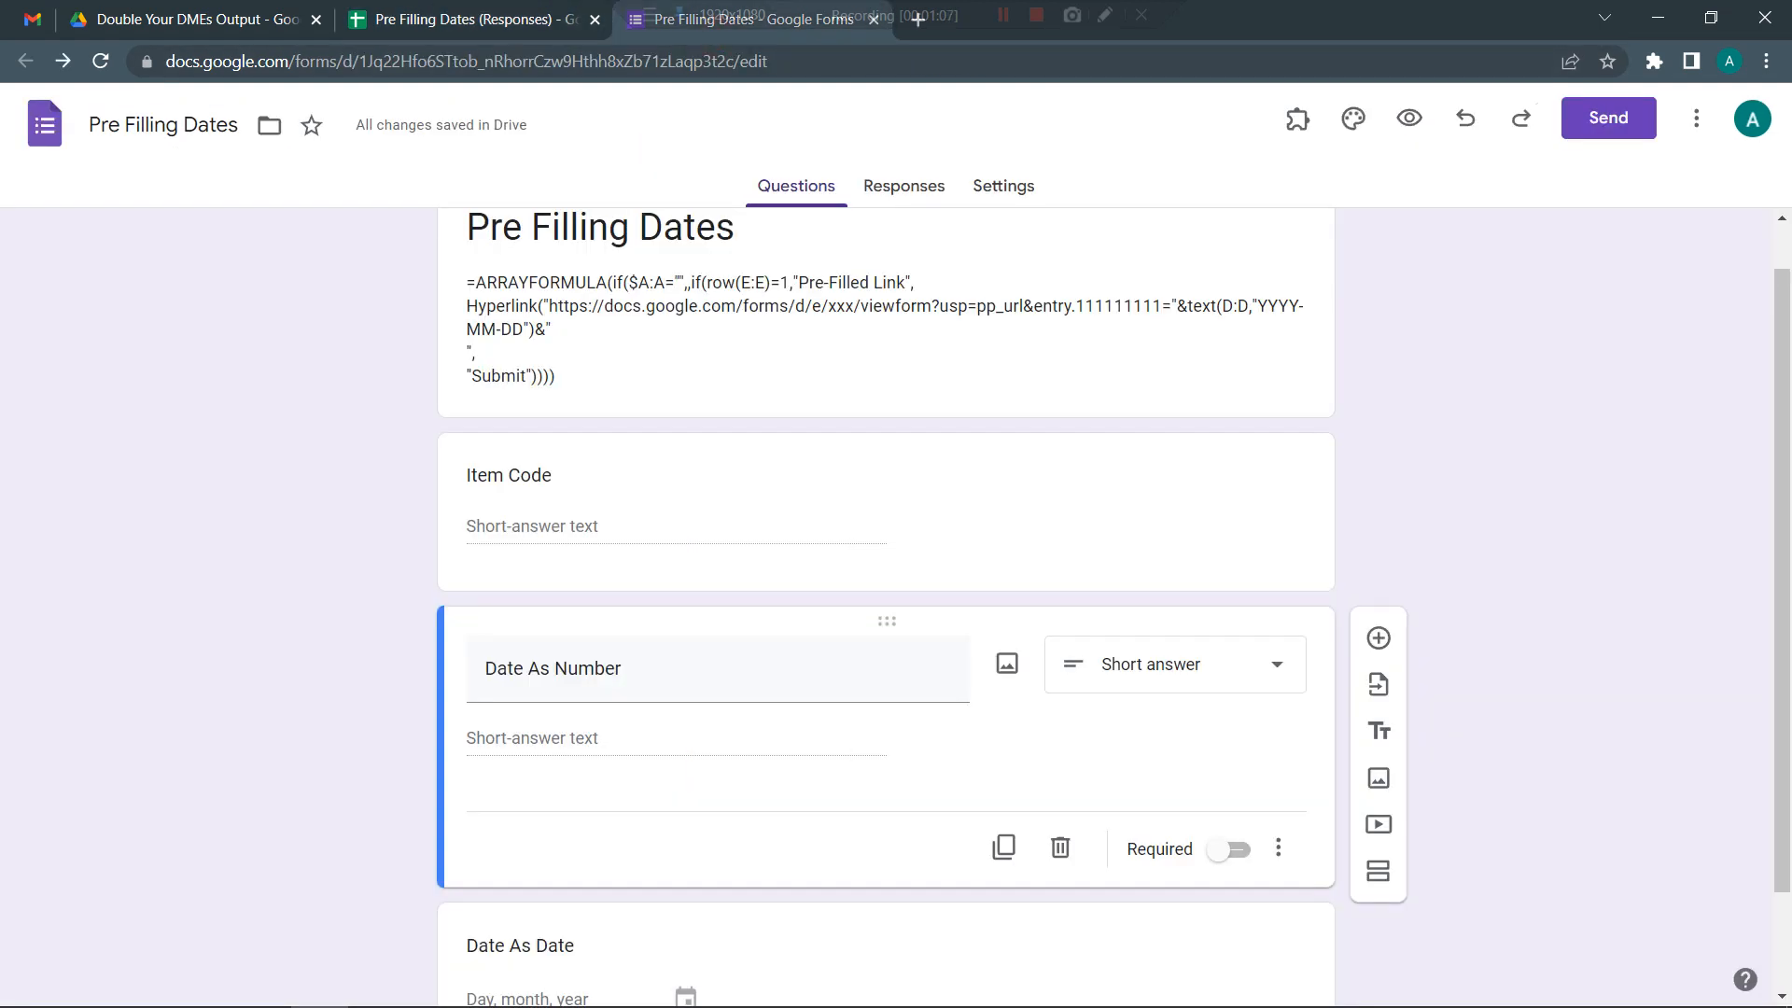
# - Start a pre-filled link from the form's options with Item Code AA
pyautogui.click(1697, 118)
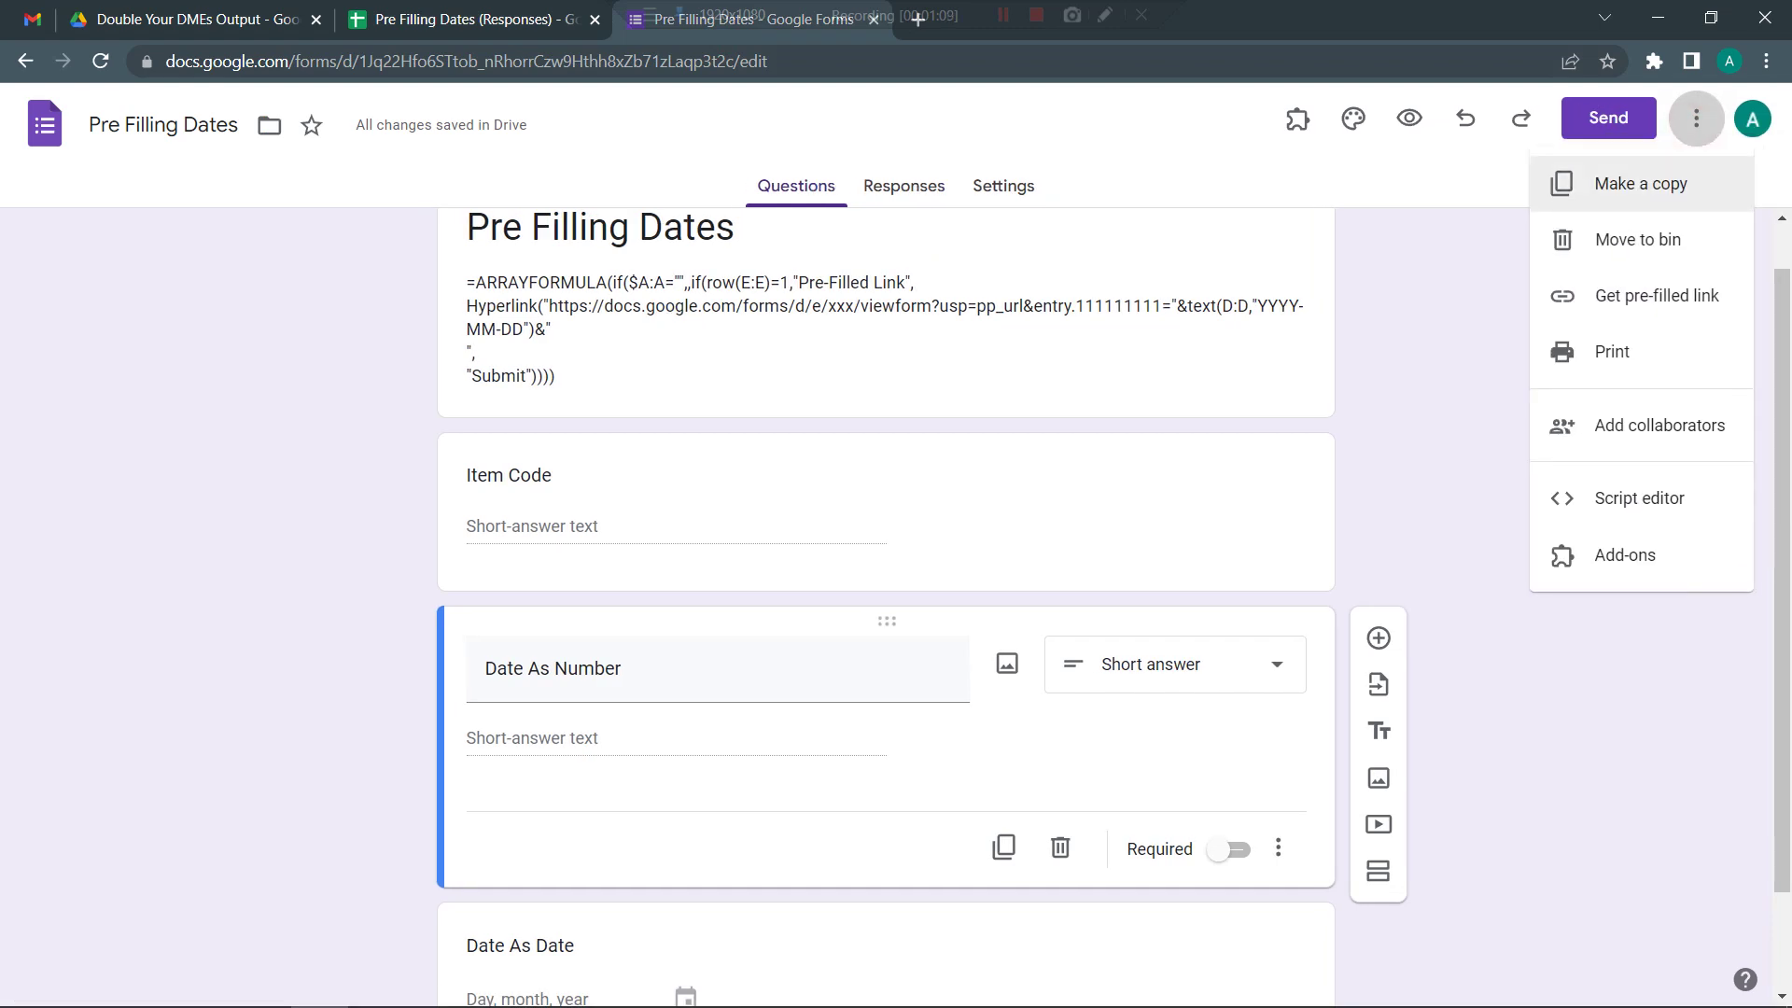
pyautogui.click(1659, 295)
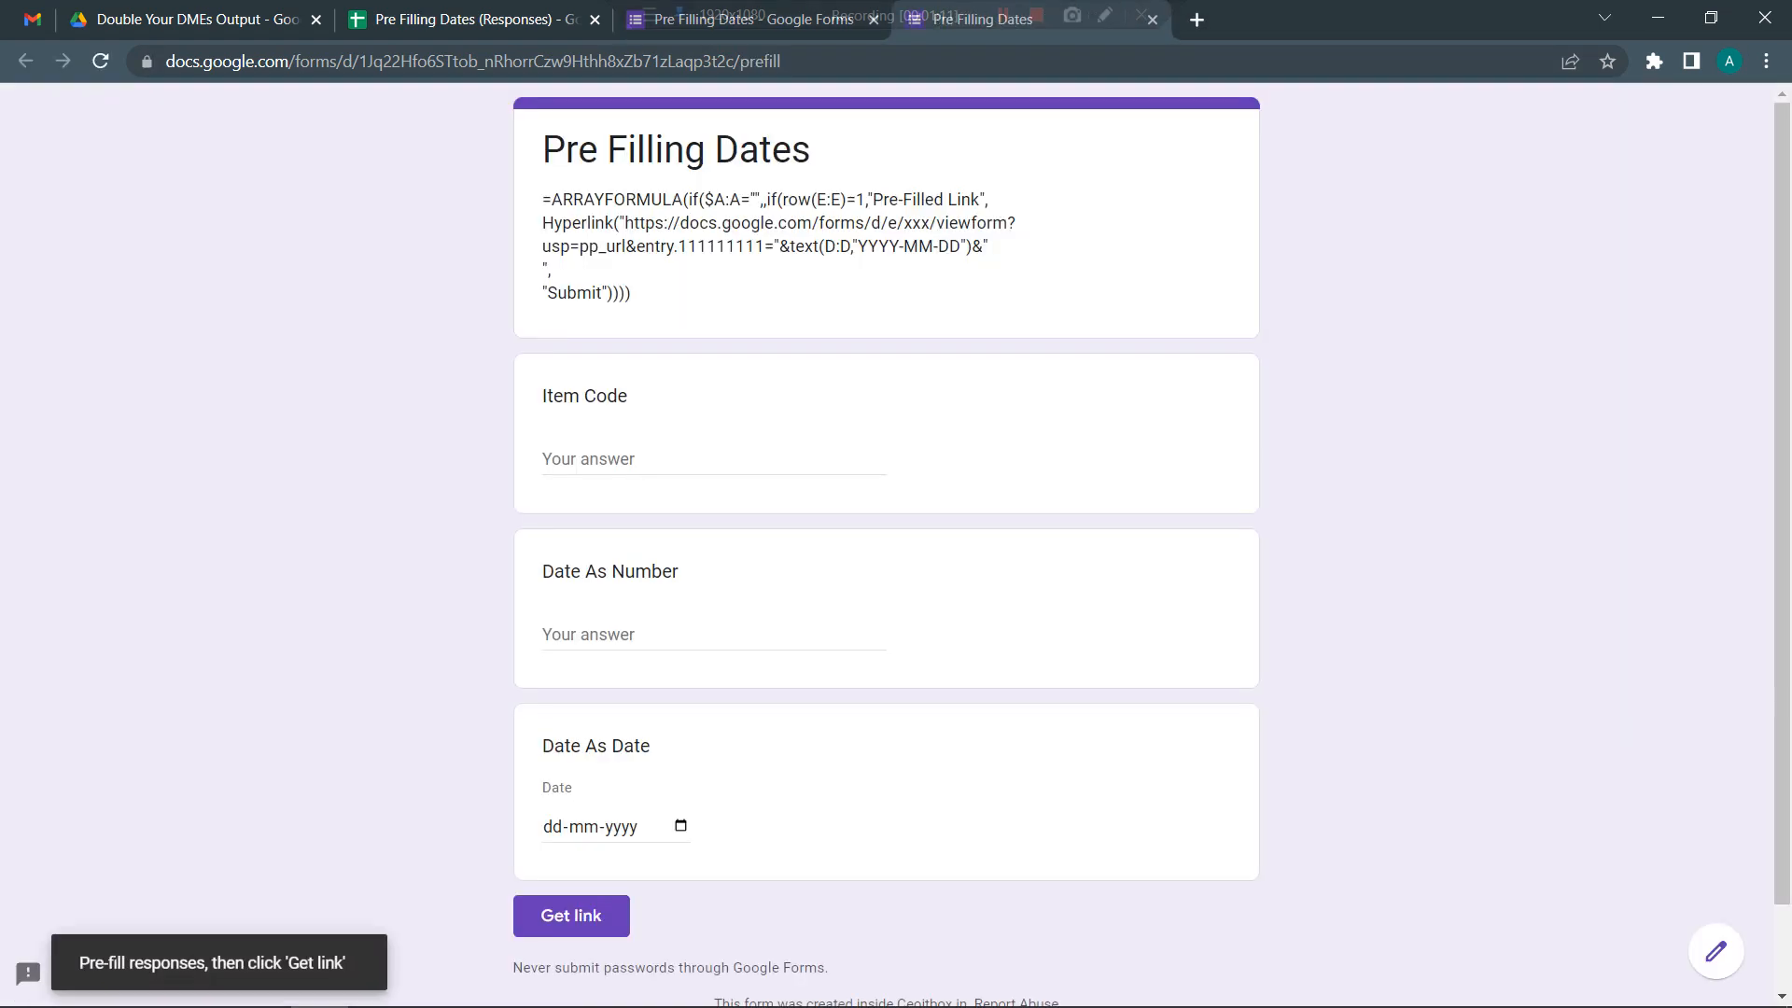
pyautogui.click(713, 459)
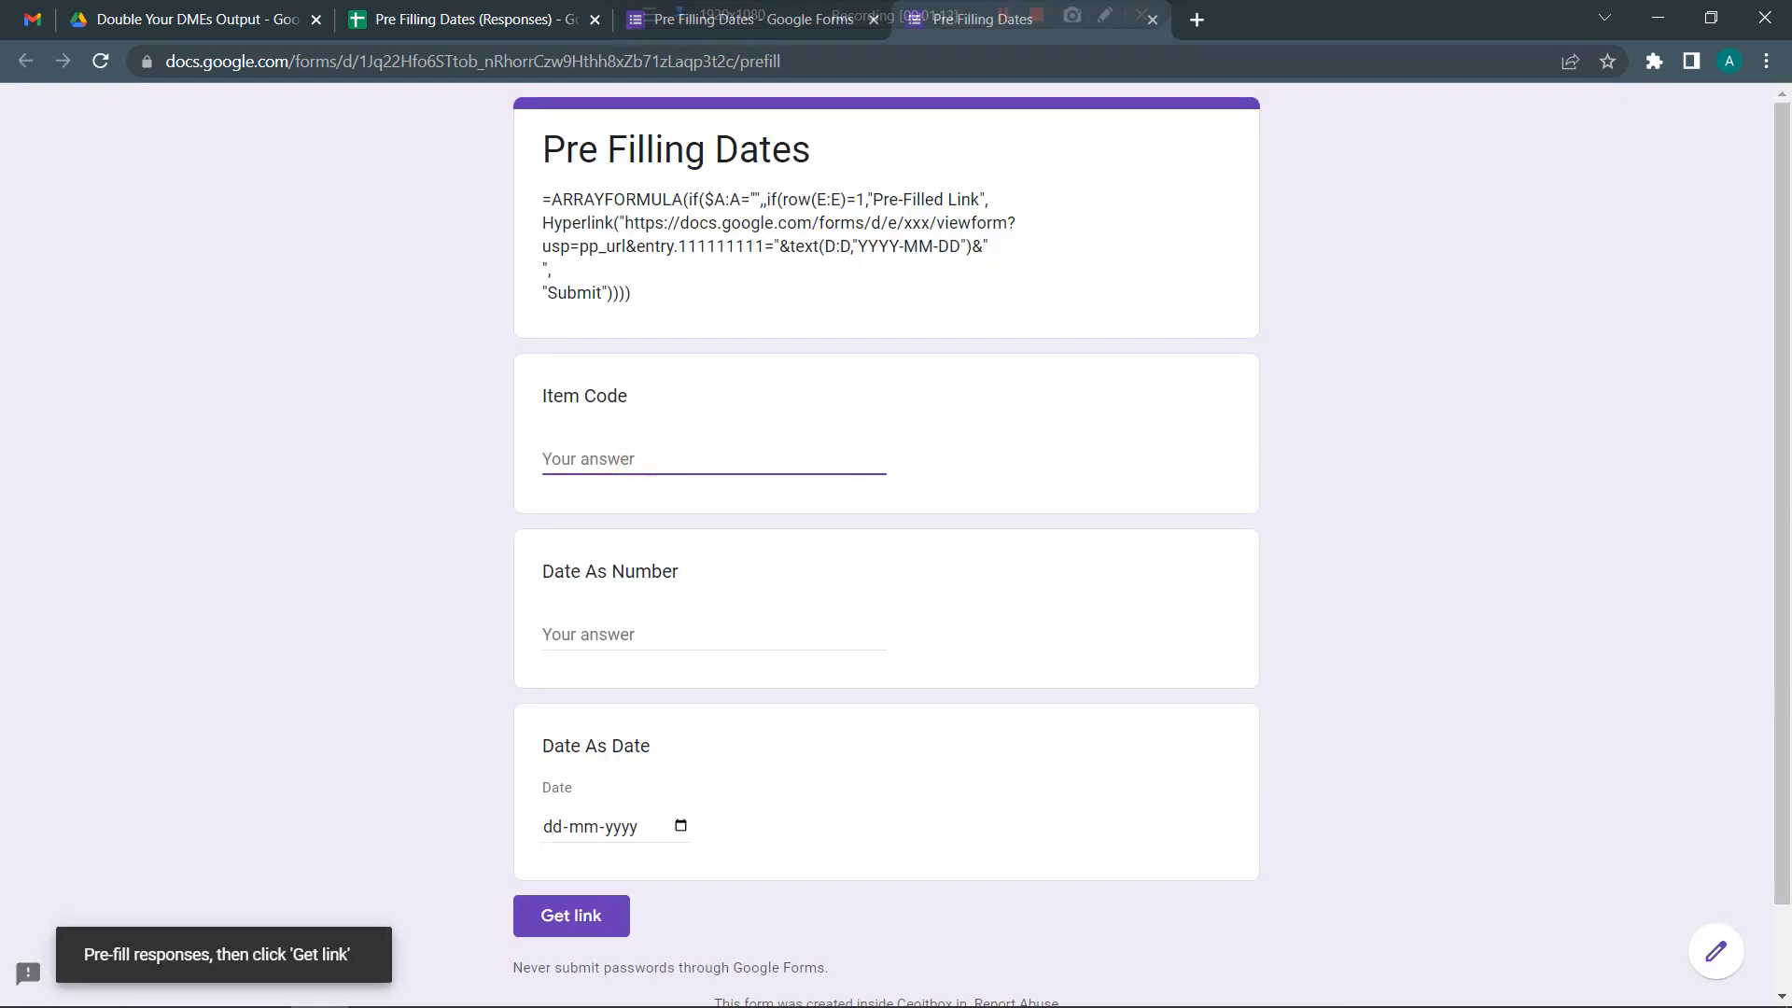
pyautogui.write('AA')
pyautogui.click(713, 634)
pyautogui.write('BB')
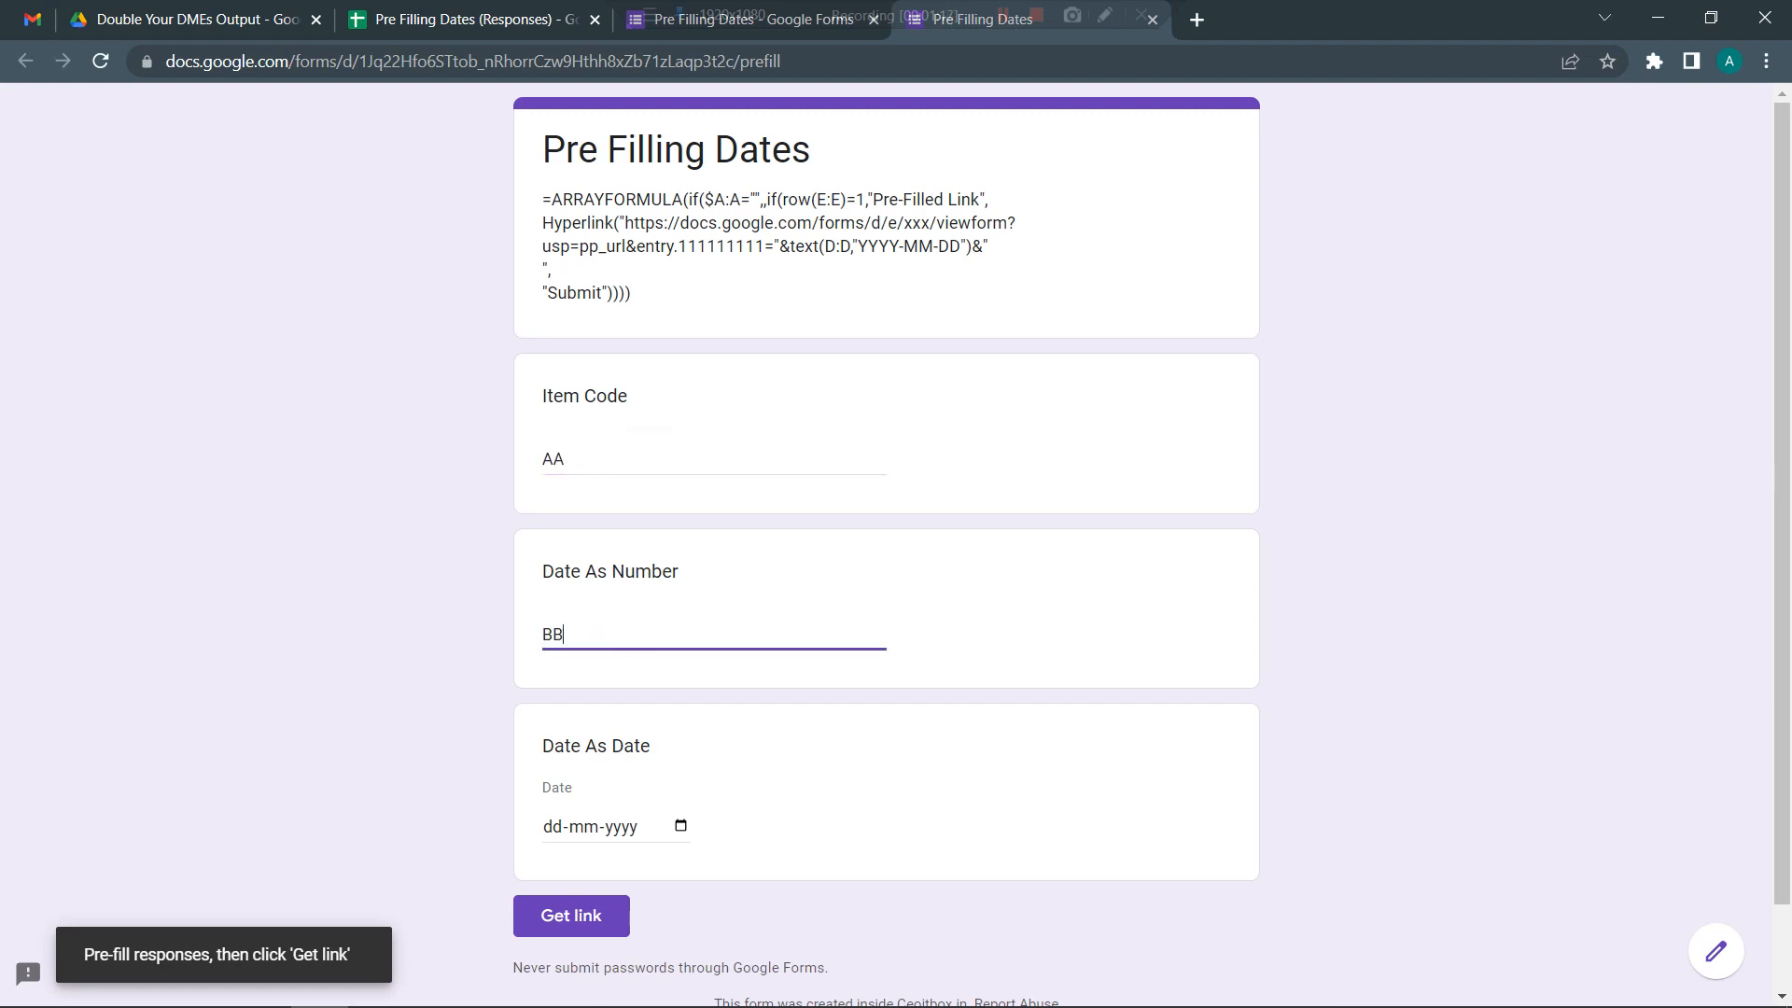
# - Choose 14 July 2022 as the date and generate the pre-filled link to the clipboard
pyautogui.click(590, 827)
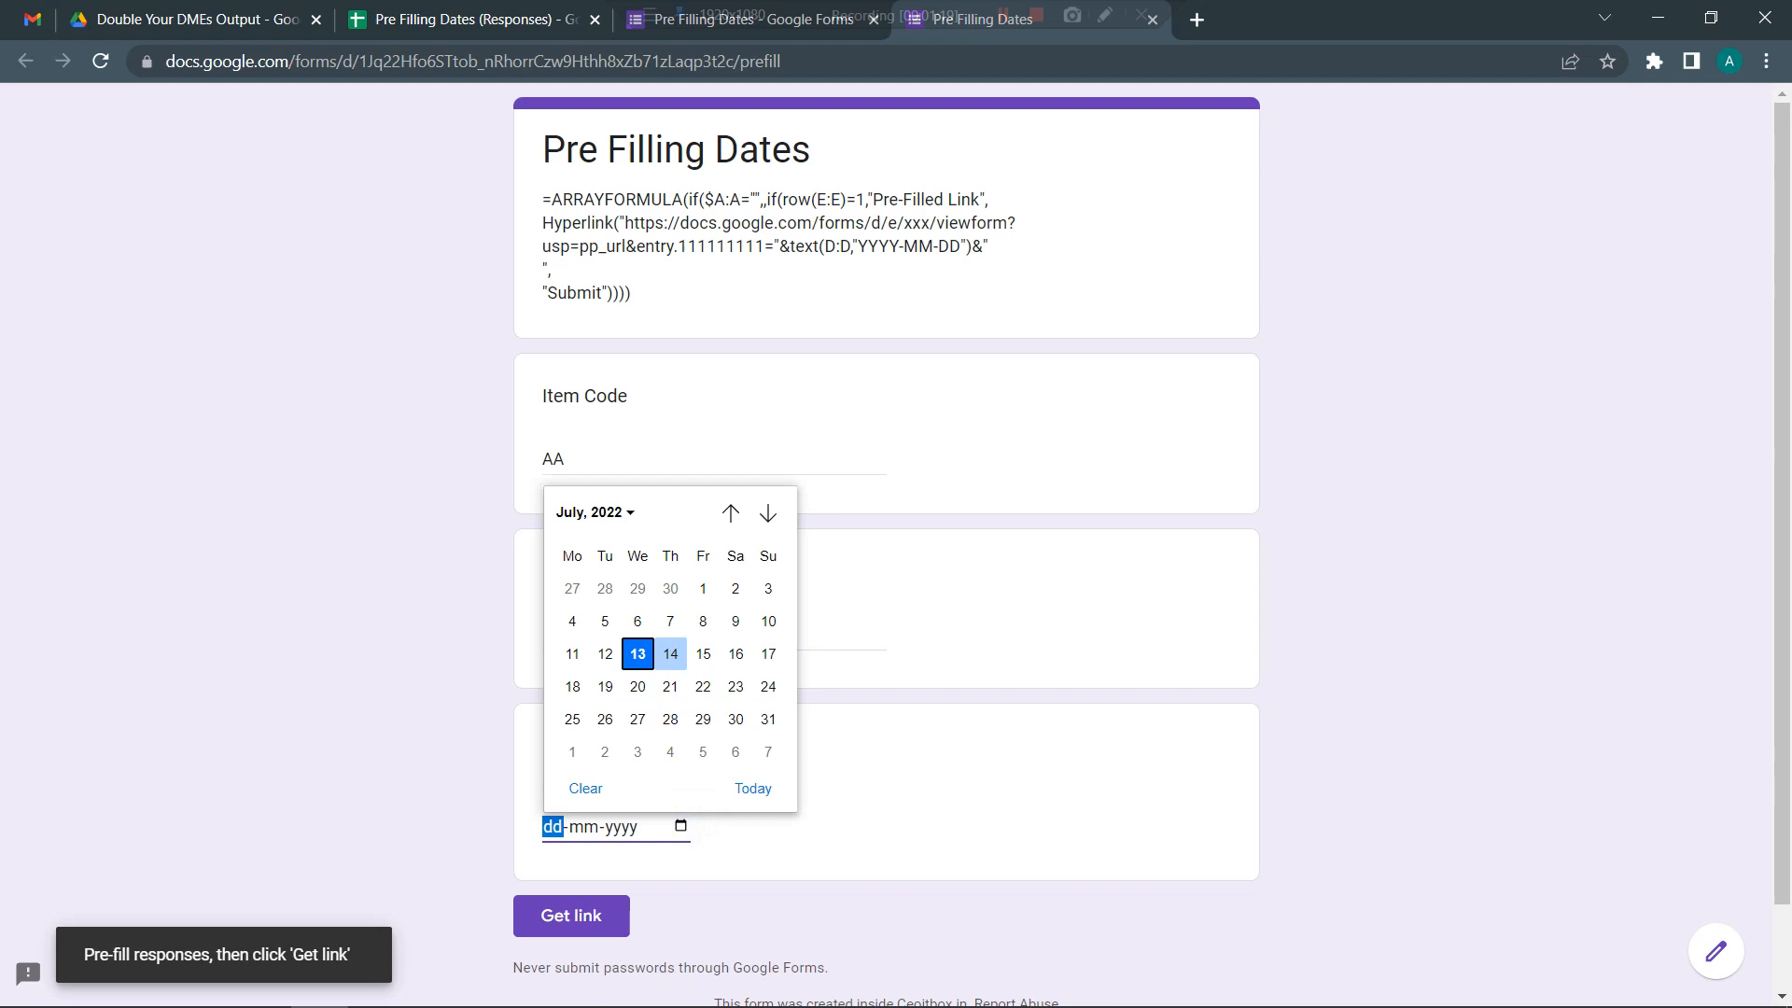
pyautogui.click(671, 654)
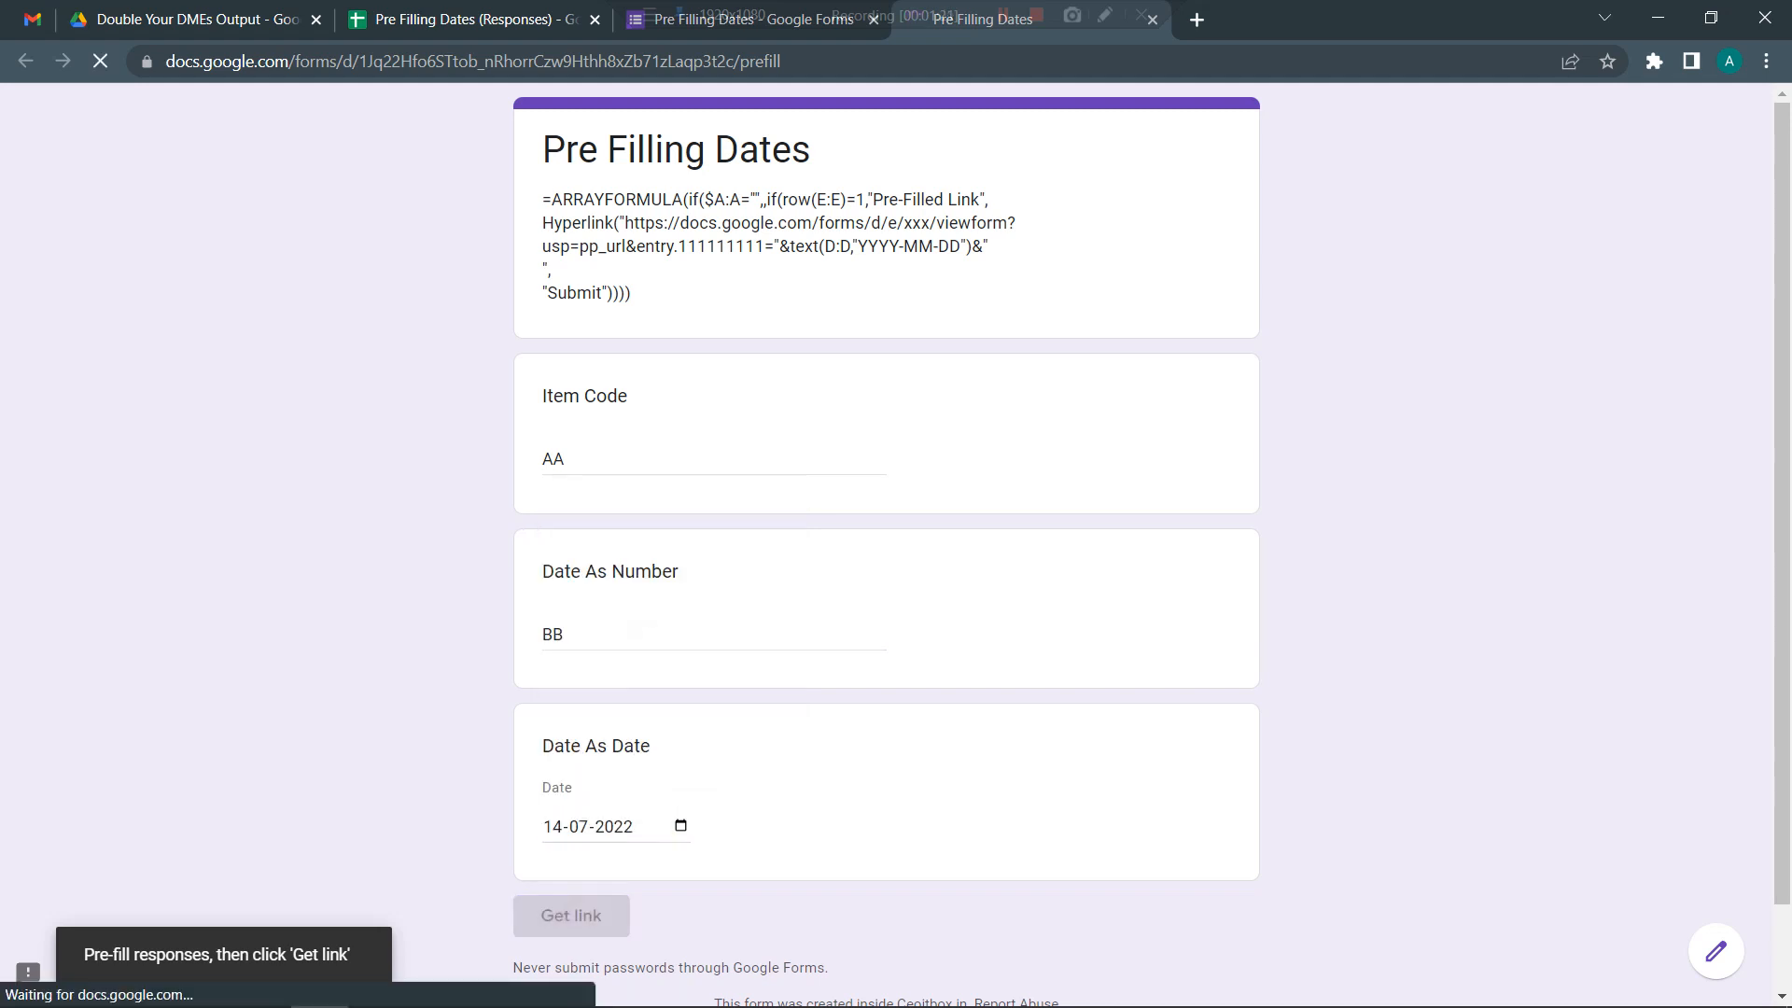
pyautogui.click(571, 914)
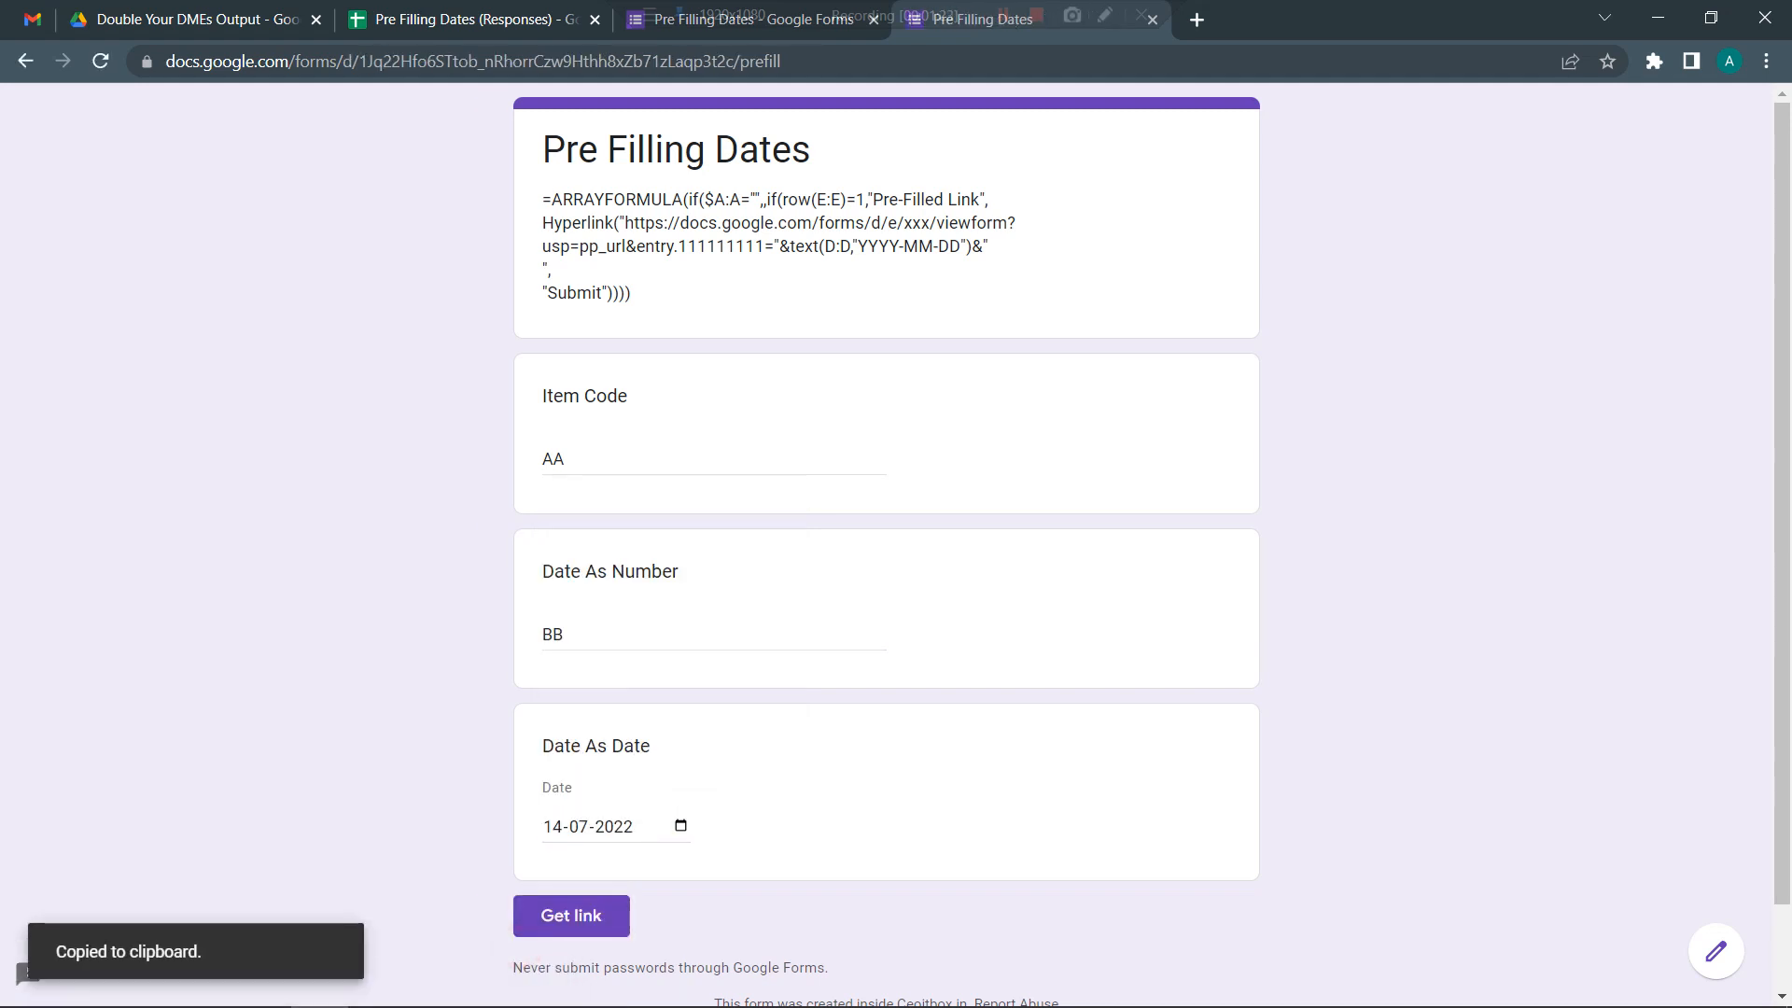
# - Return to the responses sheet, leave E1 unchanged and reselect the Pre-Filled Link formula cell
pyautogui.click(469, 19)
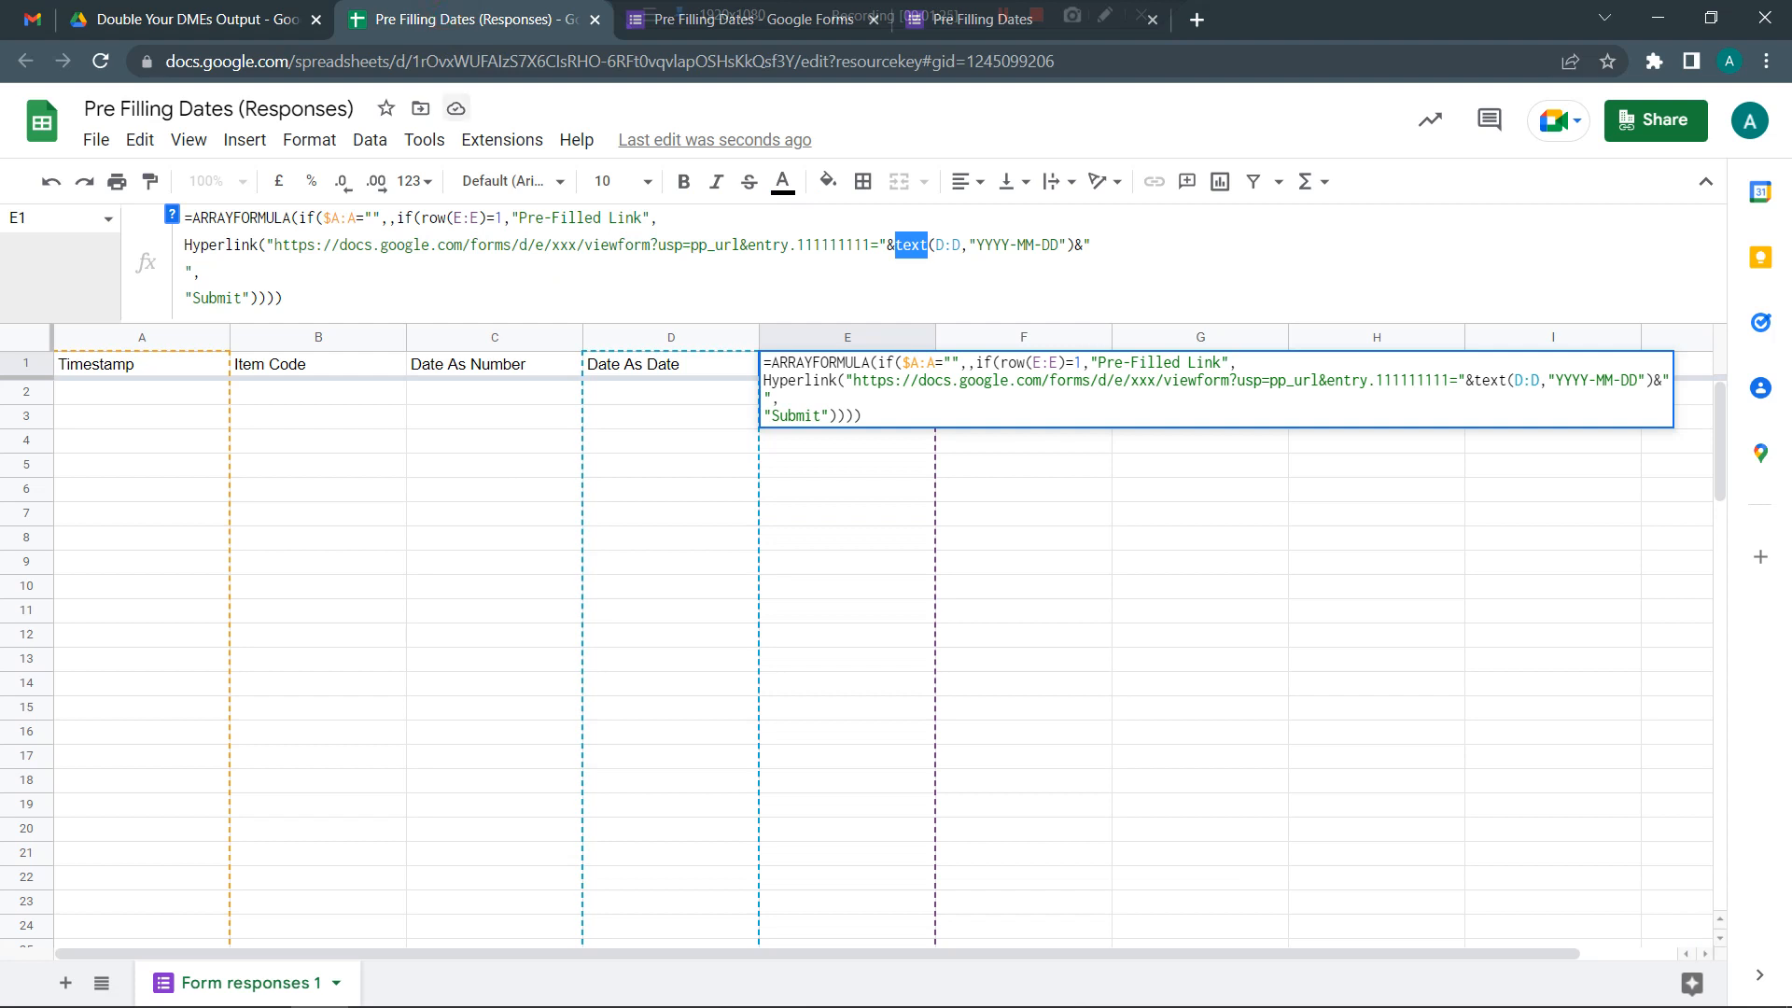
pyautogui.press('Enter')
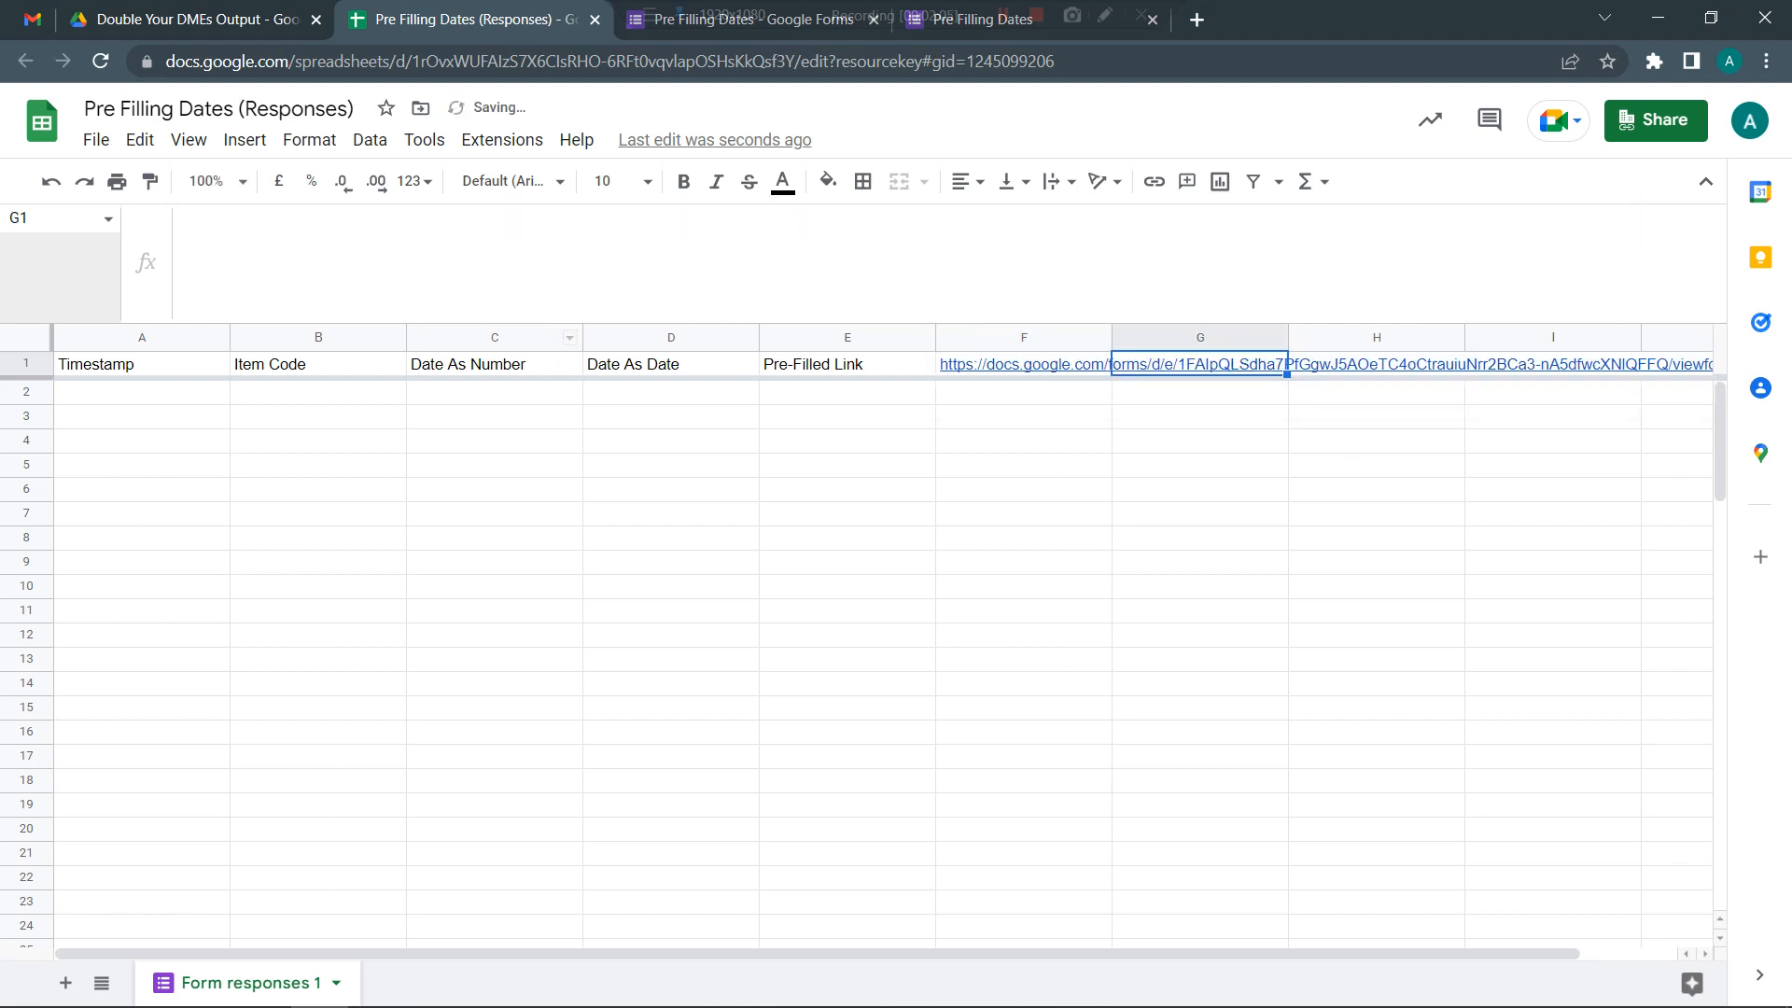
pyautogui.click(846, 364)
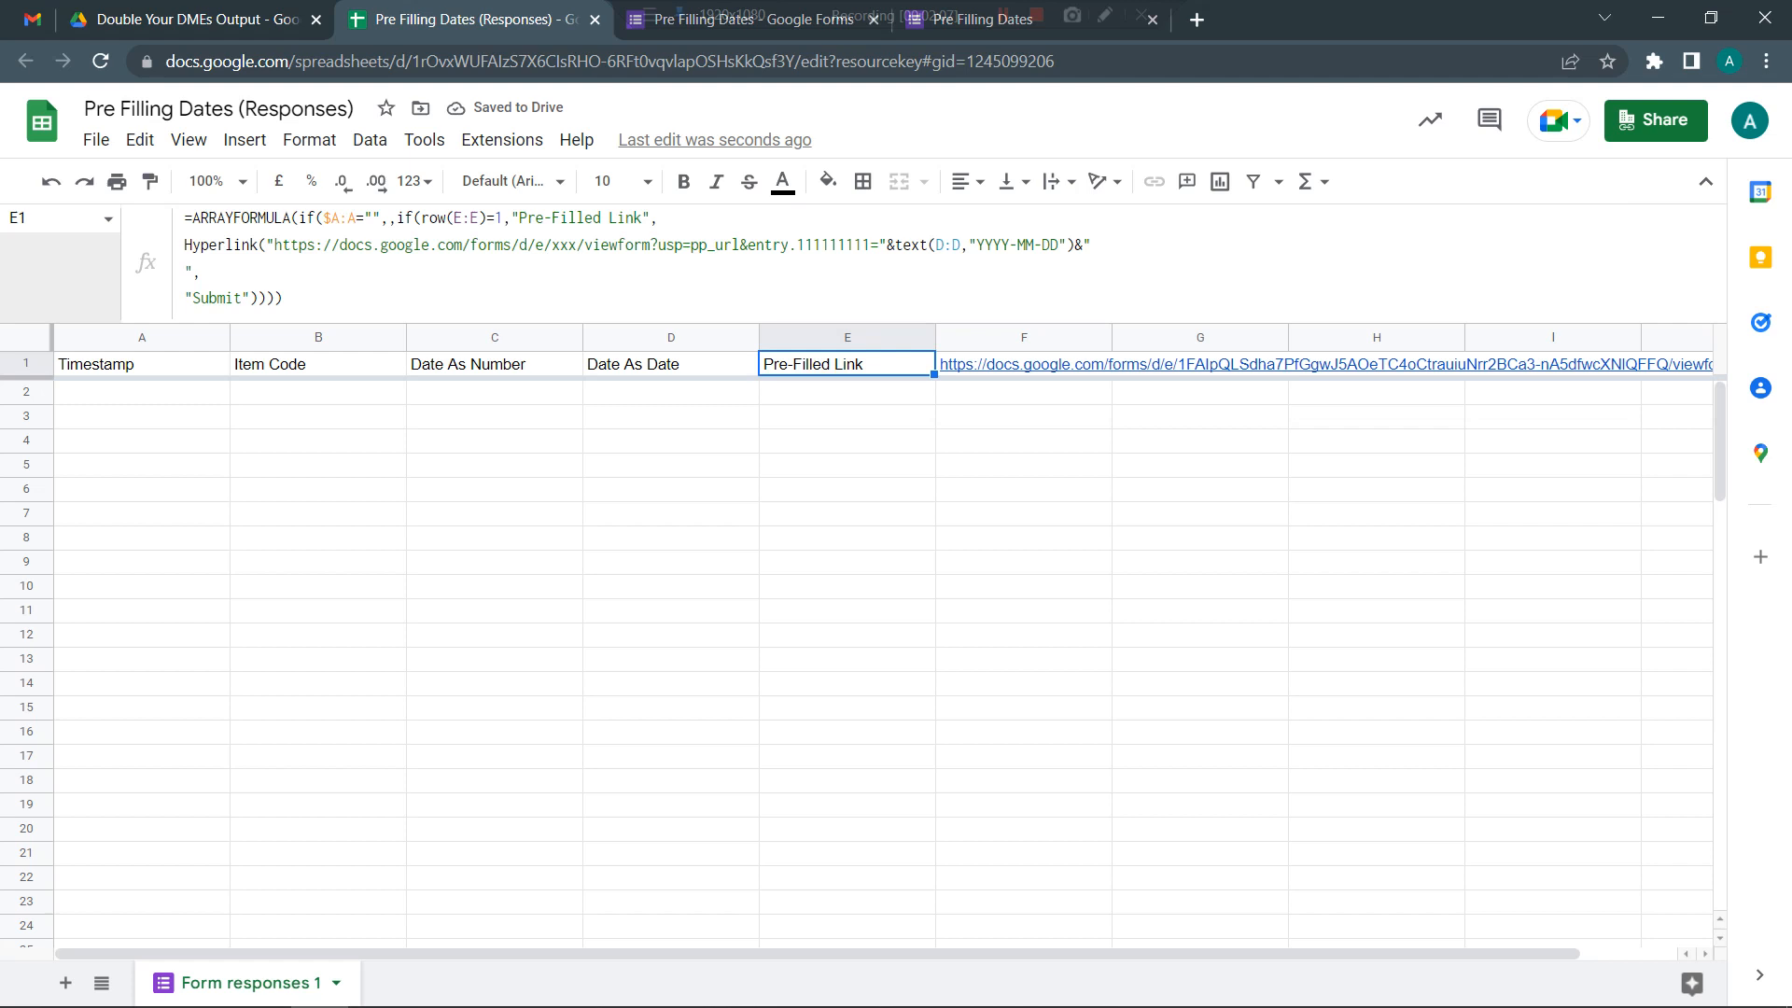
# - Replace the placeholder form address in E1 with the real pre-filled URL using columns B, C and D
pyautogui.doubleClick(846, 364)
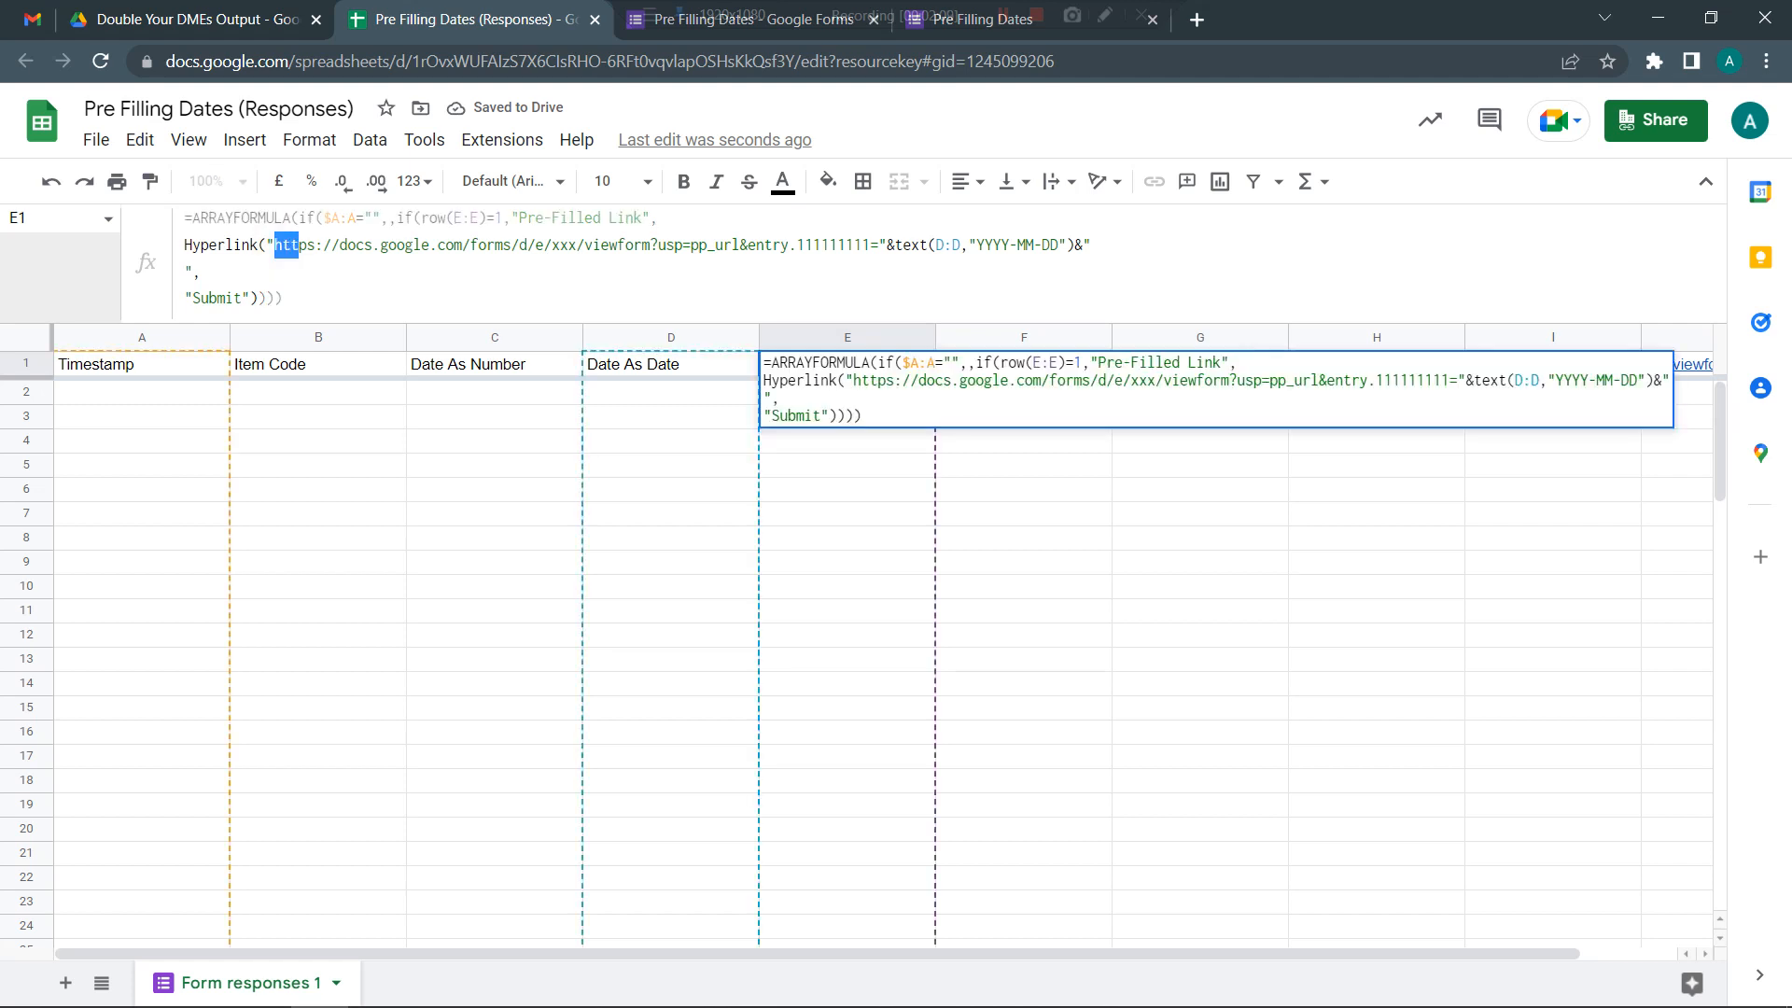
pyautogui.moveTo(286, 244); pyautogui.dragTo(851, 245)
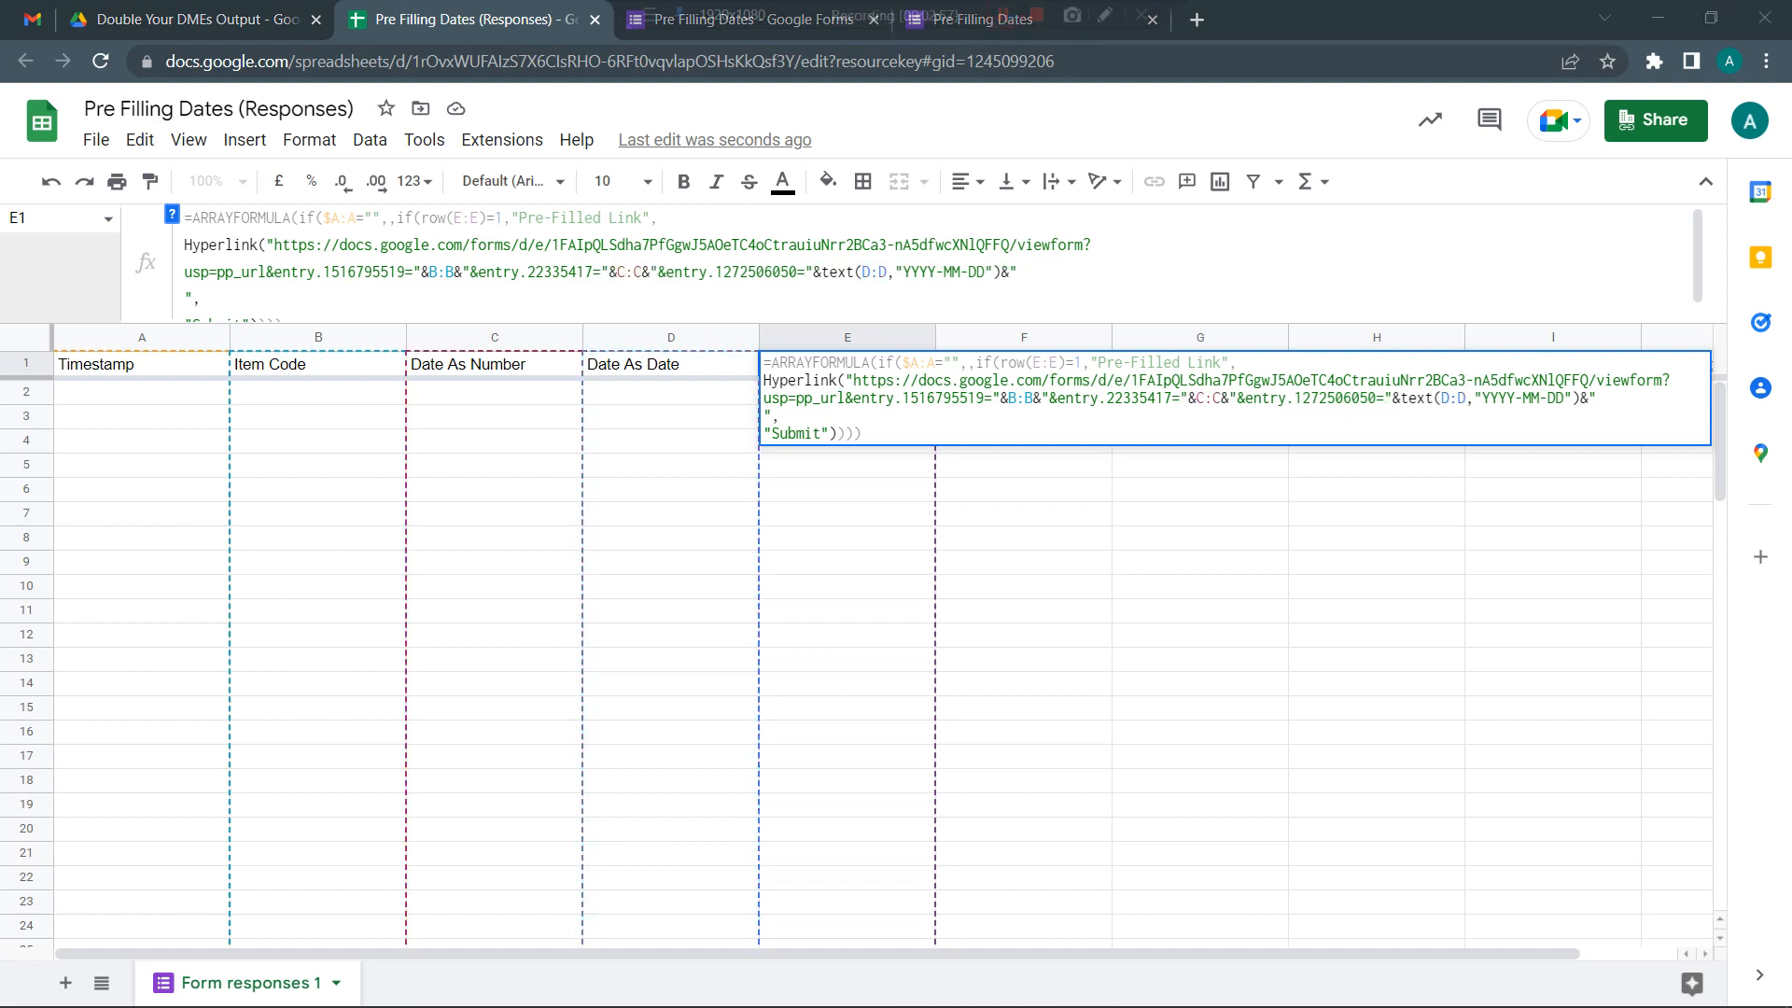
pyautogui.doubleClick(627, 273)
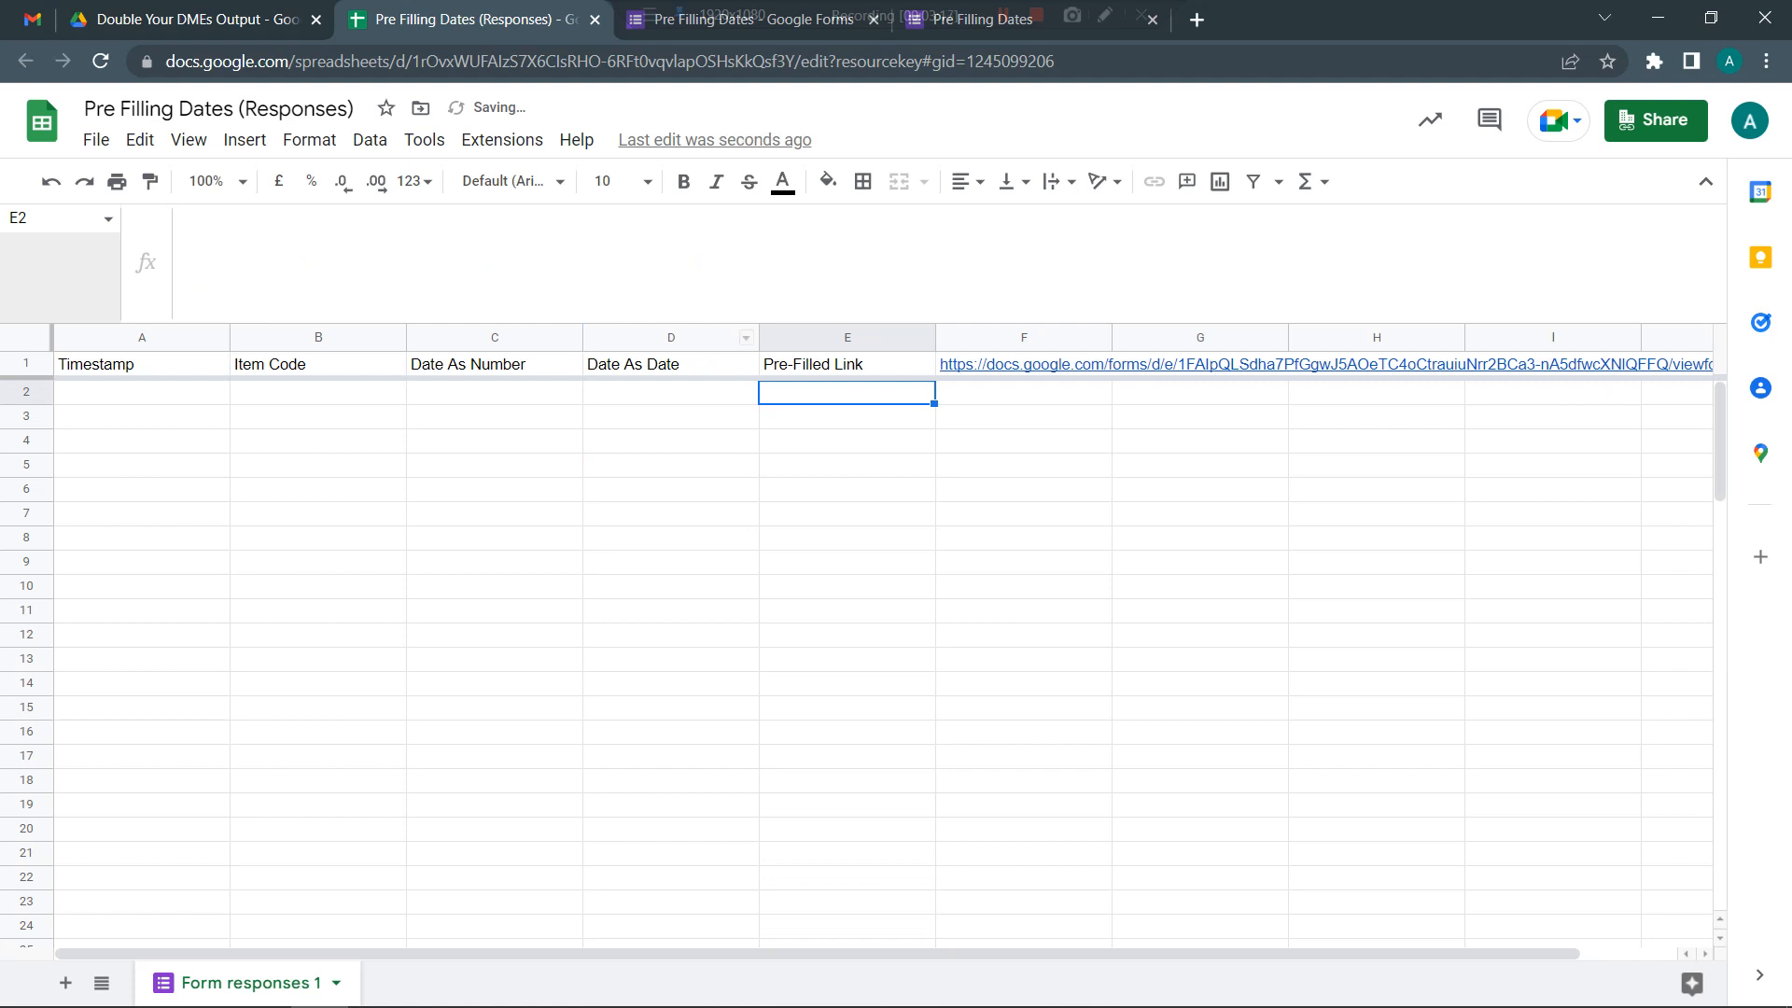
pyautogui.click(747, 19)
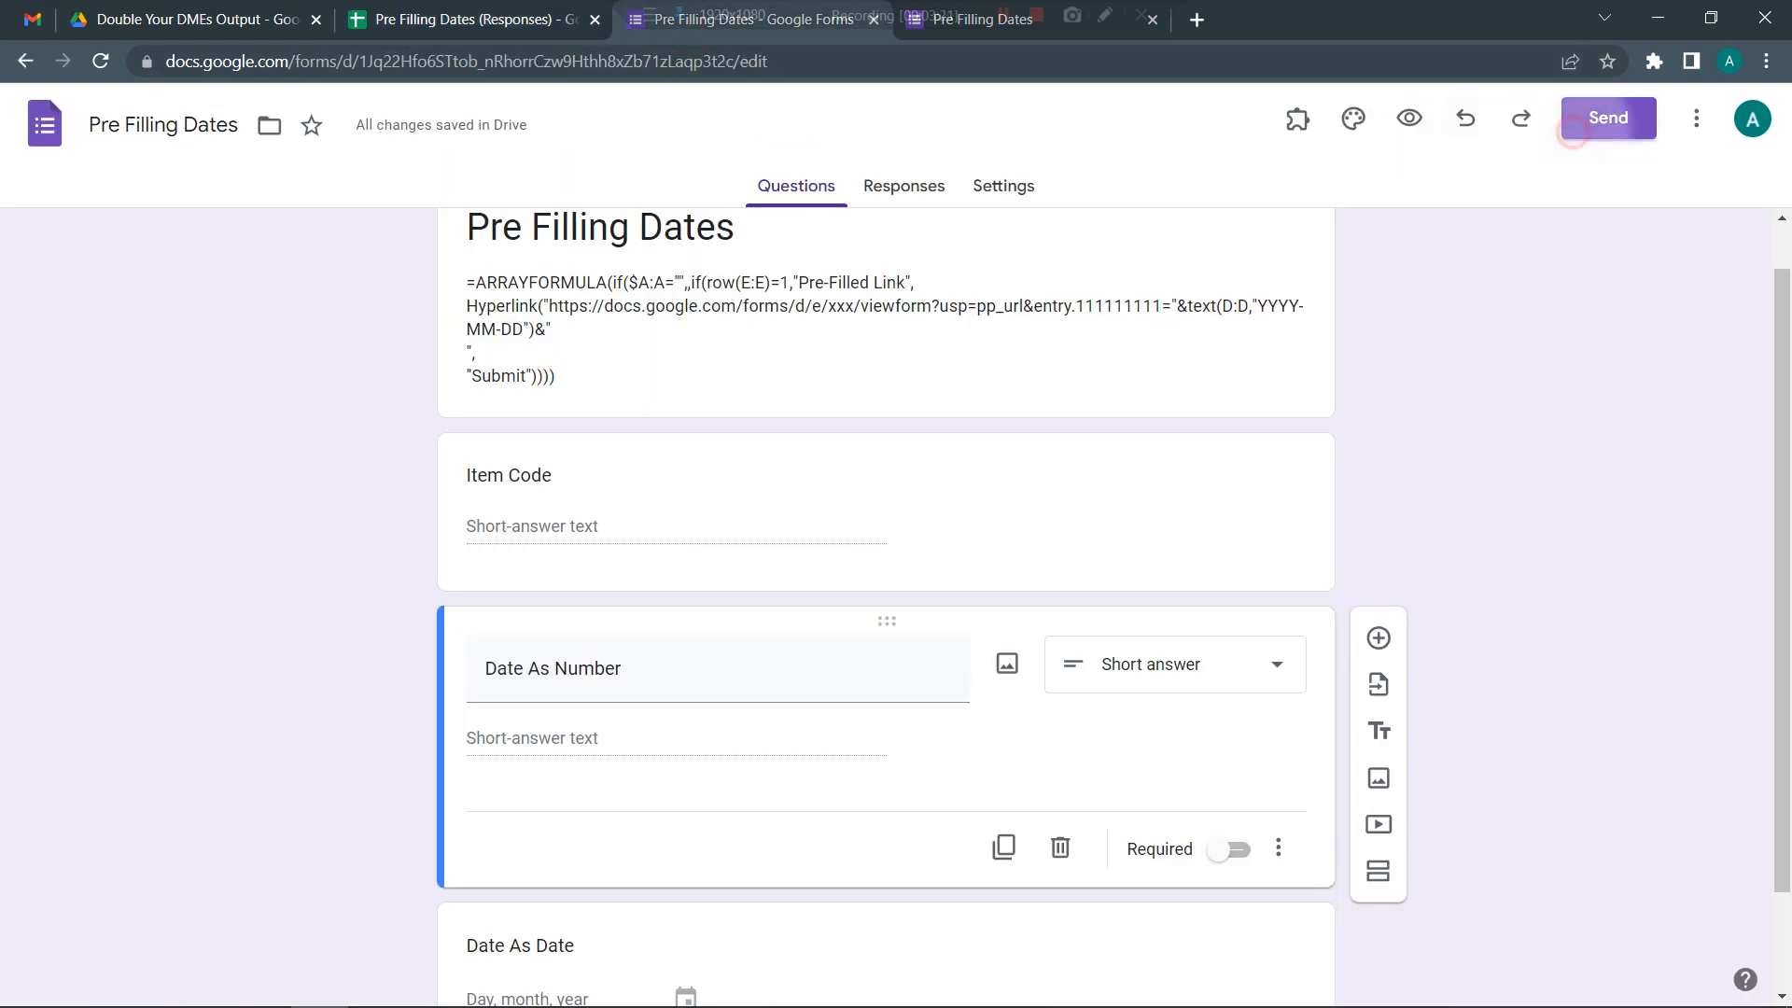
# - Fill the live form with item code Test and number 44000
pyautogui.click(1407, 117)
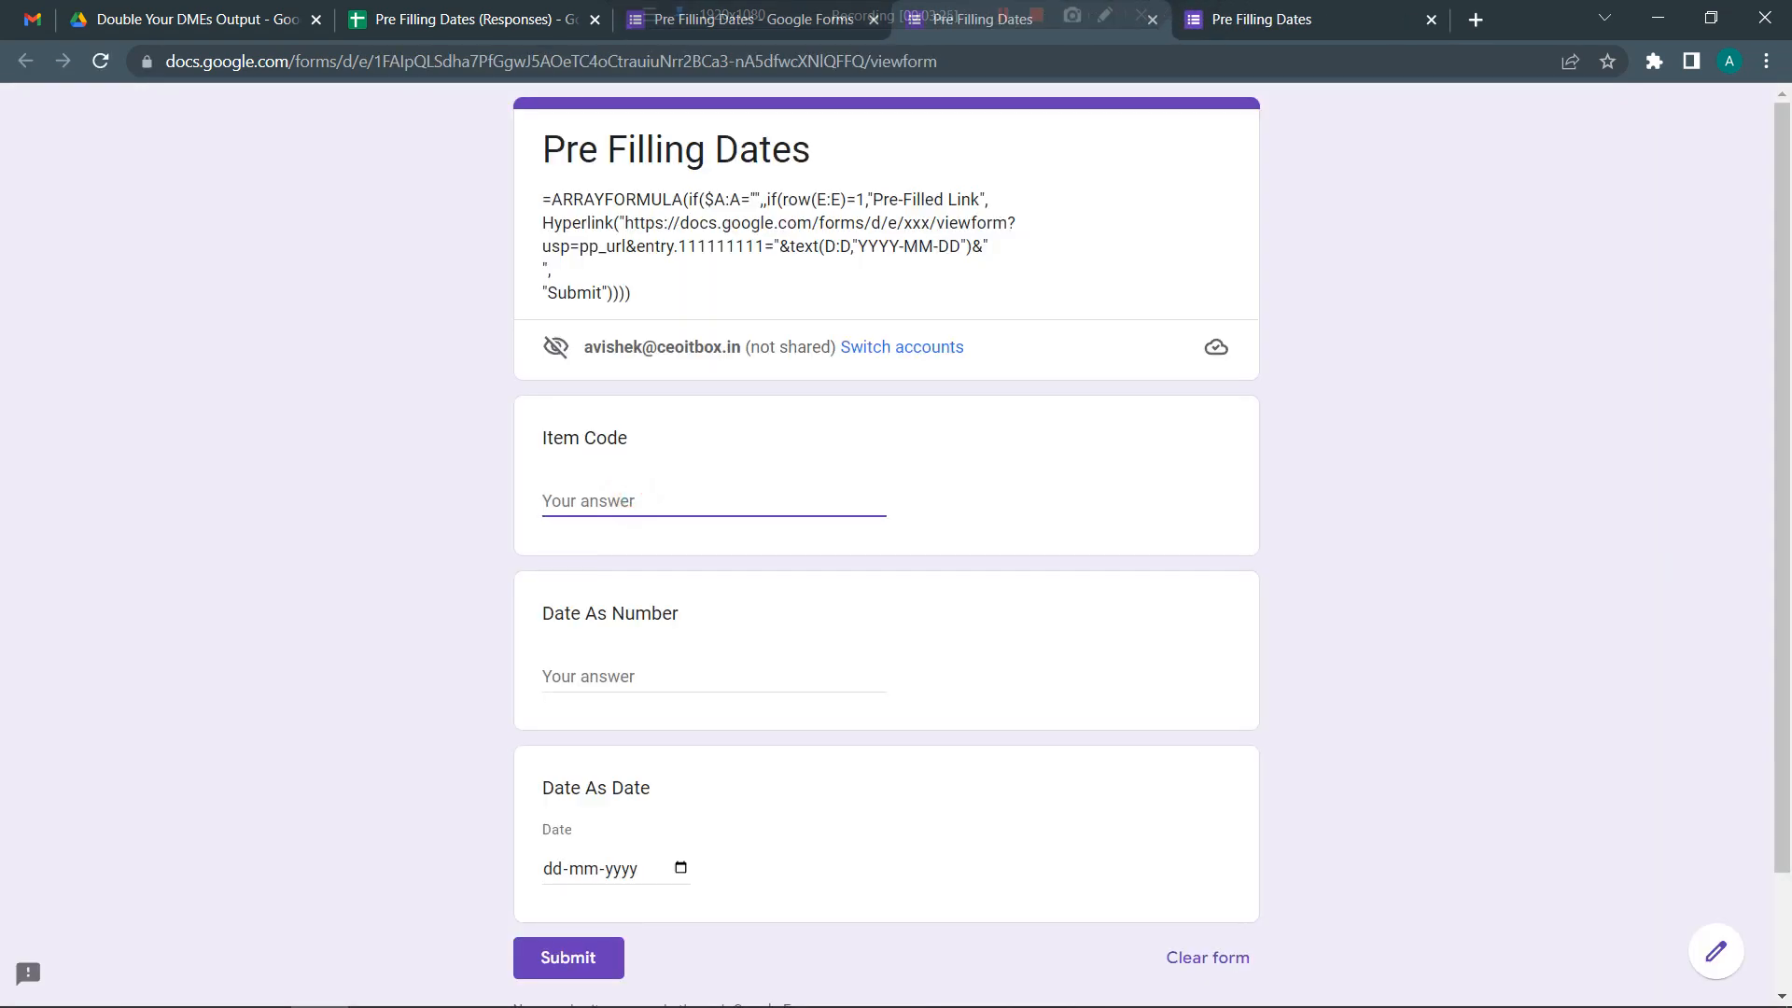
pyautogui.write('Test')
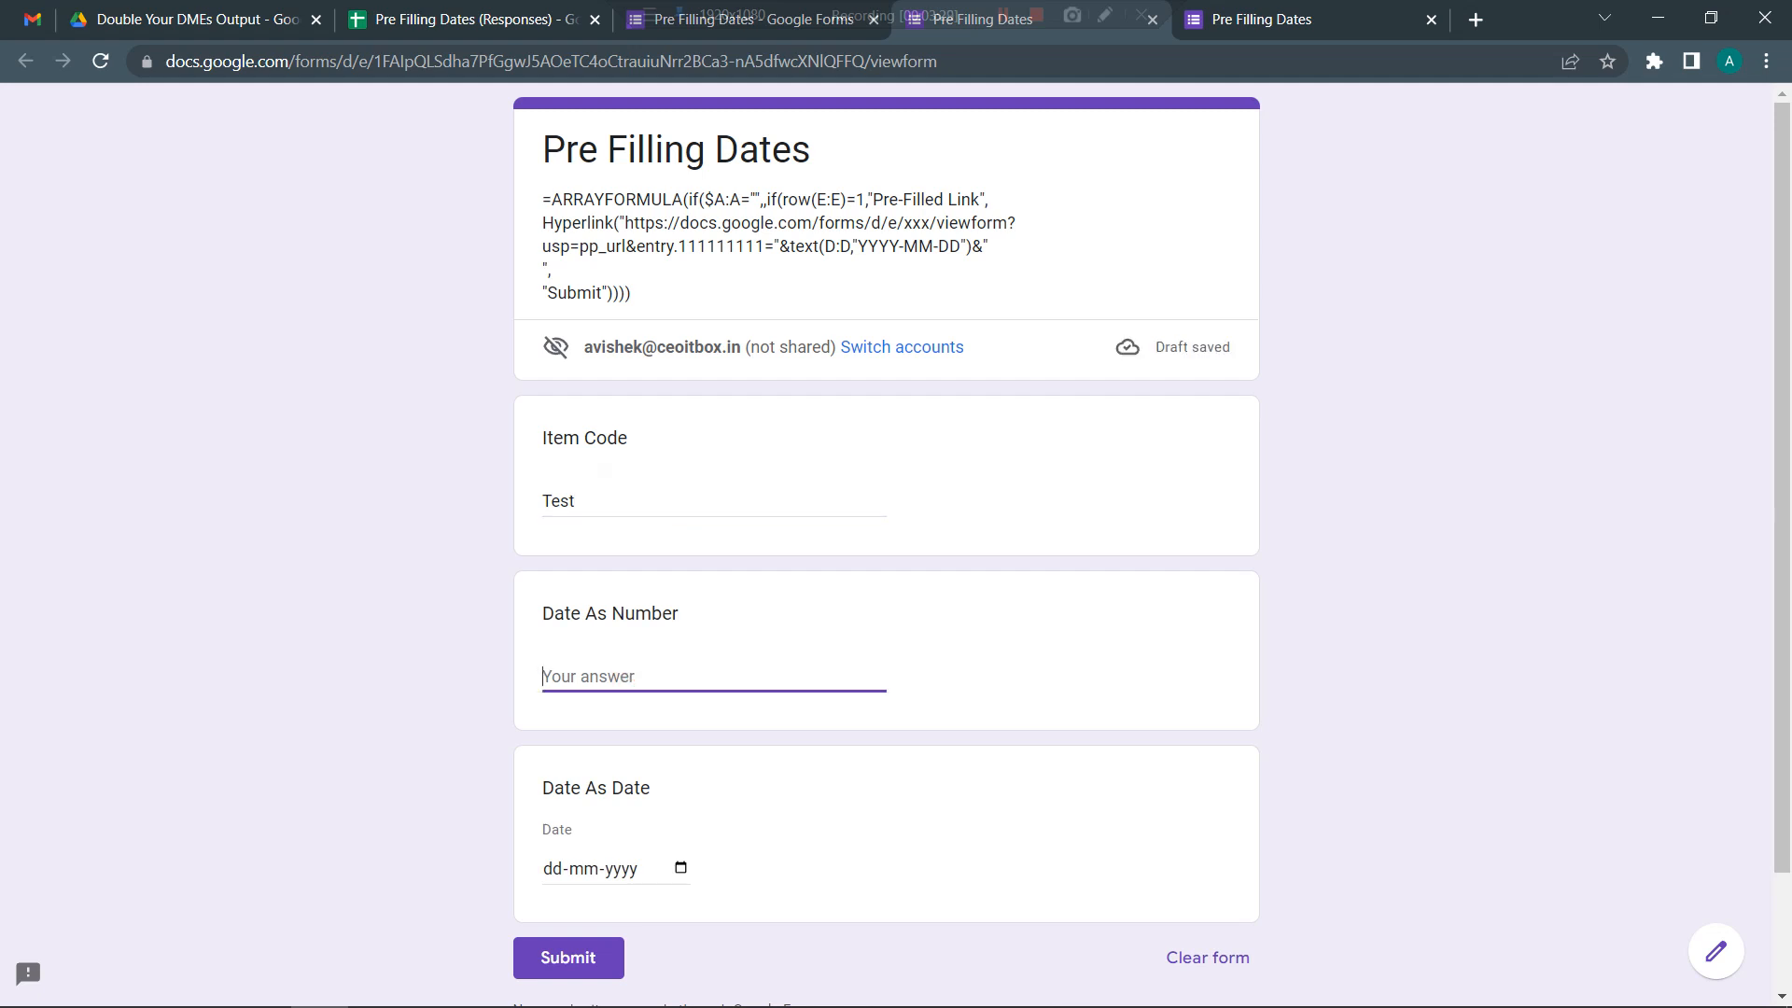
pyautogui.write('44000')
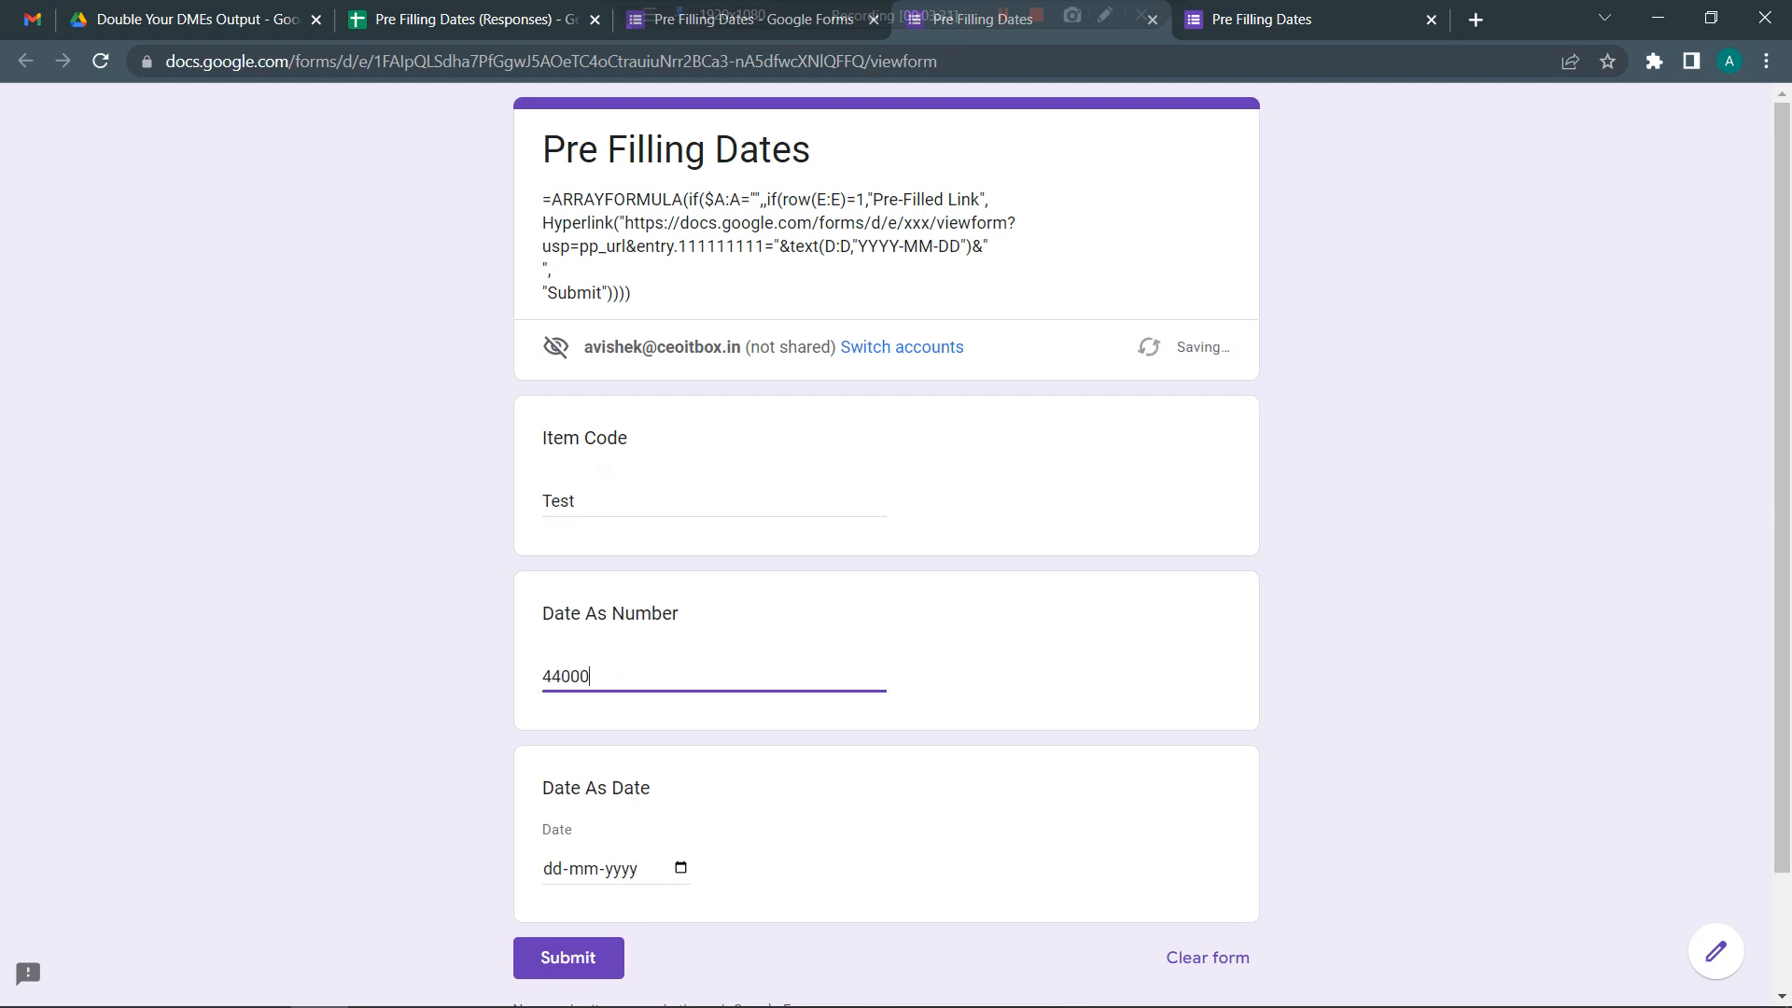
# - Pick 14 July 2022 as Date As Date and submit the test response
pyautogui.click(594, 868)
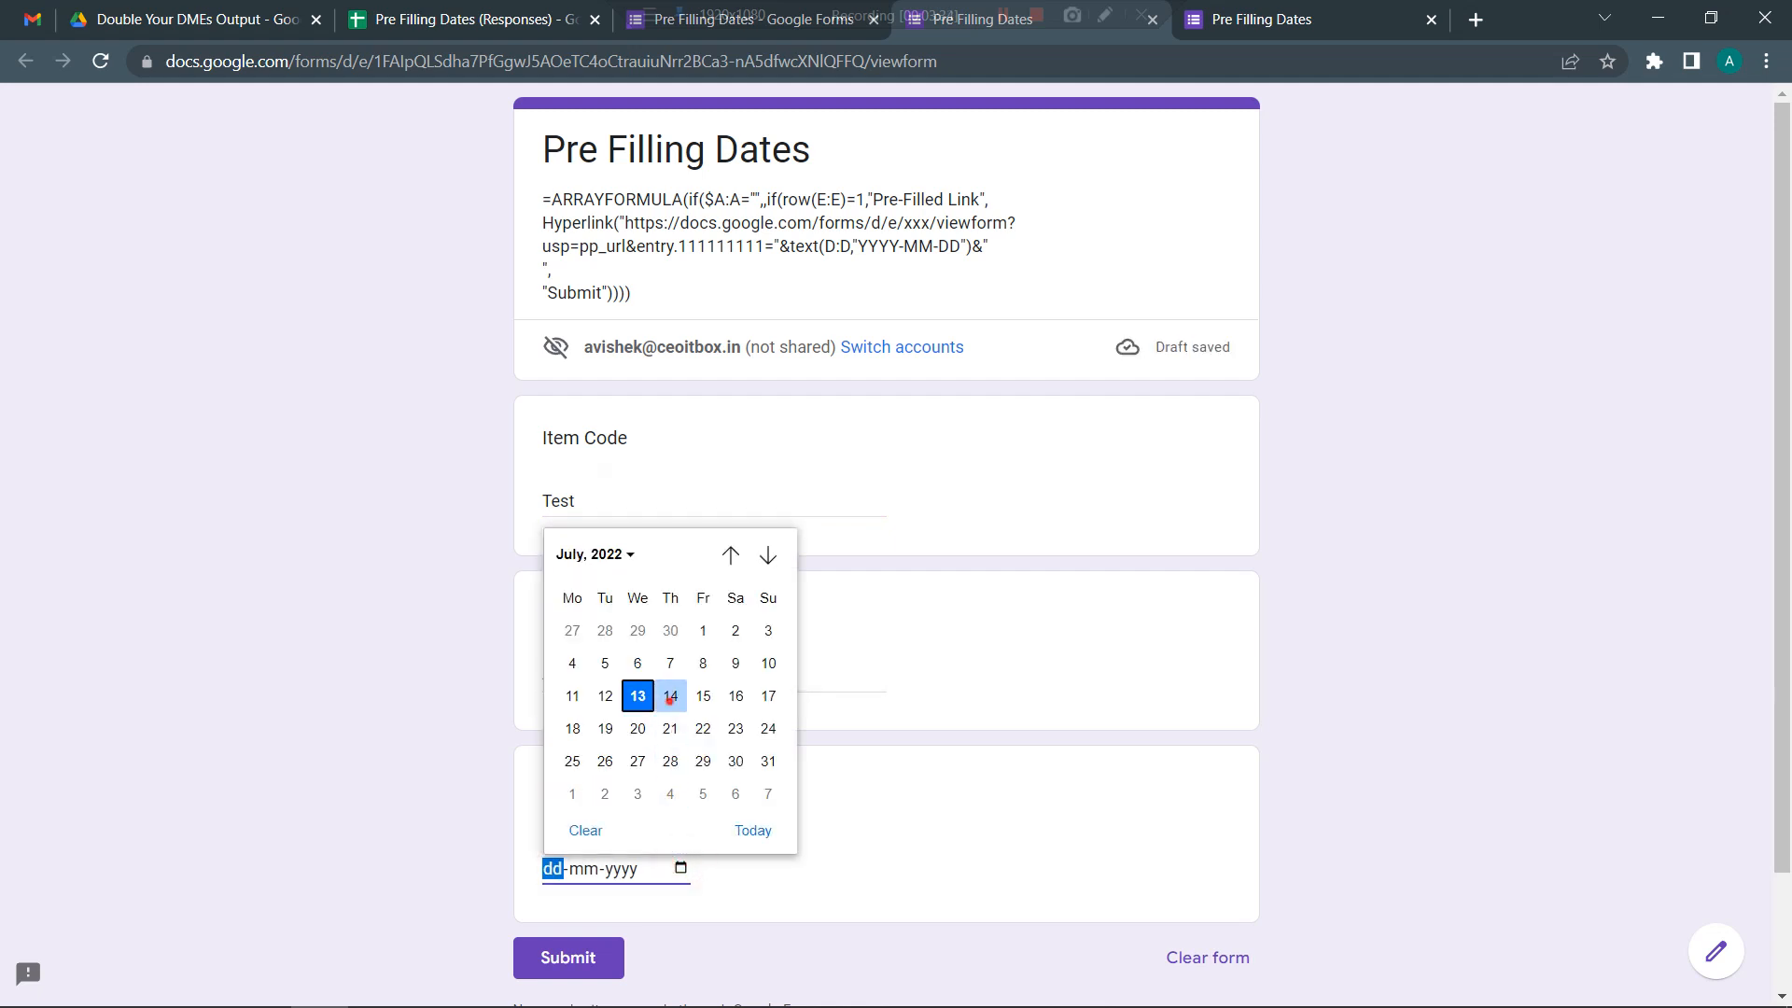
pyautogui.click(670, 697)
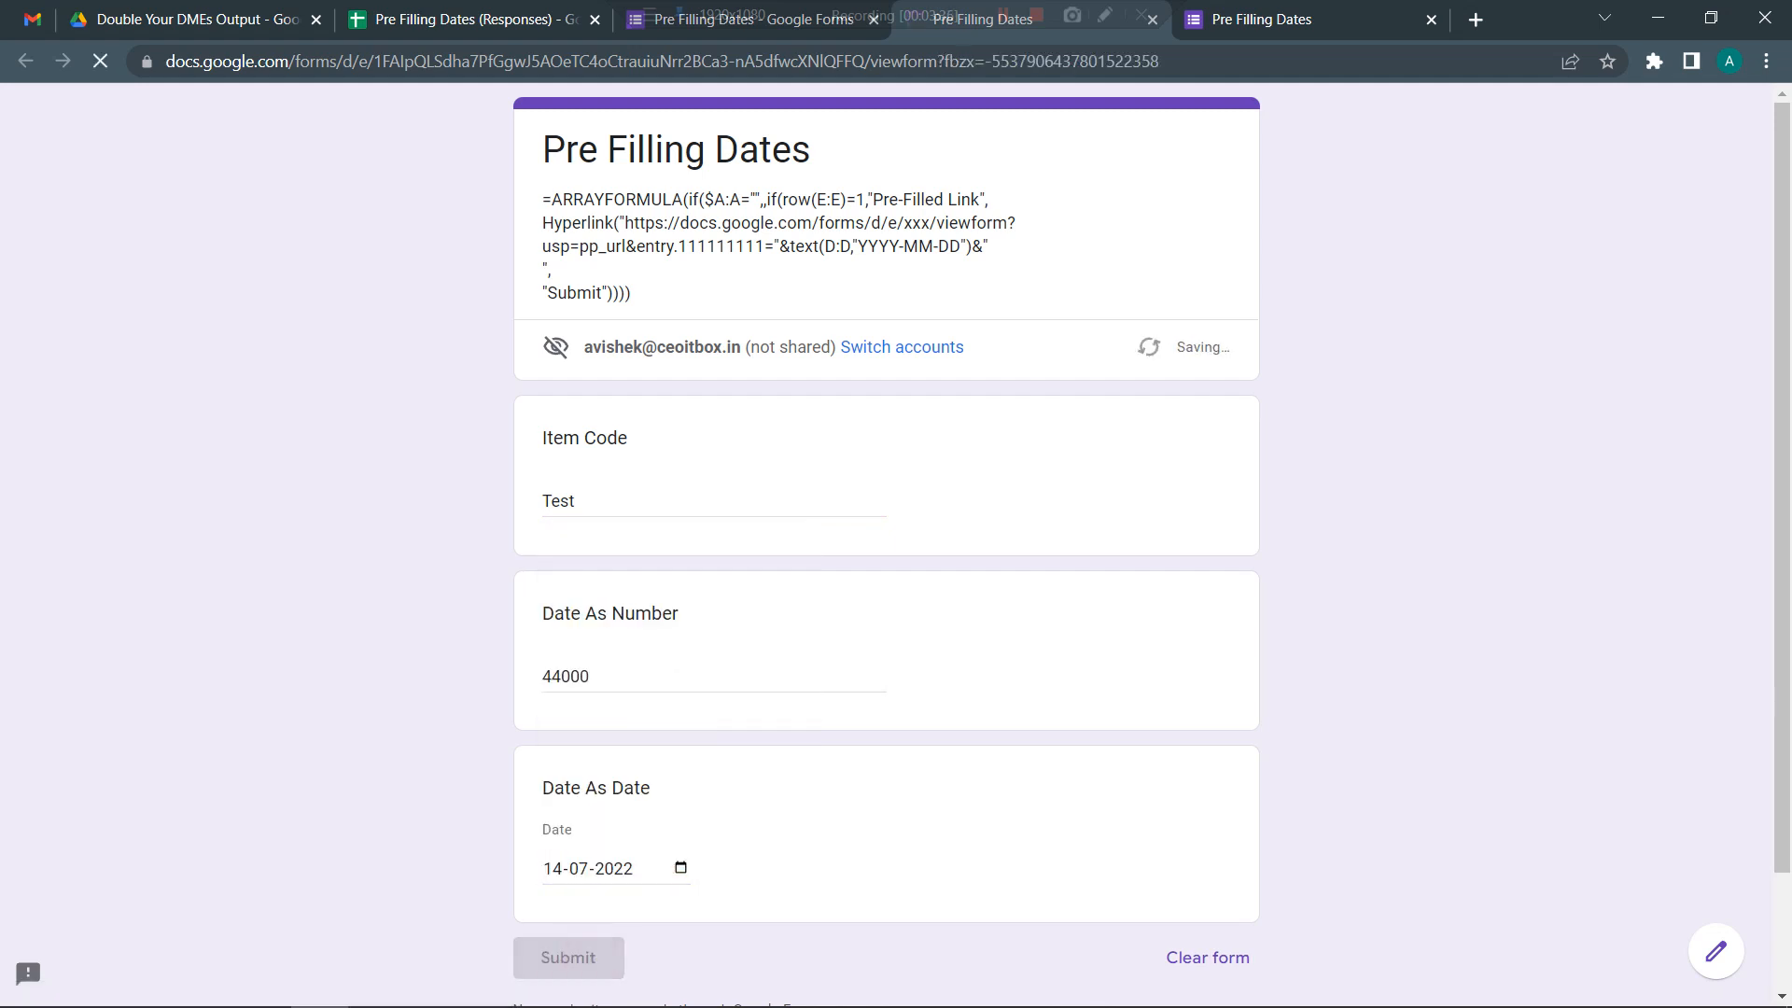
pyautogui.click(468, 19)
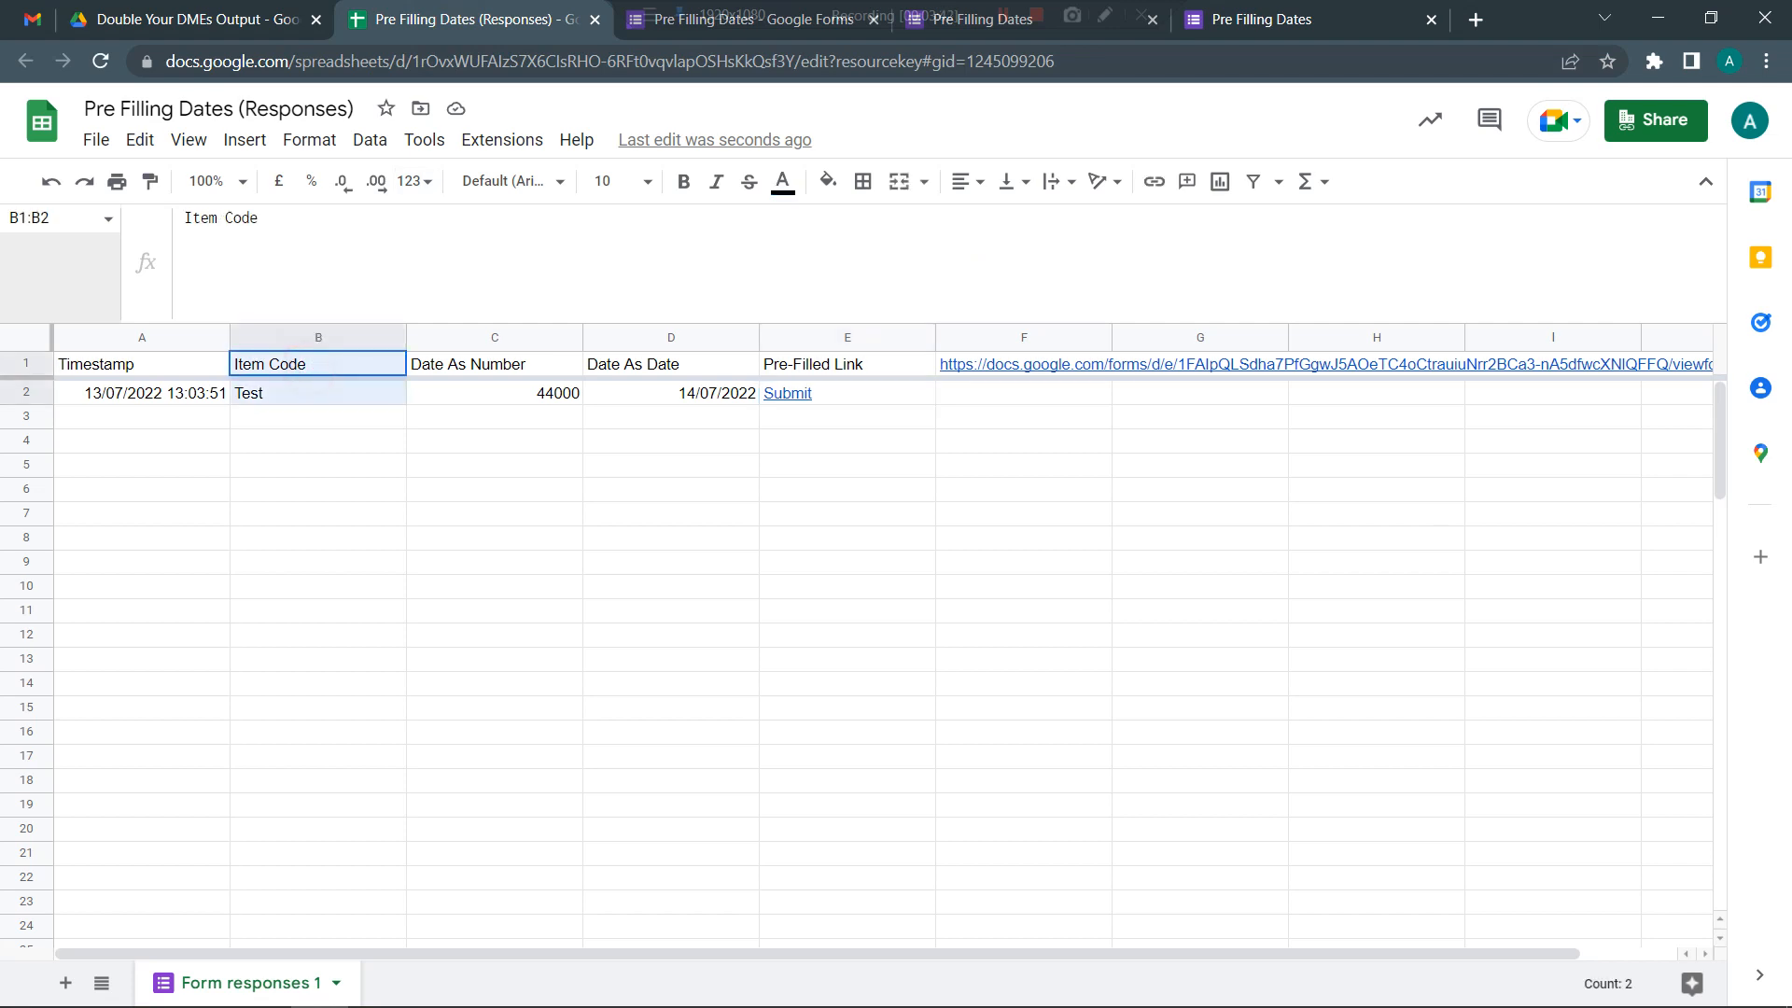
# - Format the Date As Number column as dd-MMM-yyyy so 44000 shows as 18-Jun-2020
pyautogui.click(493, 364)
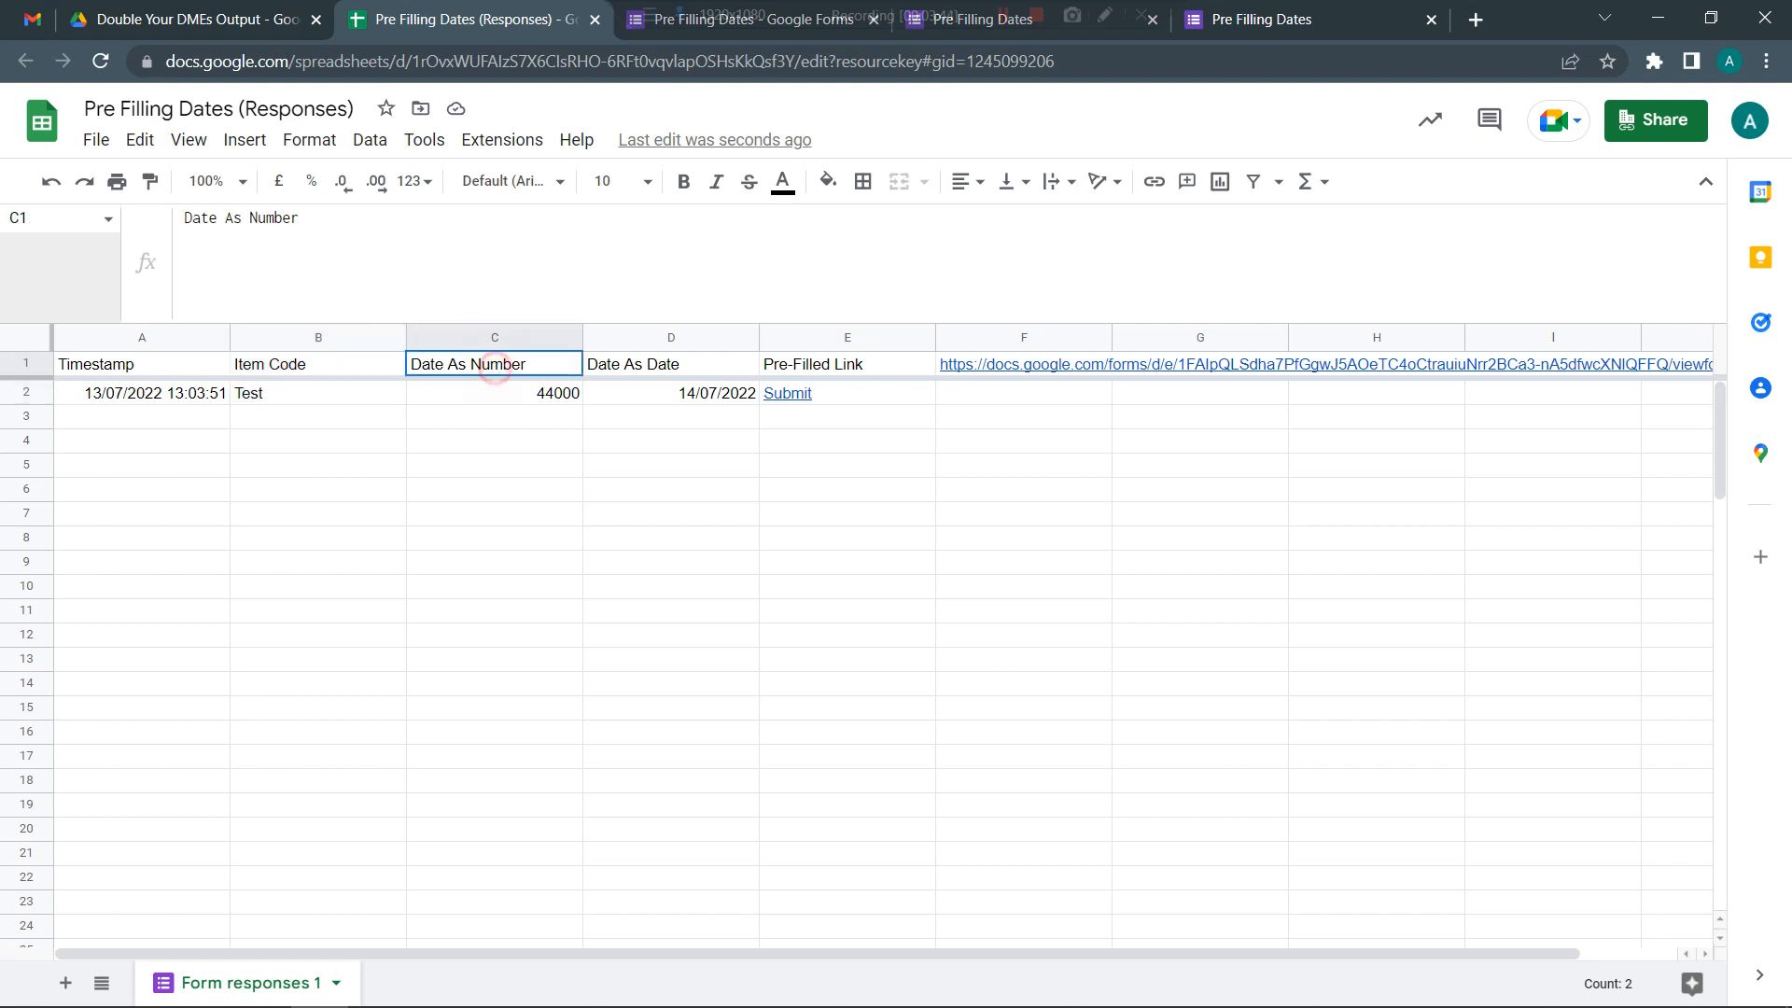
pyautogui.moveTo(493, 364); pyautogui.dragTo(493, 392)
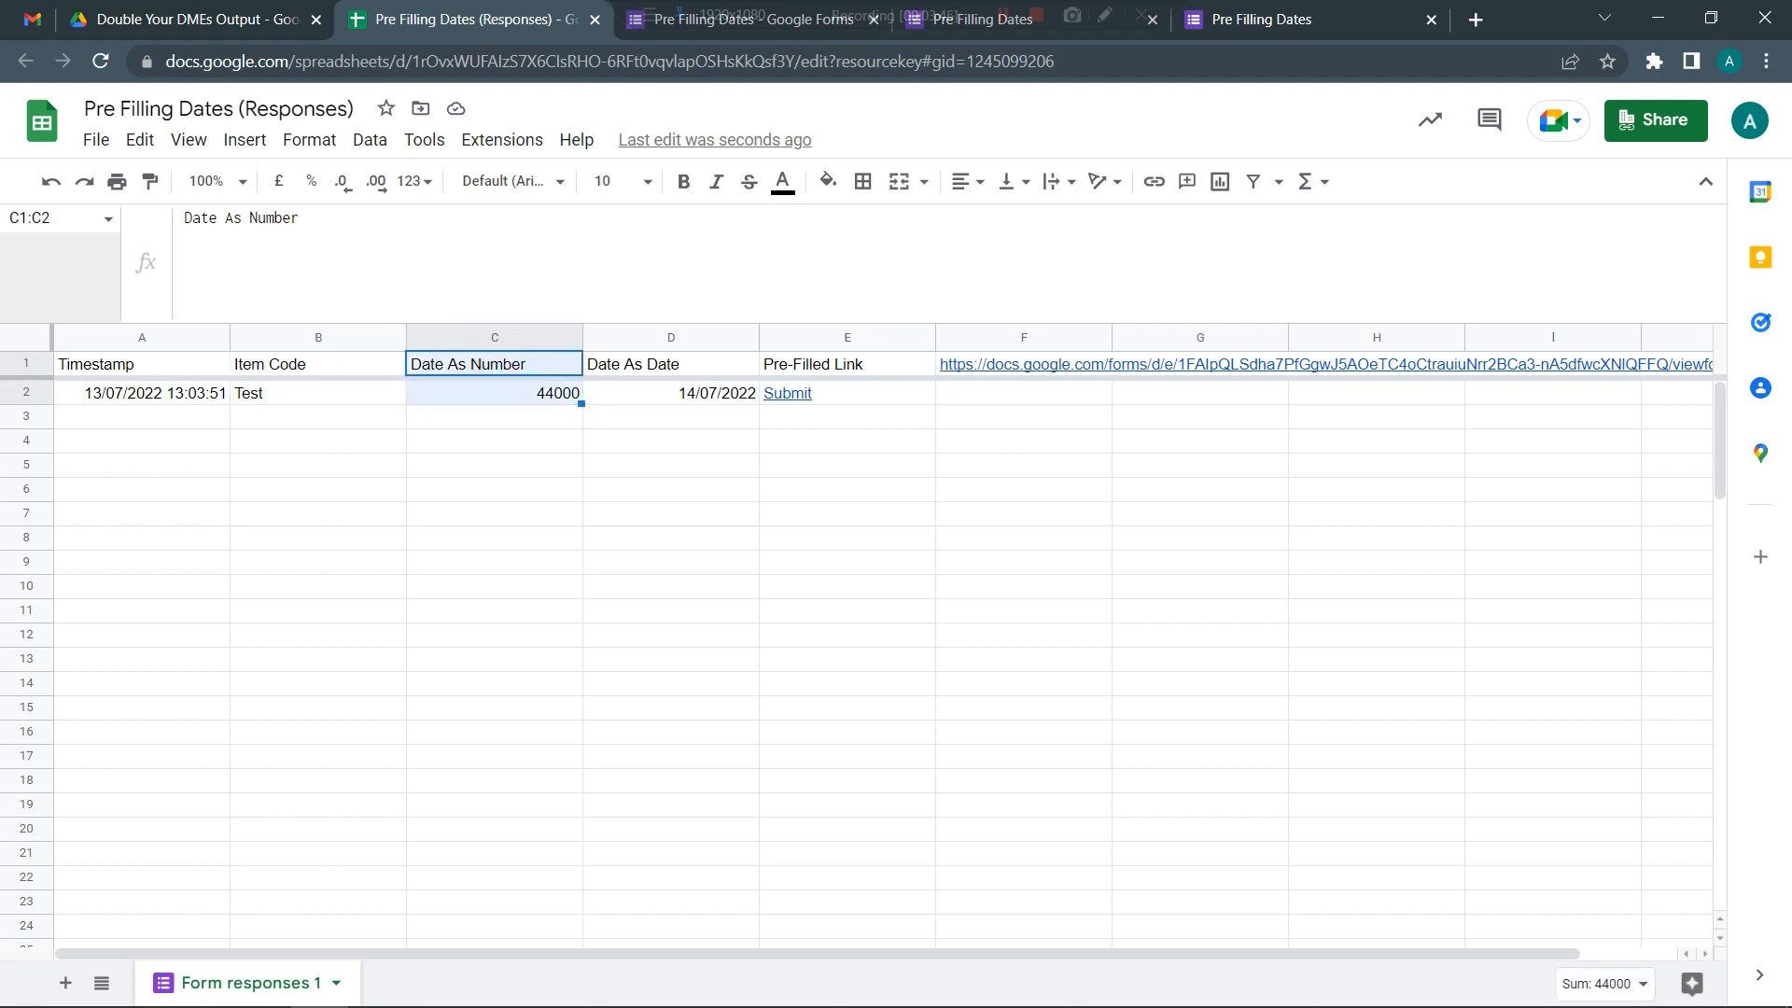
pyautogui.click(492, 338)
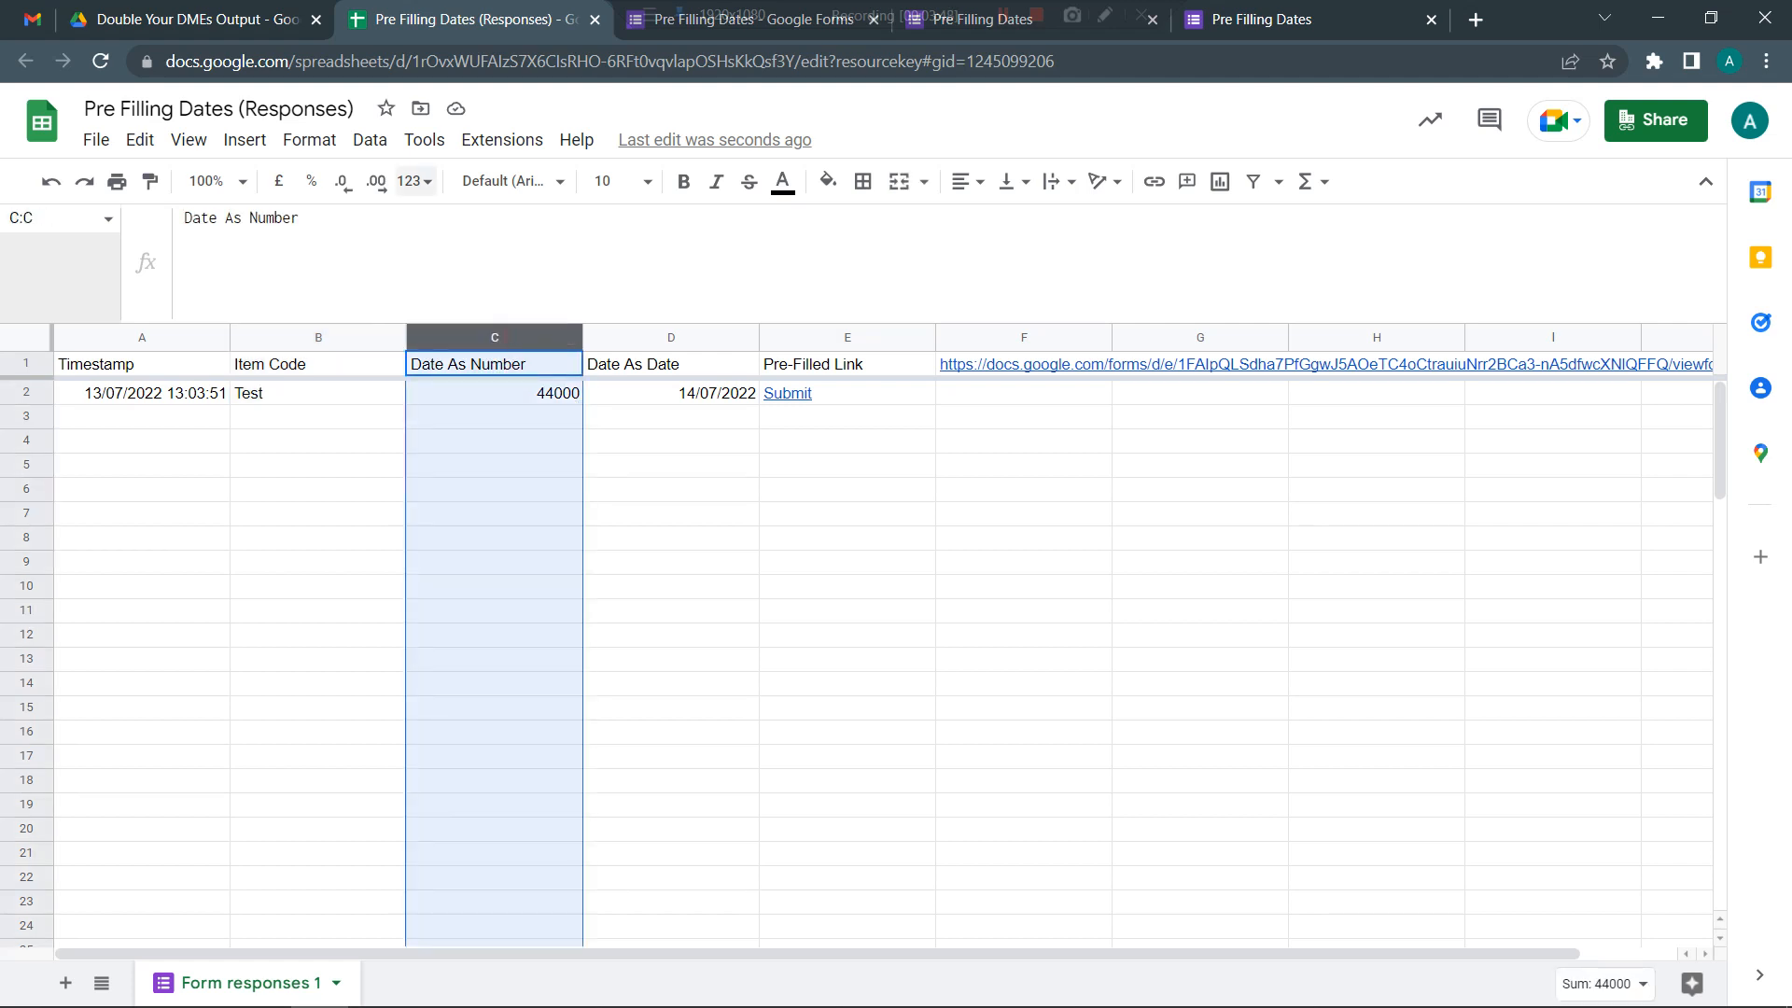
pyautogui.click(409, 181)
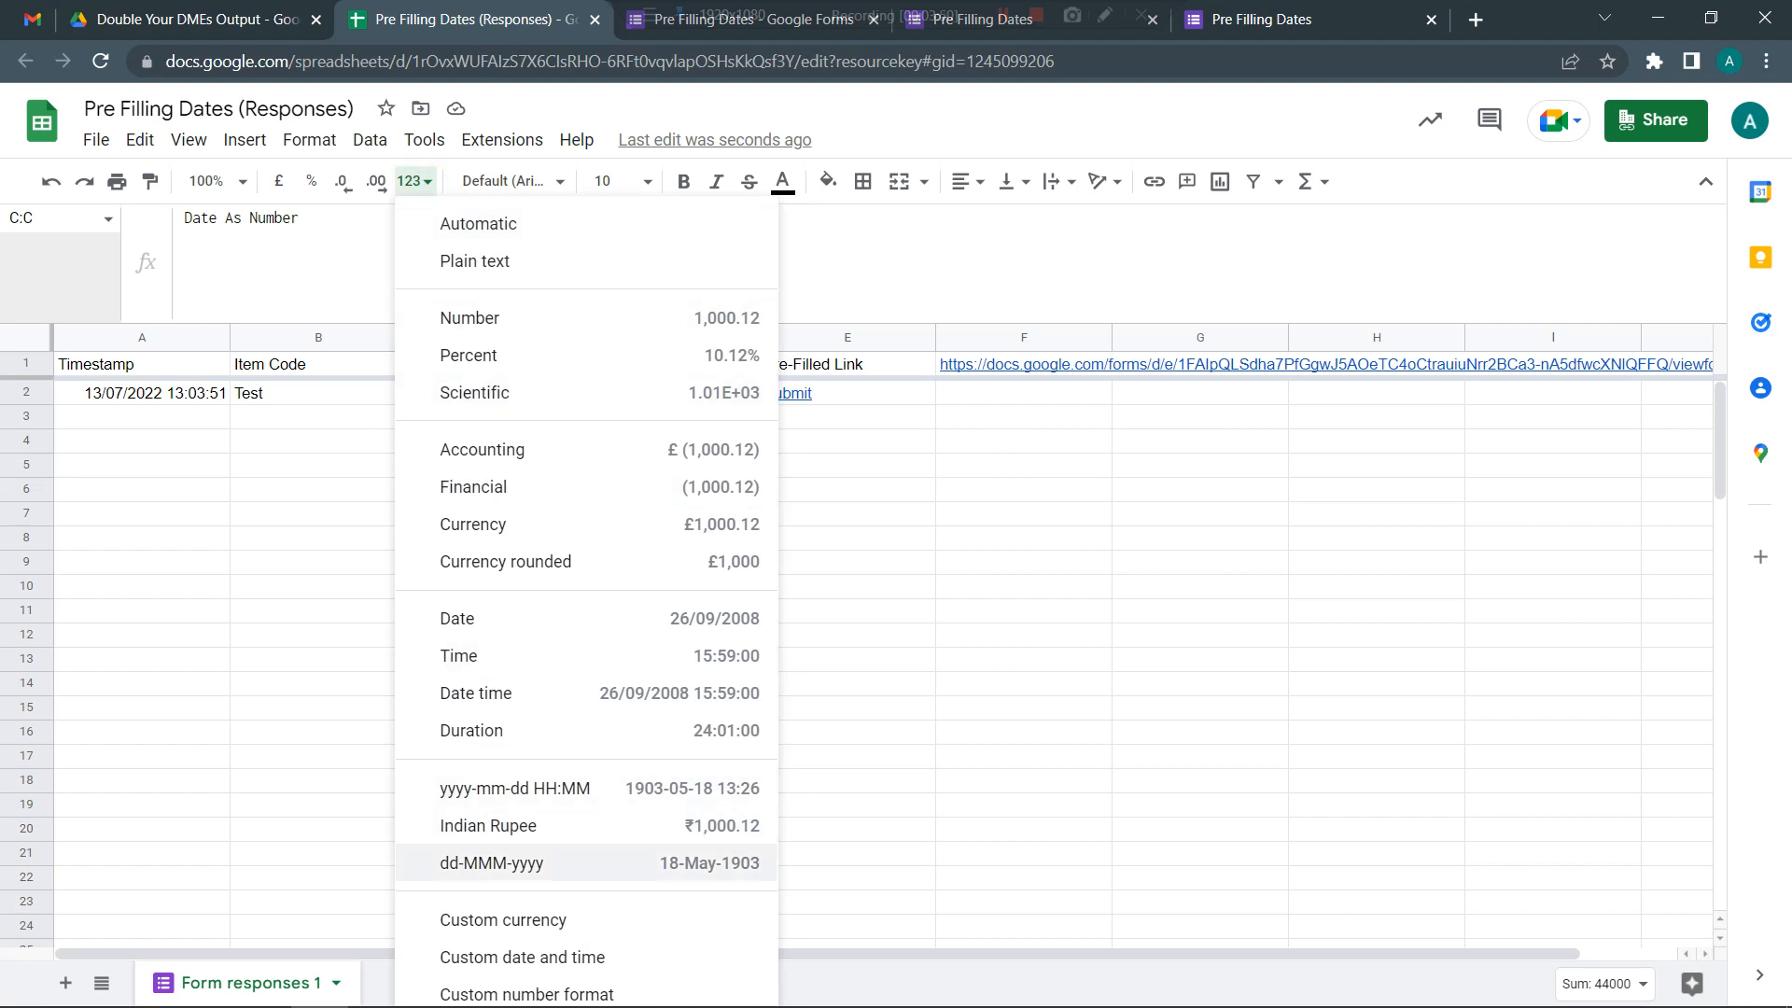
pyautogui.click(491, 862)
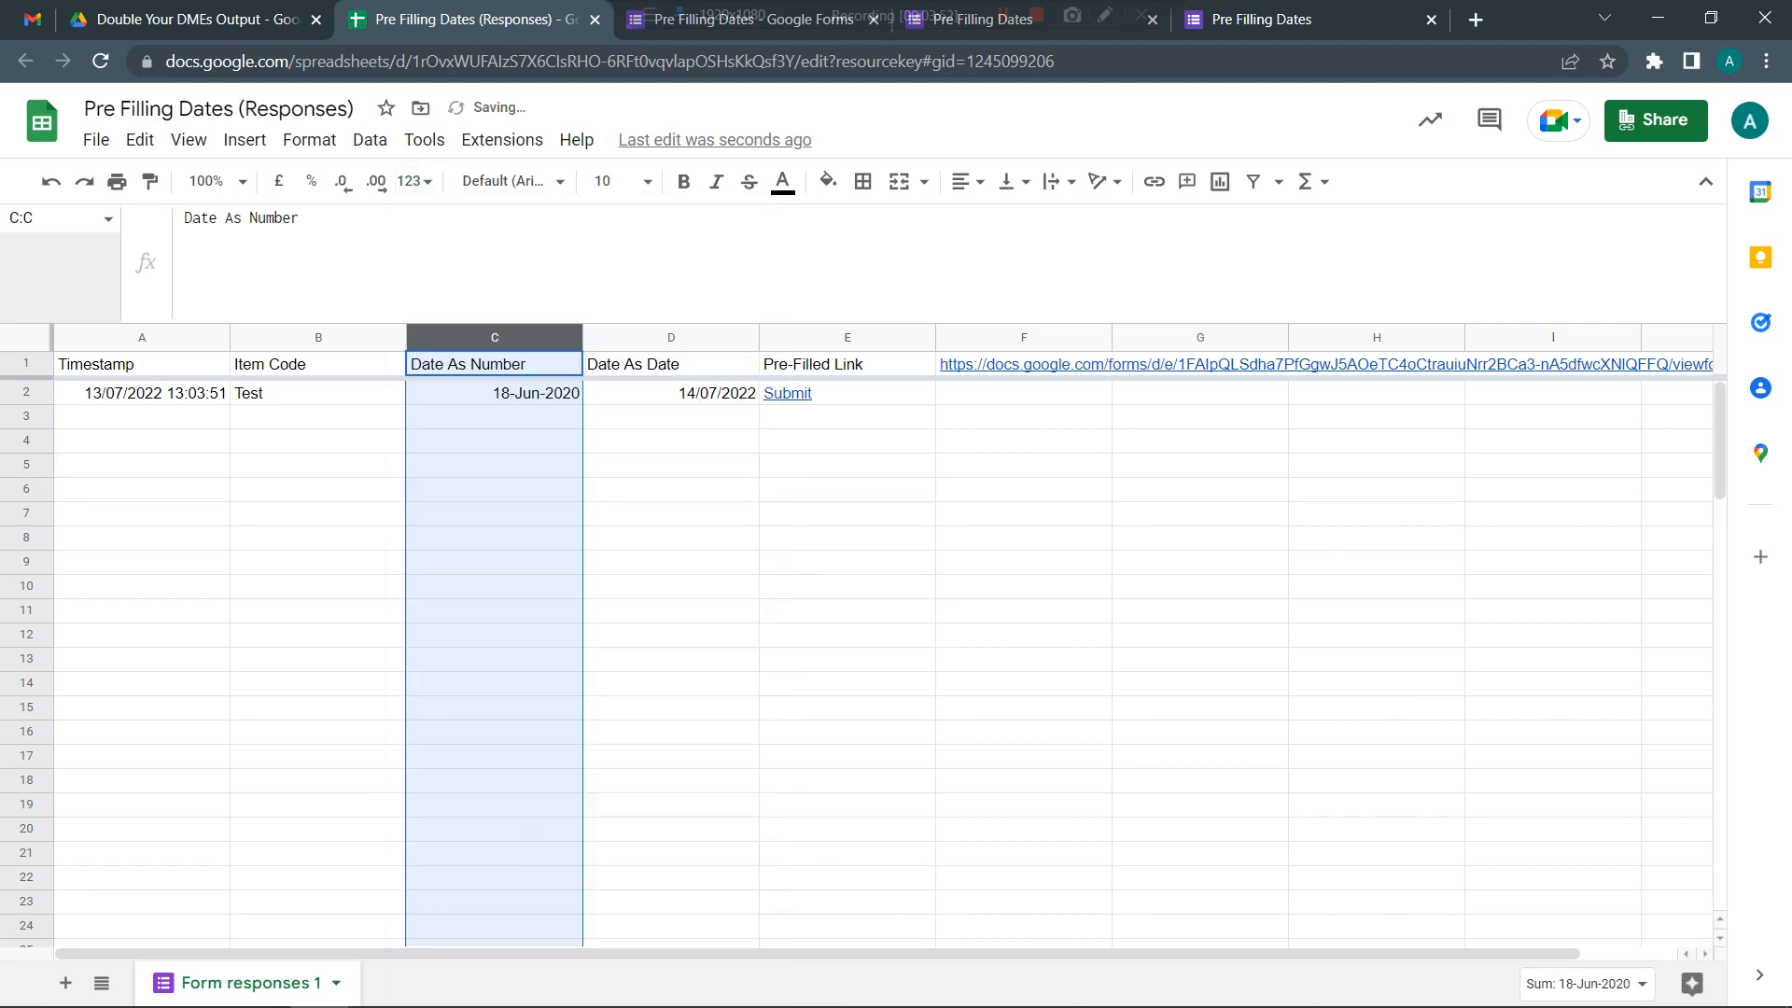
# - Inspect the converted date value in cell C2
pyautogui.click(493, 392)
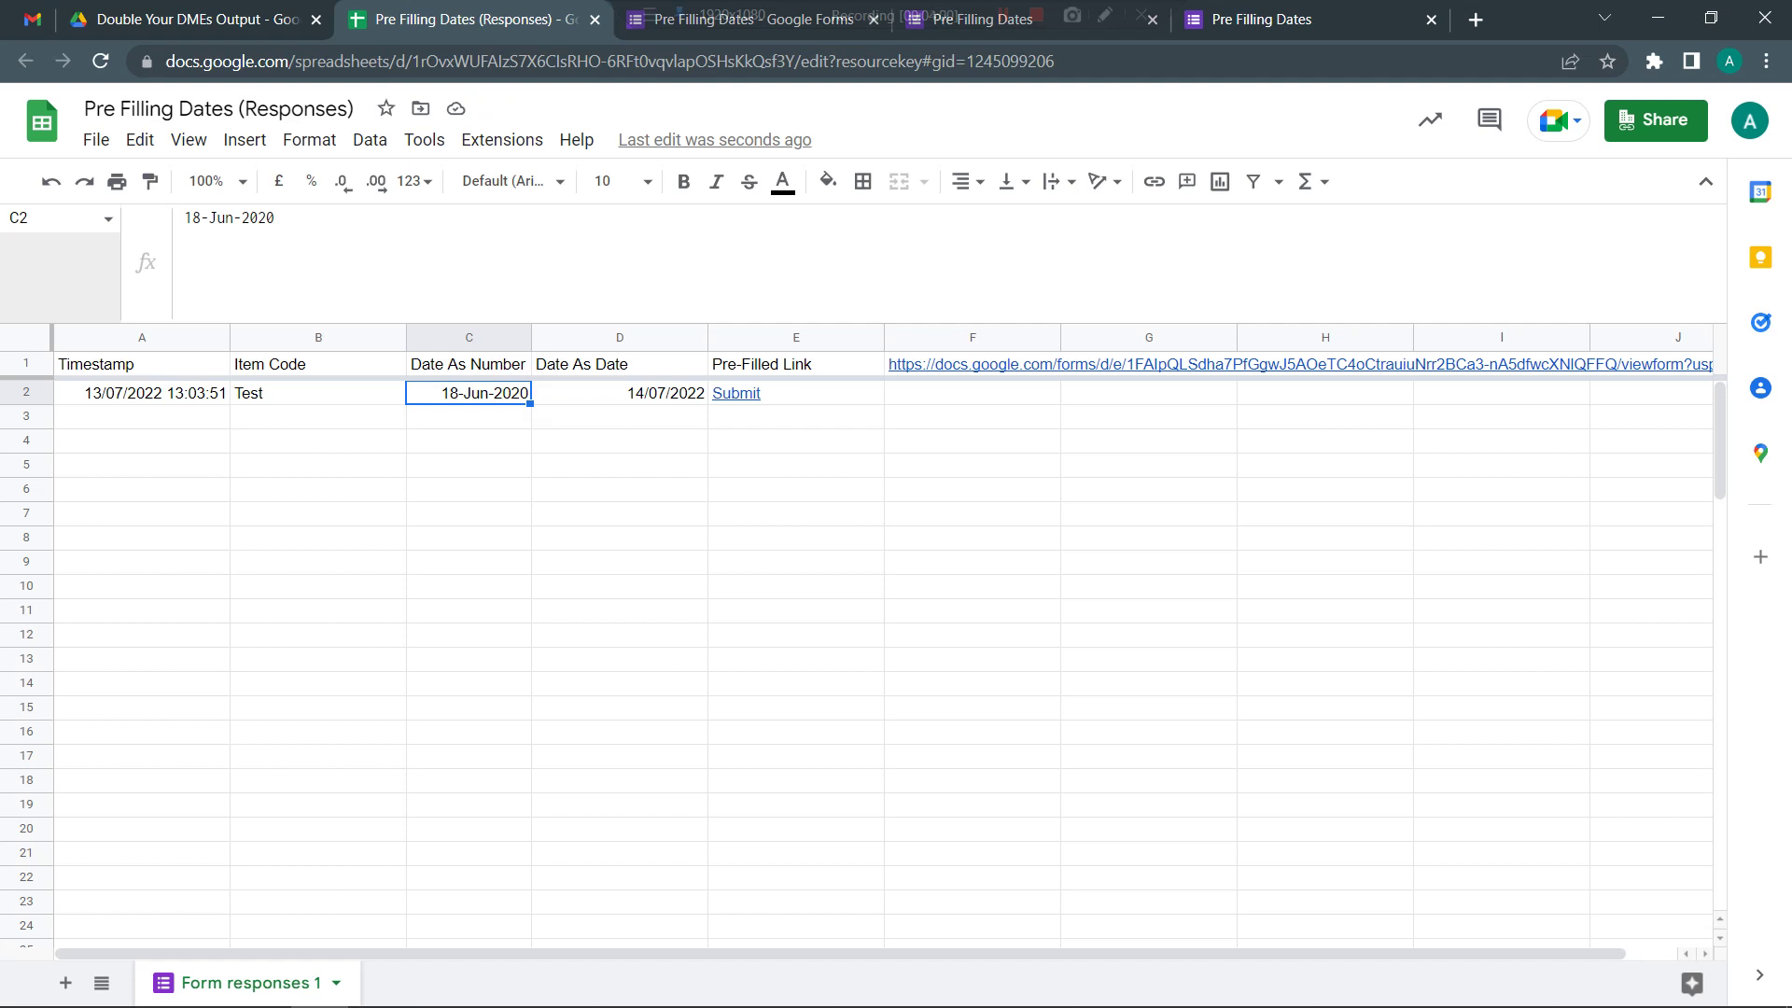
pyautogui.click(620, 393)
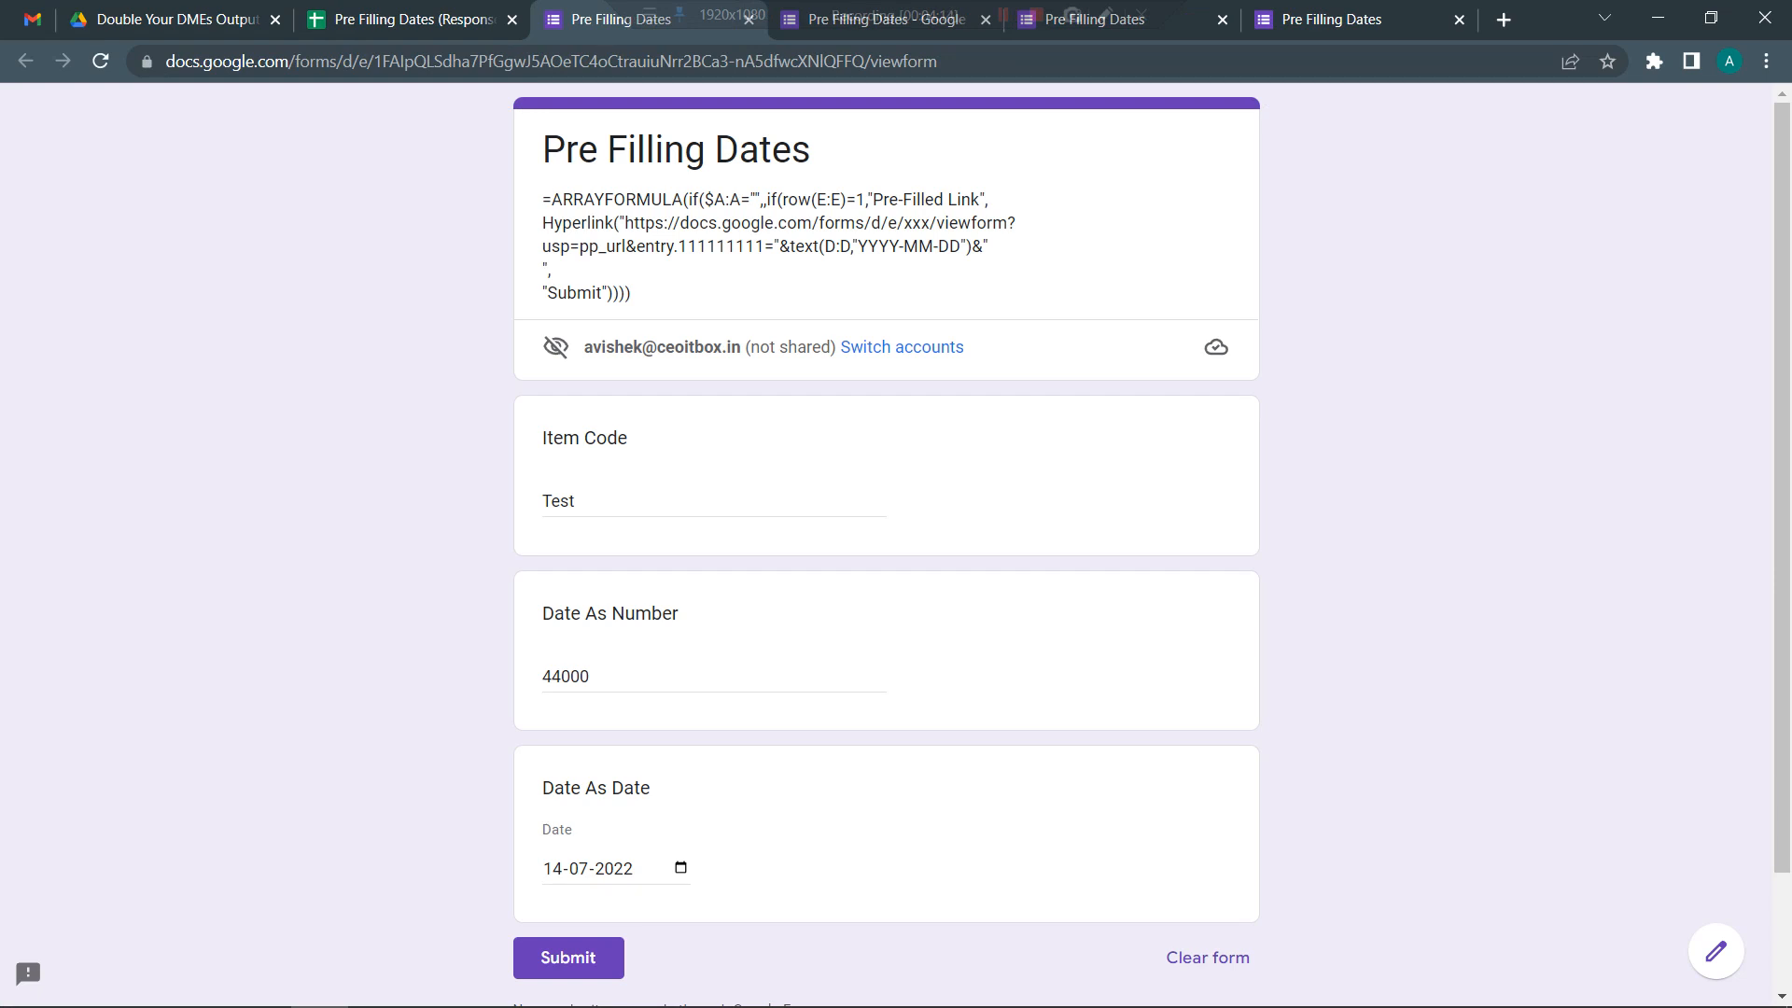
# - Change the answers to Test2 and 44001 with date 15 July 2022 and submit
pyautogui.write('1')
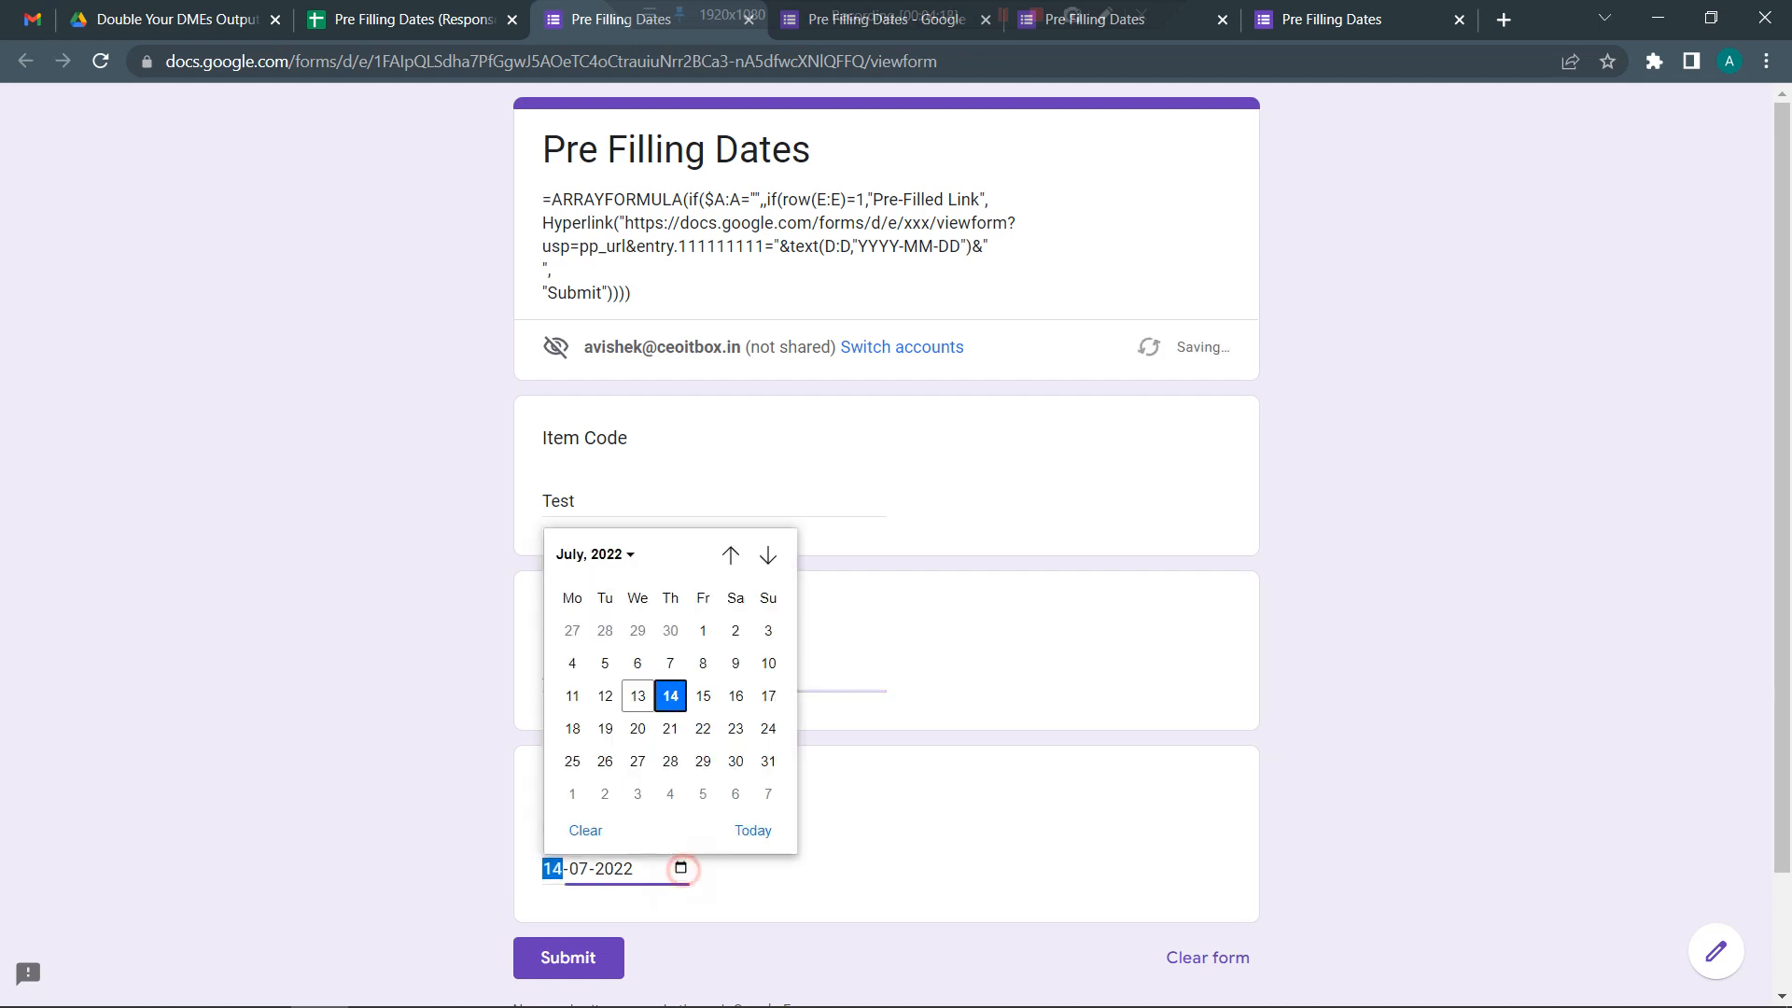
pyautogui.click(704, 694)
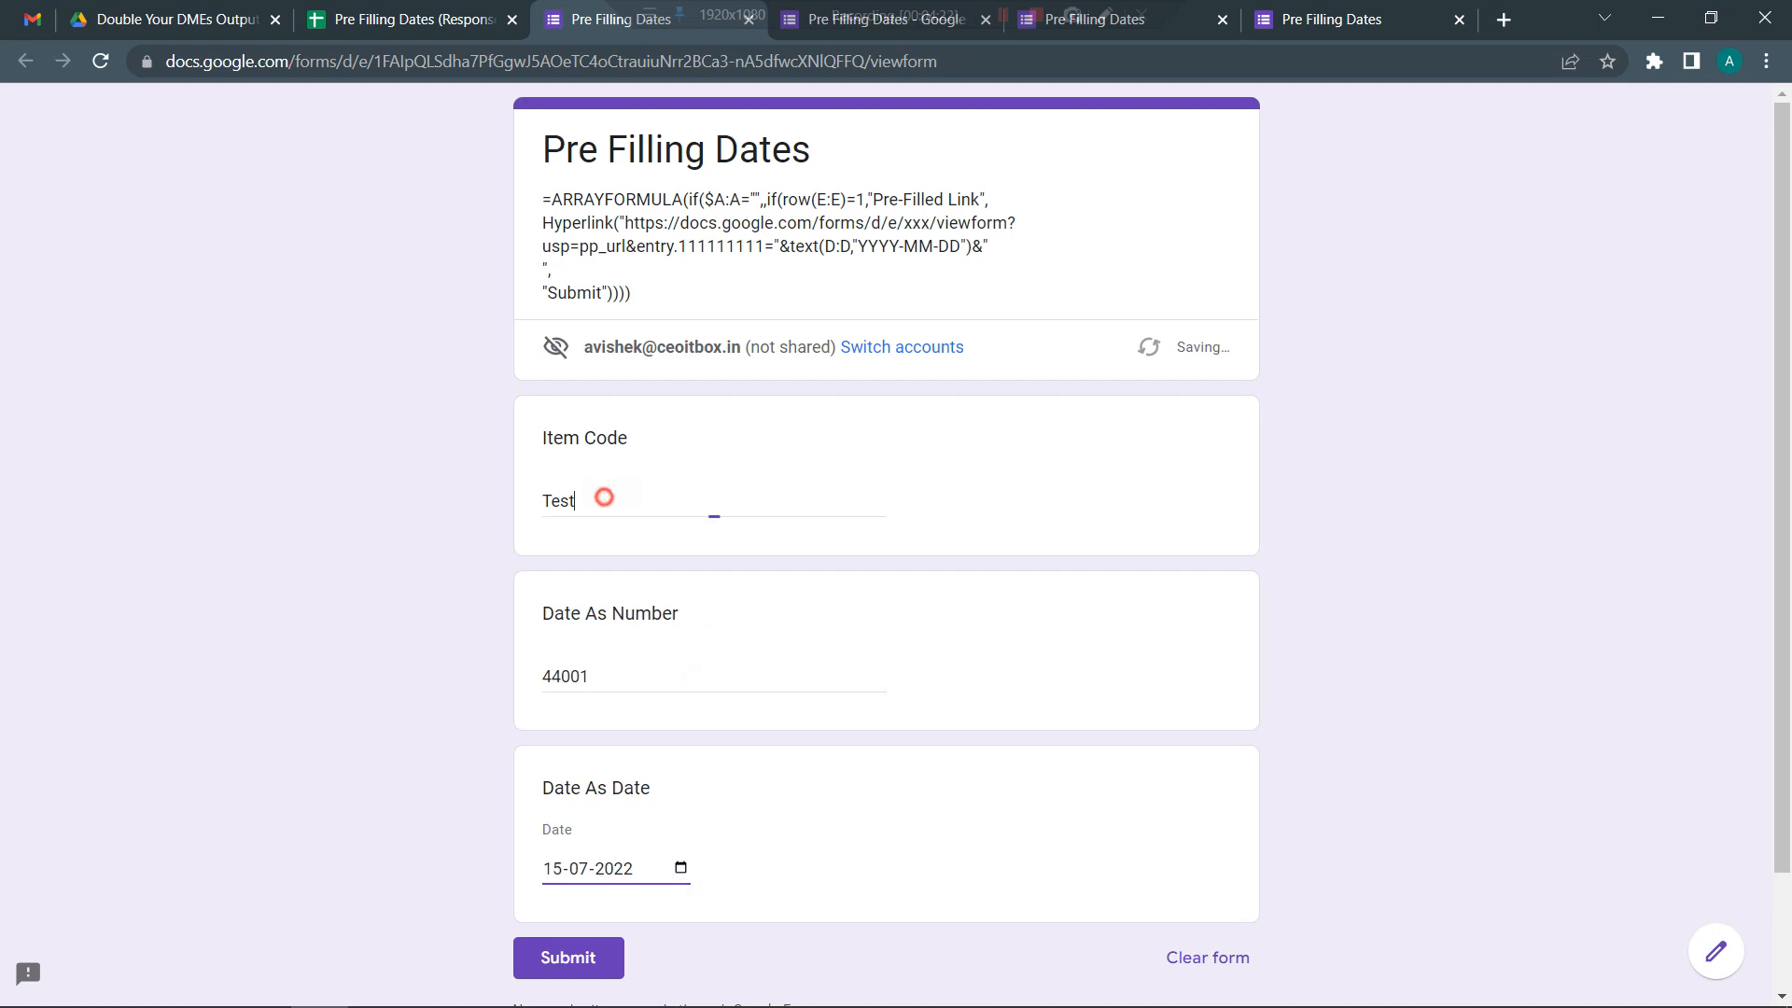
pyautogui.write('2')
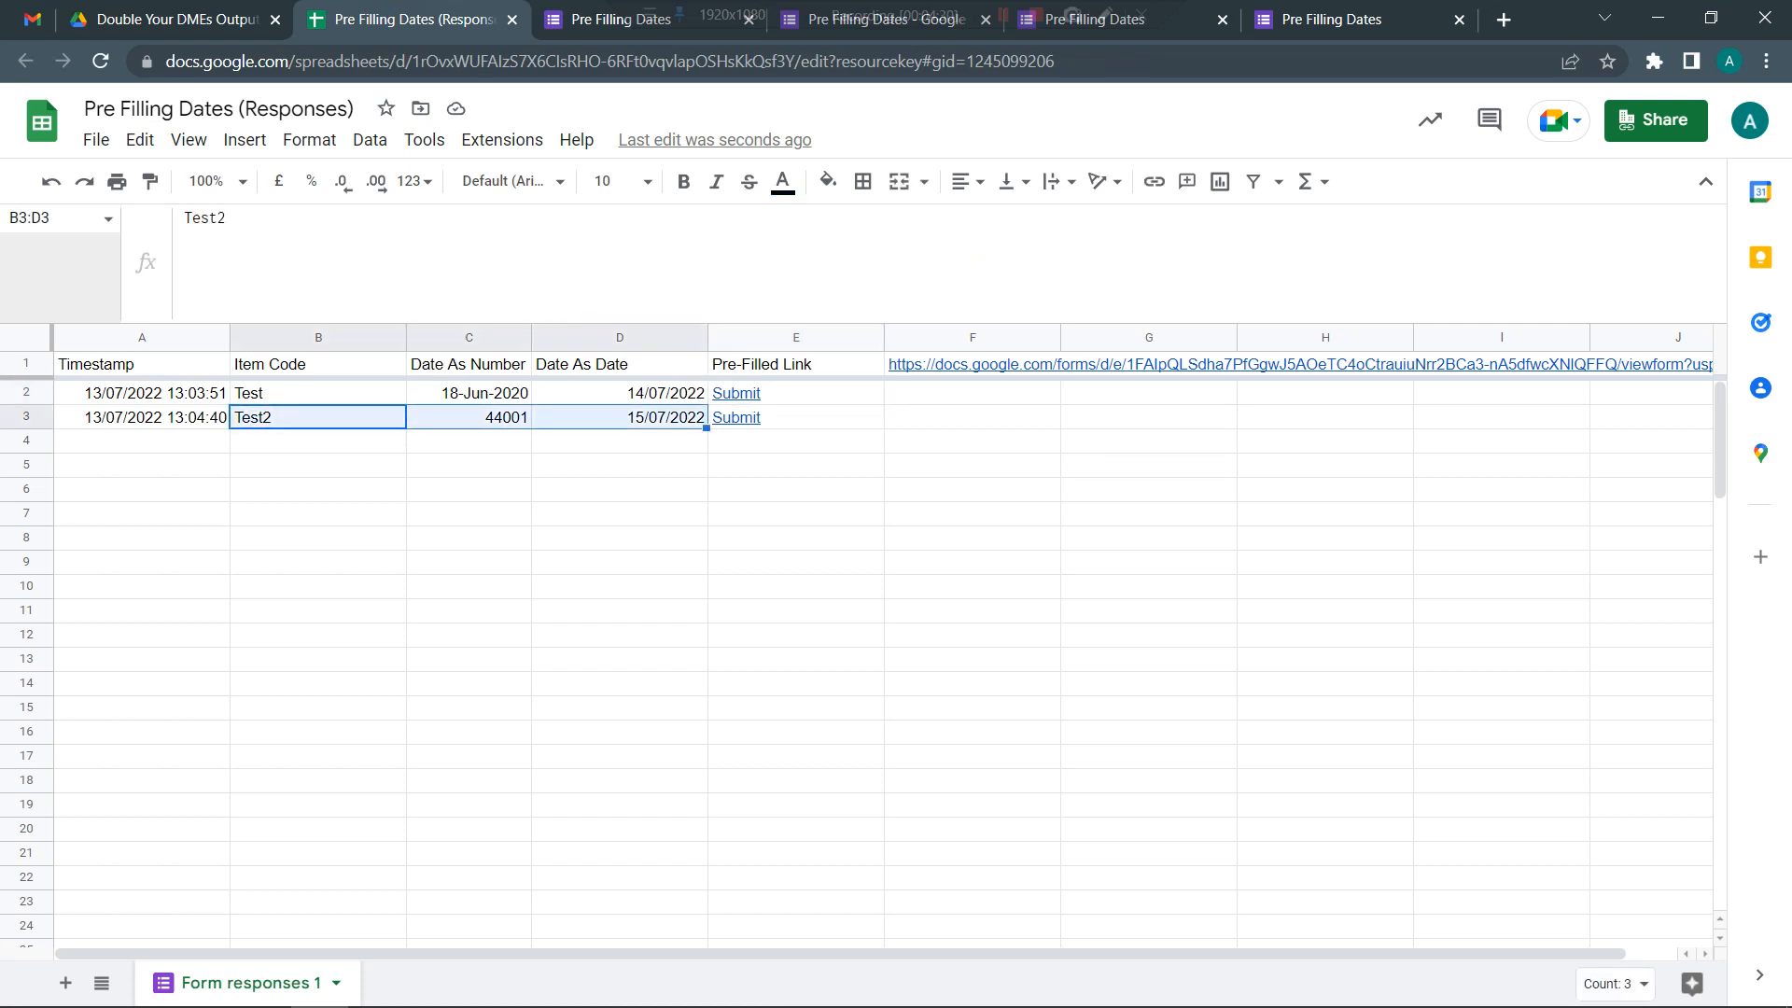
# - Reapply the dd-MMM-yyyy format to Date As Number so 44001 shows as 19-Jun-2020
pyautogui.click(466, 338)
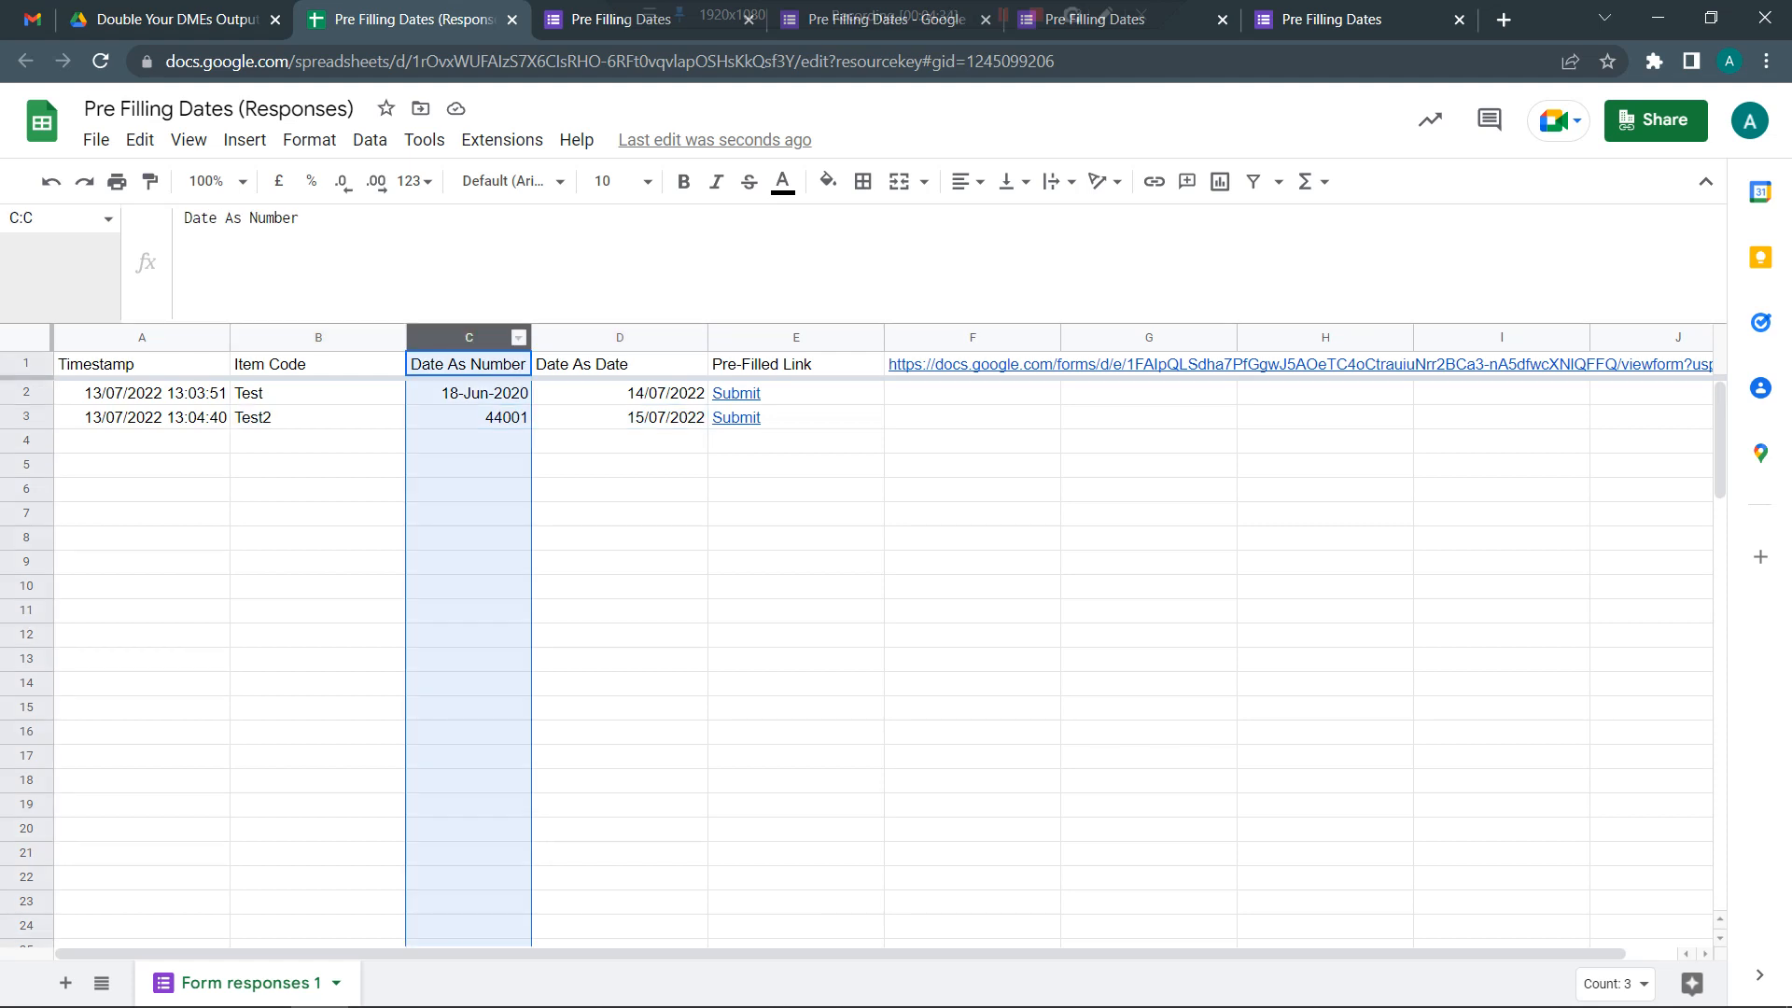
pyautogui.click(409, 182)
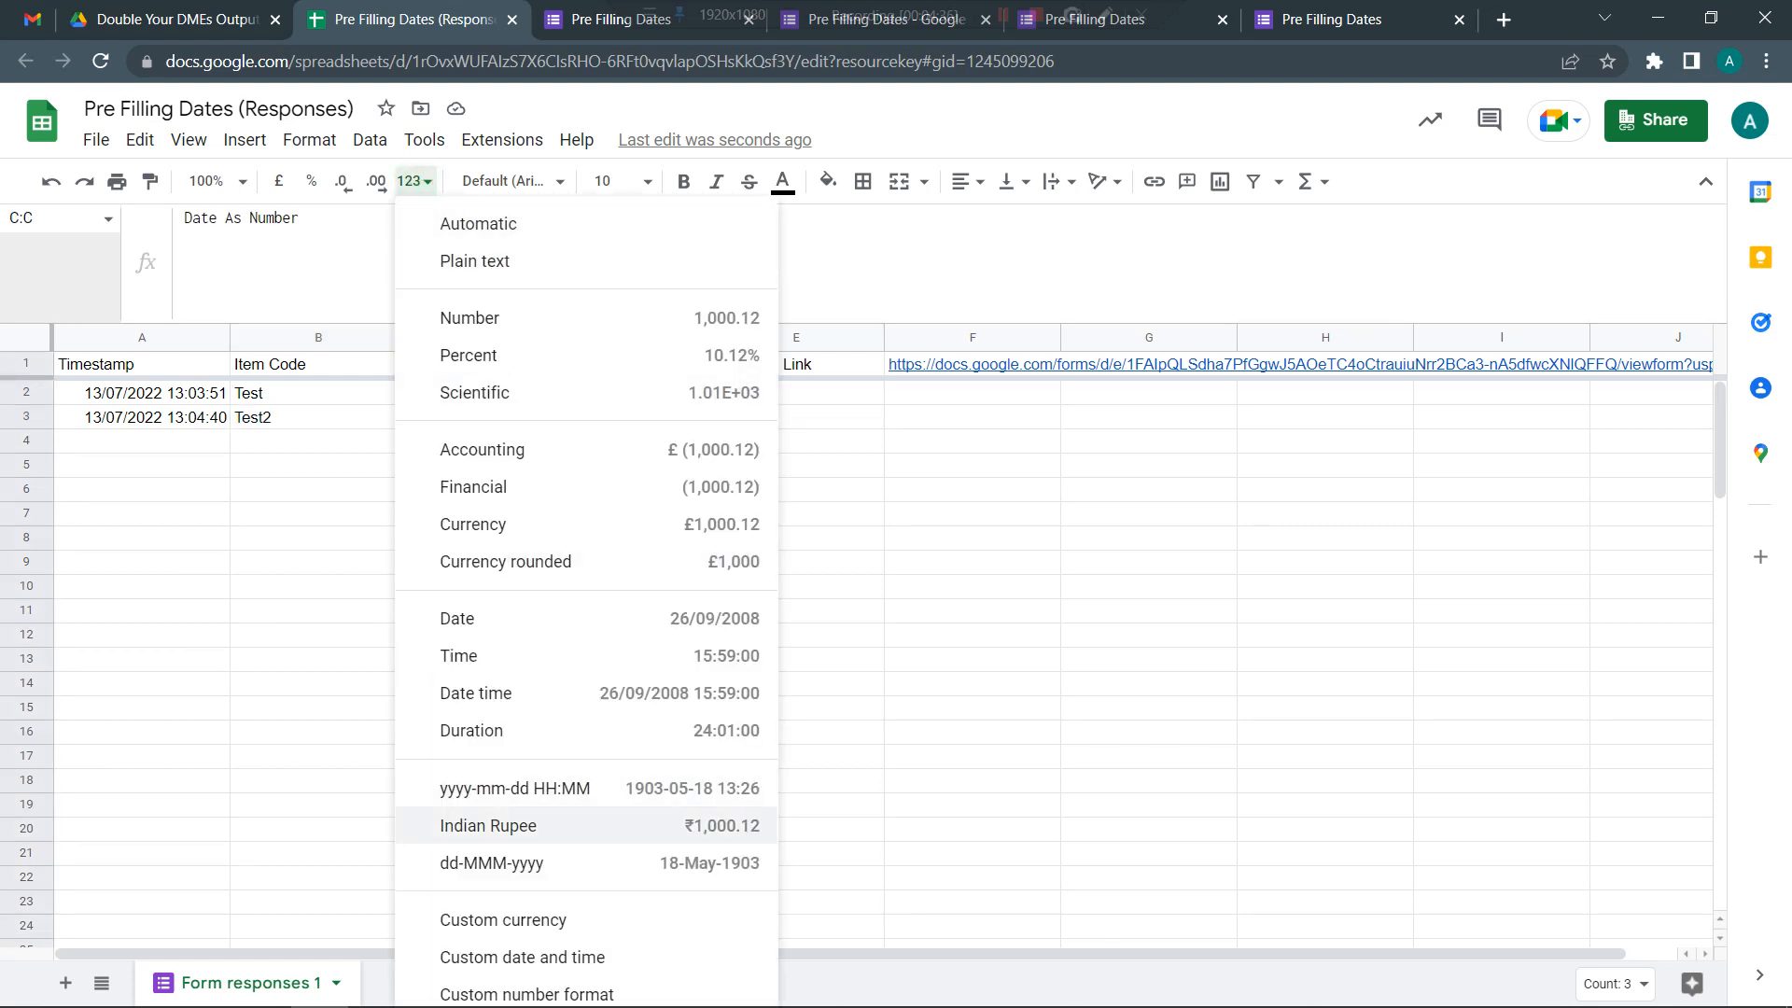
pyautogui.click(491, 862)
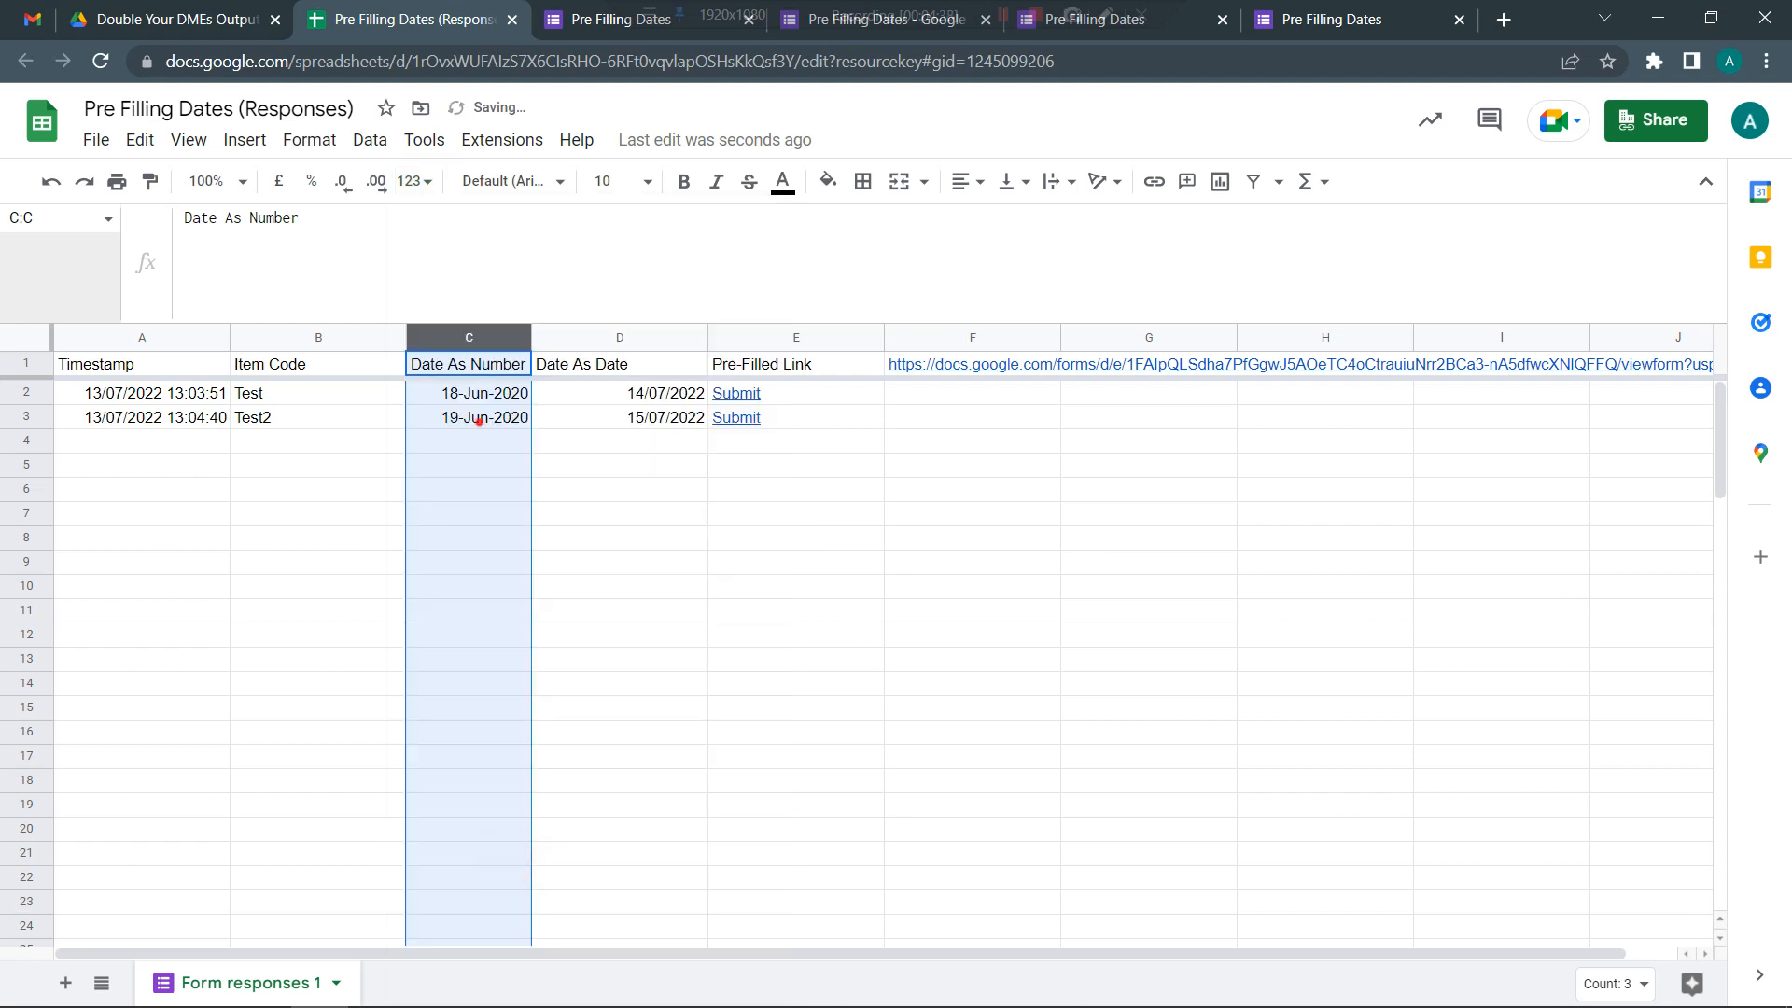
pyautogui.click(468, 417)
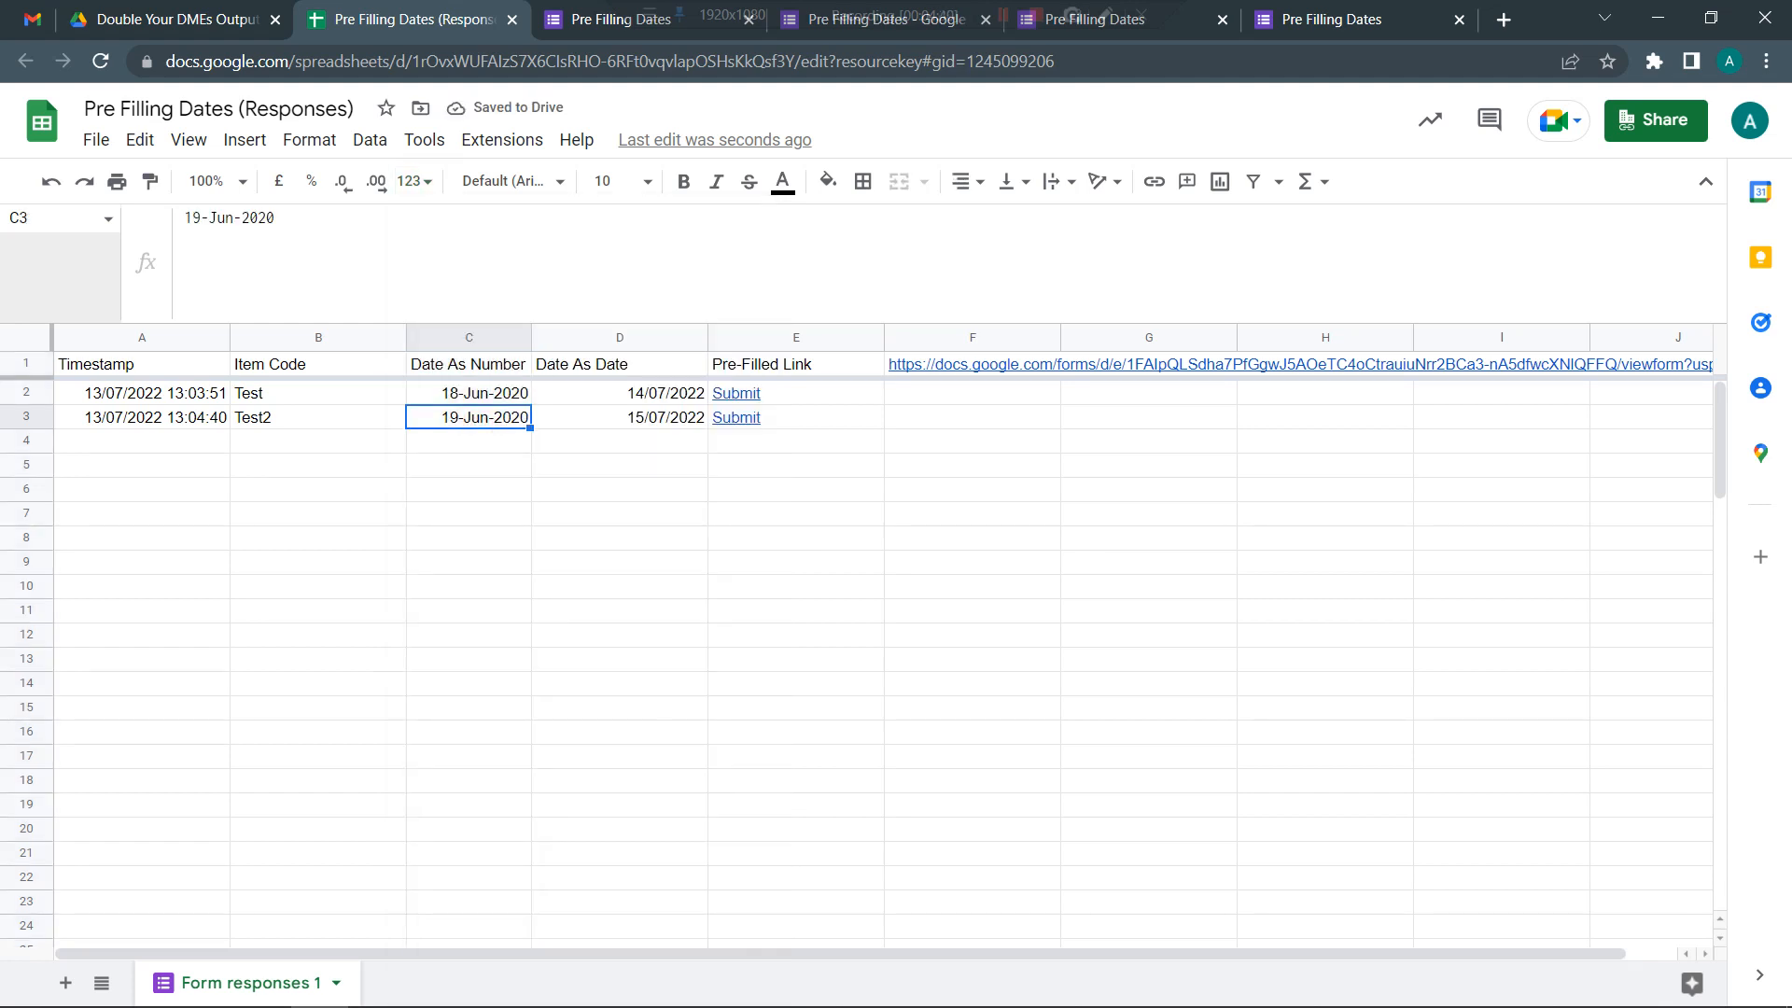
# - Check the pre-filled link column F and the converted date in C3
pyautogui.click(970, 338)
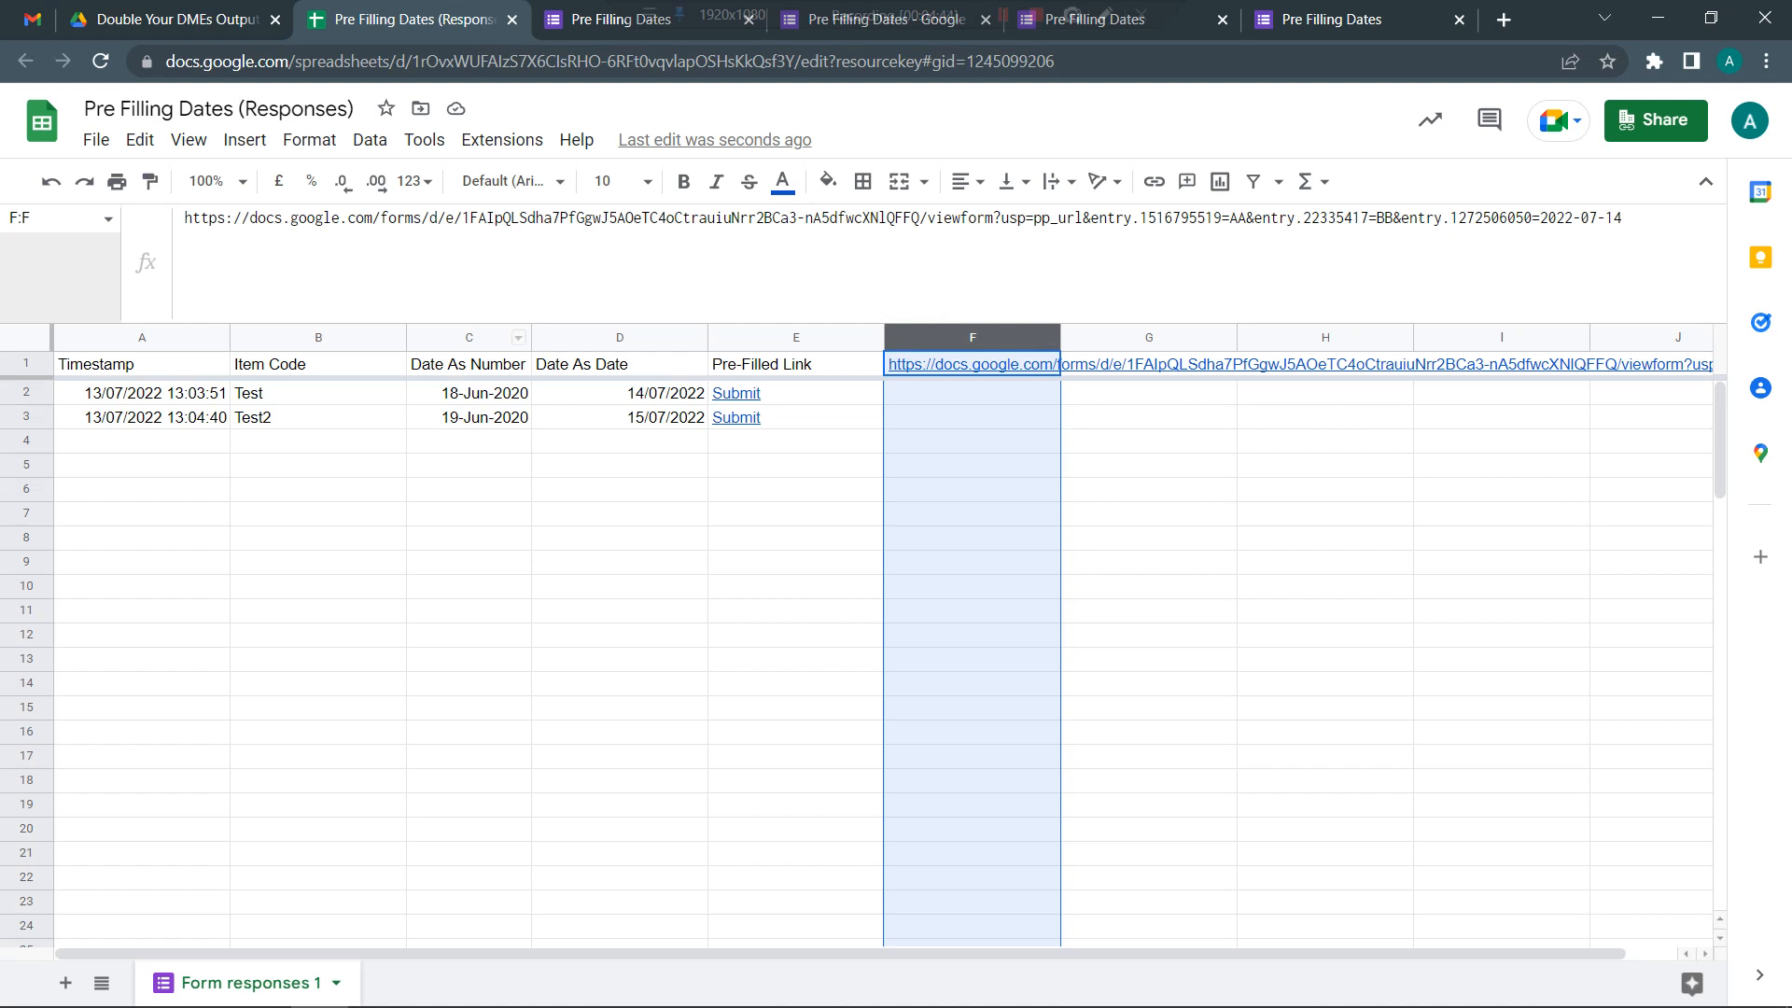
pyautogui.click(467, 336)
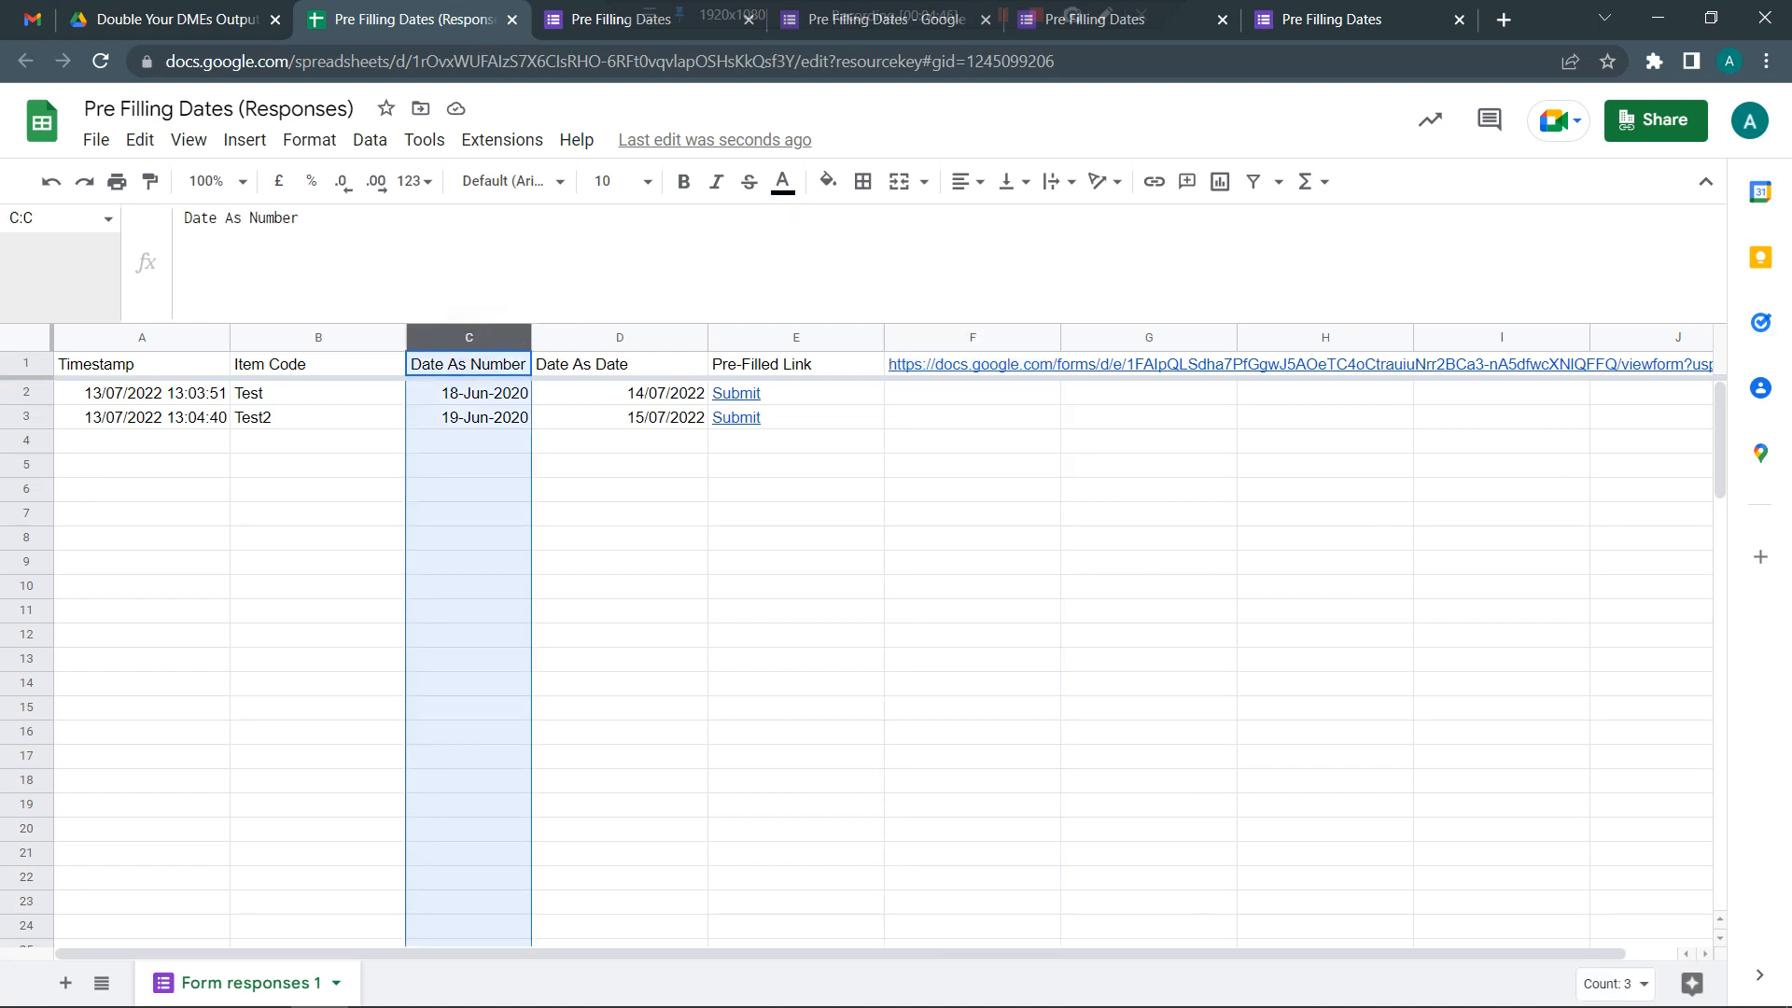
pyautogui.click(467, 417)
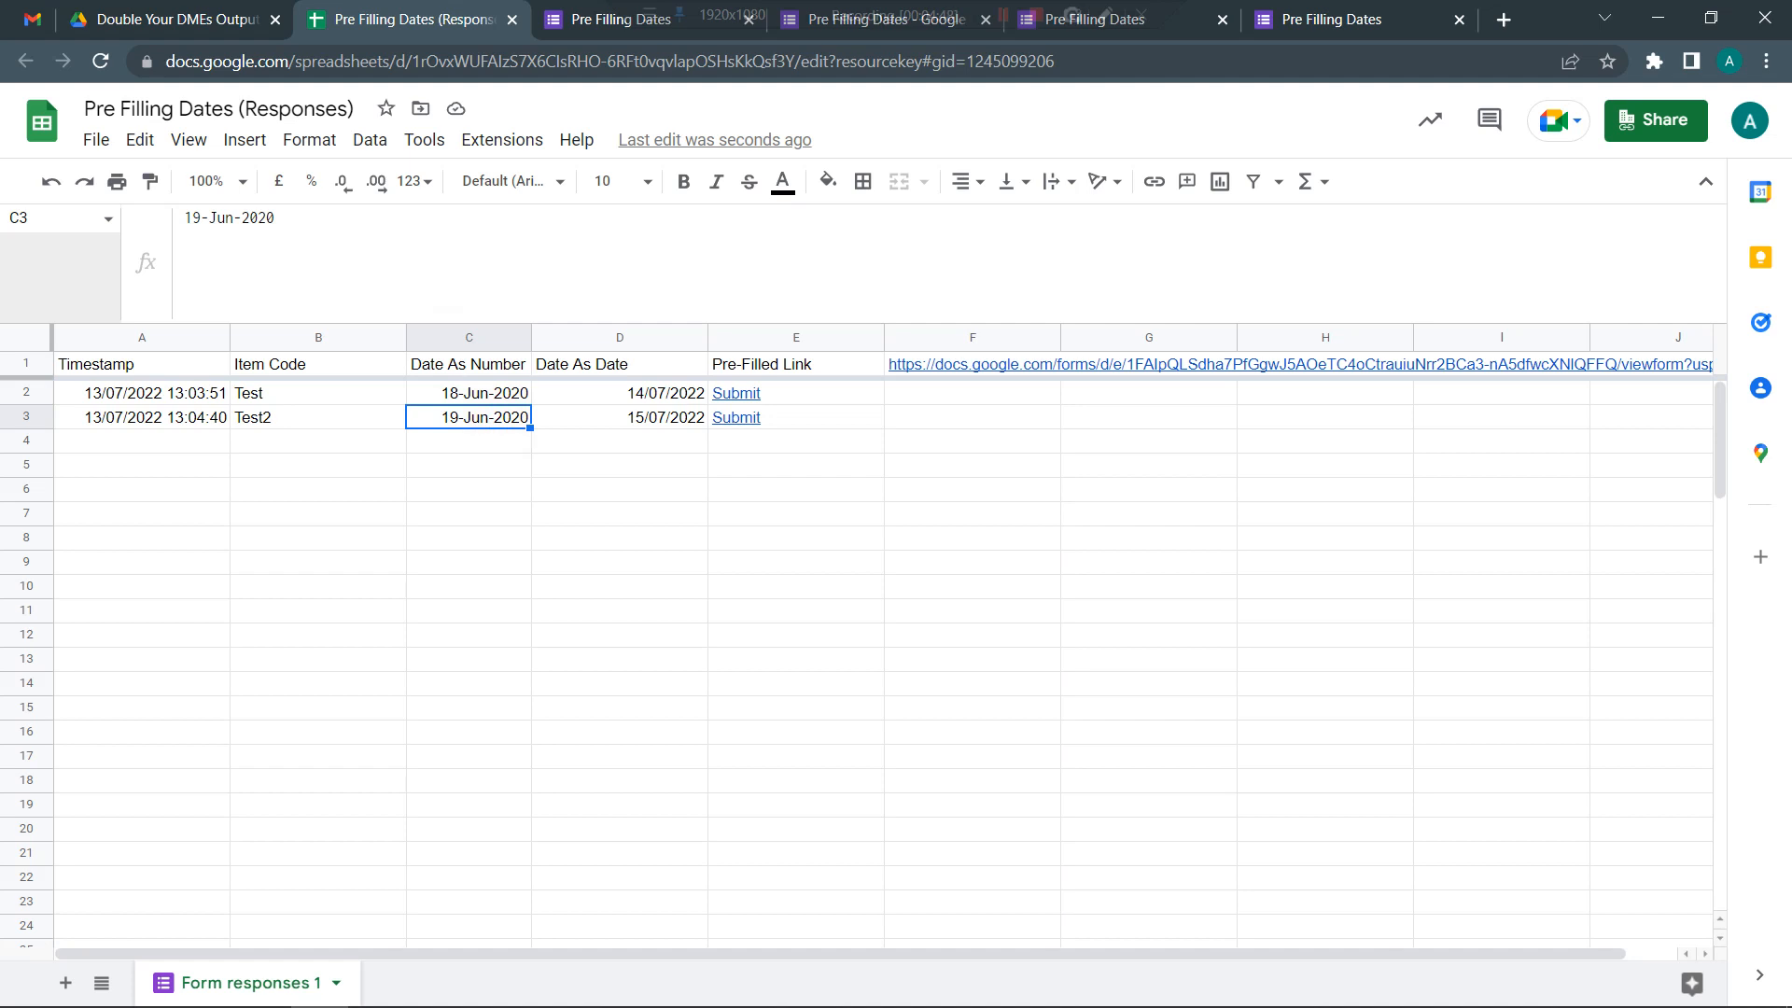